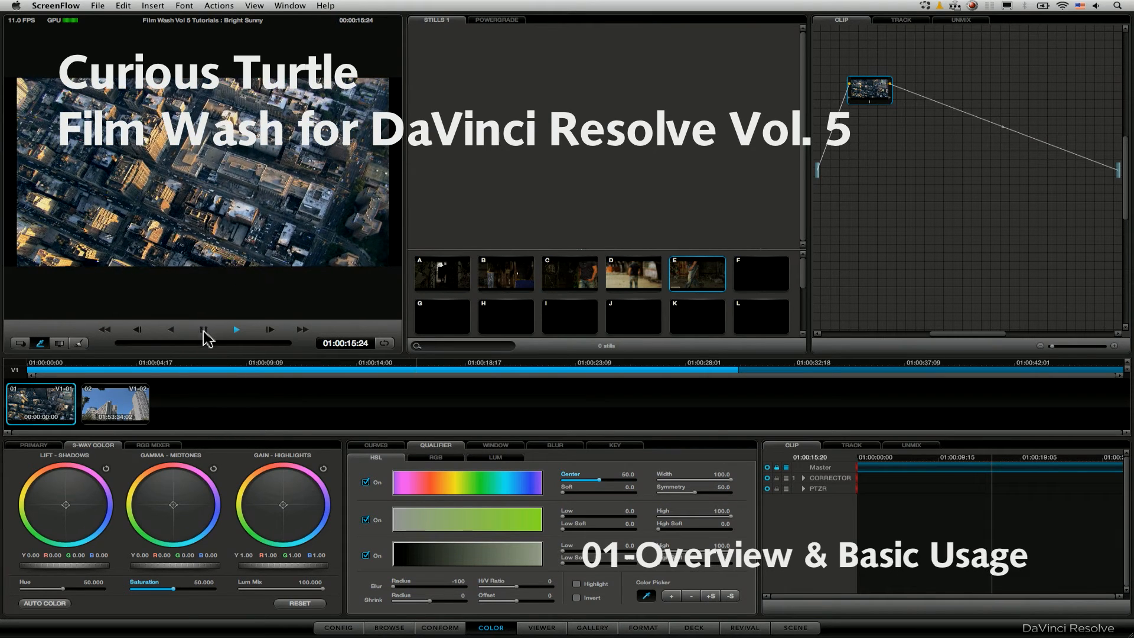
Play and scrub through the aerial clip to review it
click(235, 329)
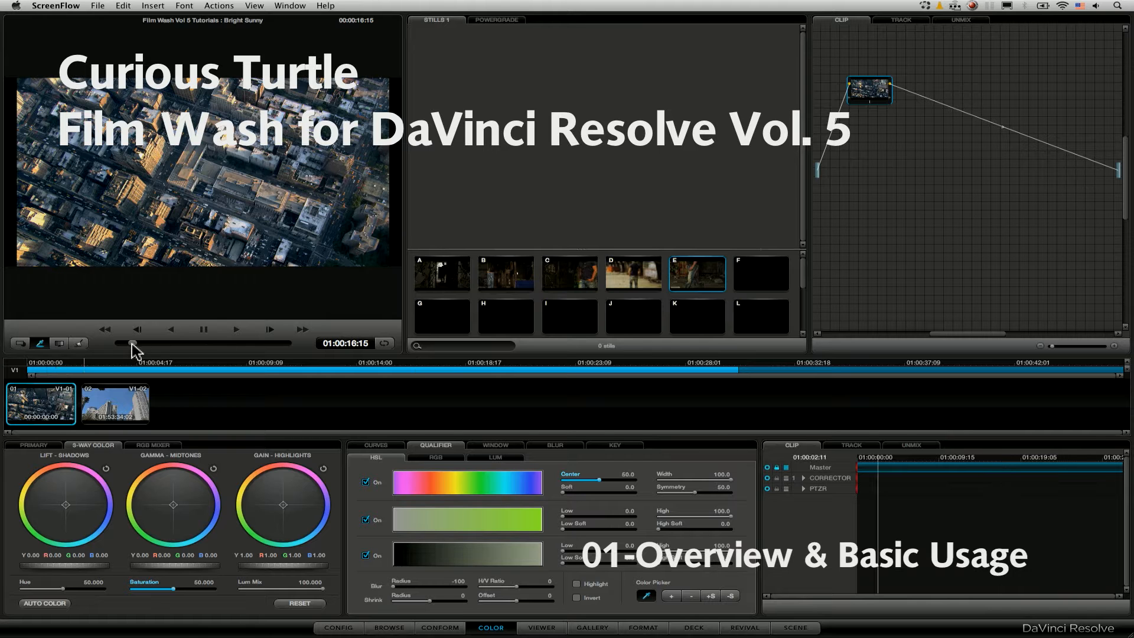
drag(135, 342, 127, 343)
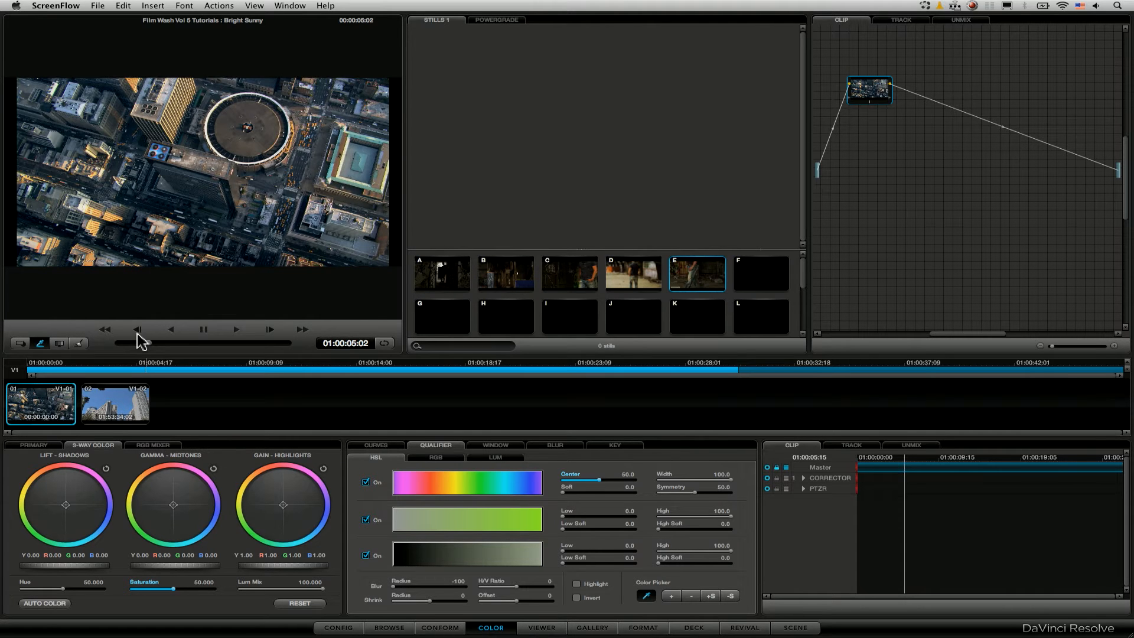
click(138, 329)
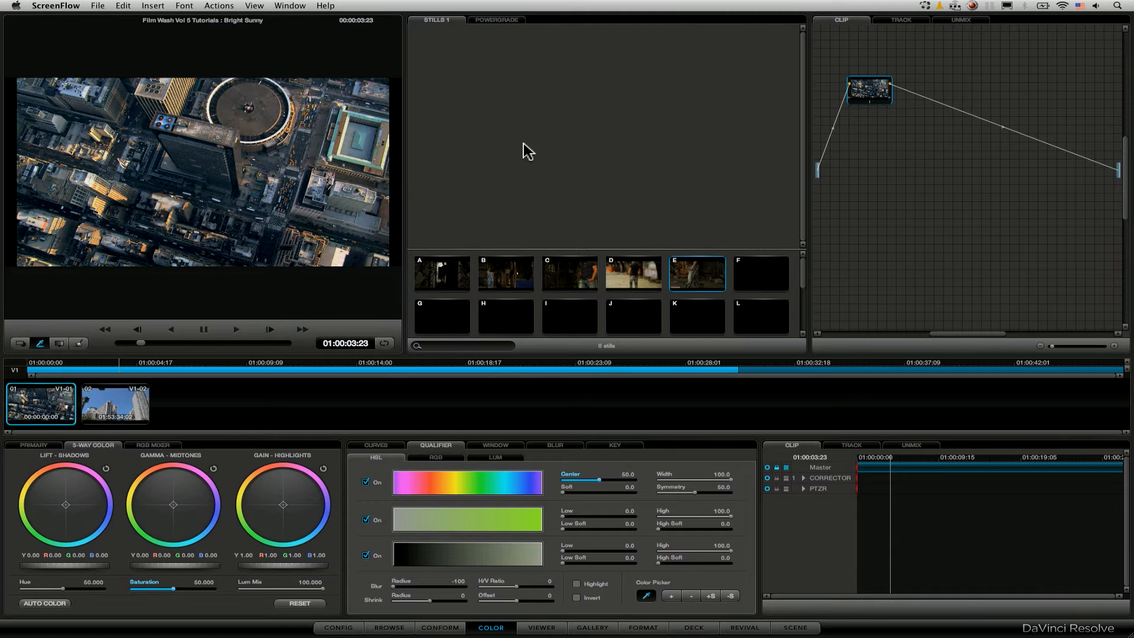
mouse_move(531, 184)
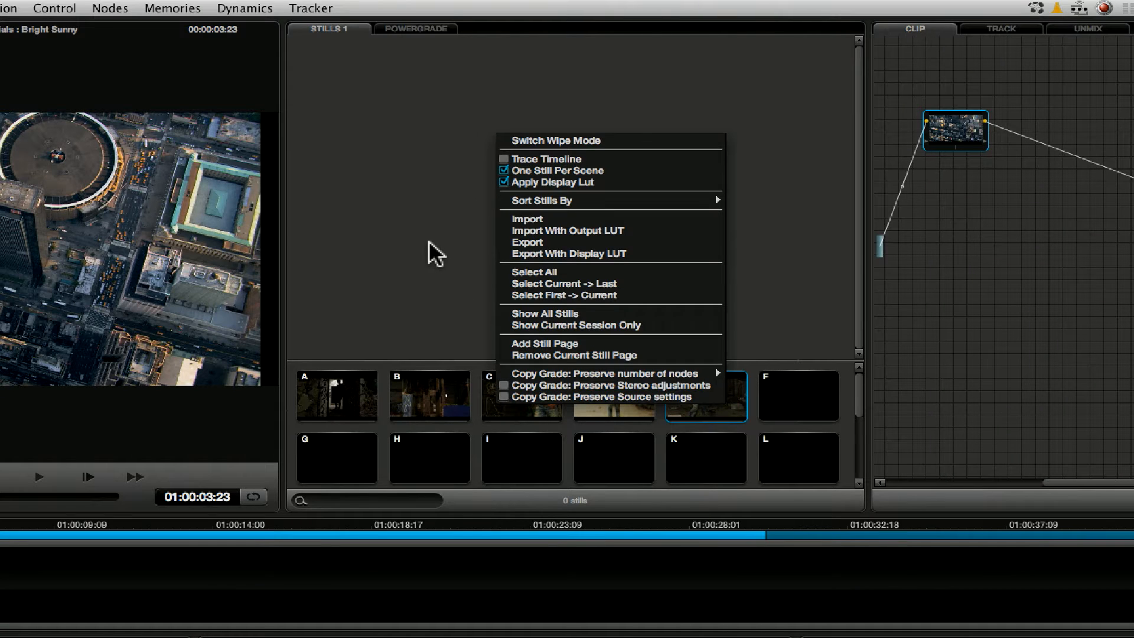
mouse_move(575, 220)
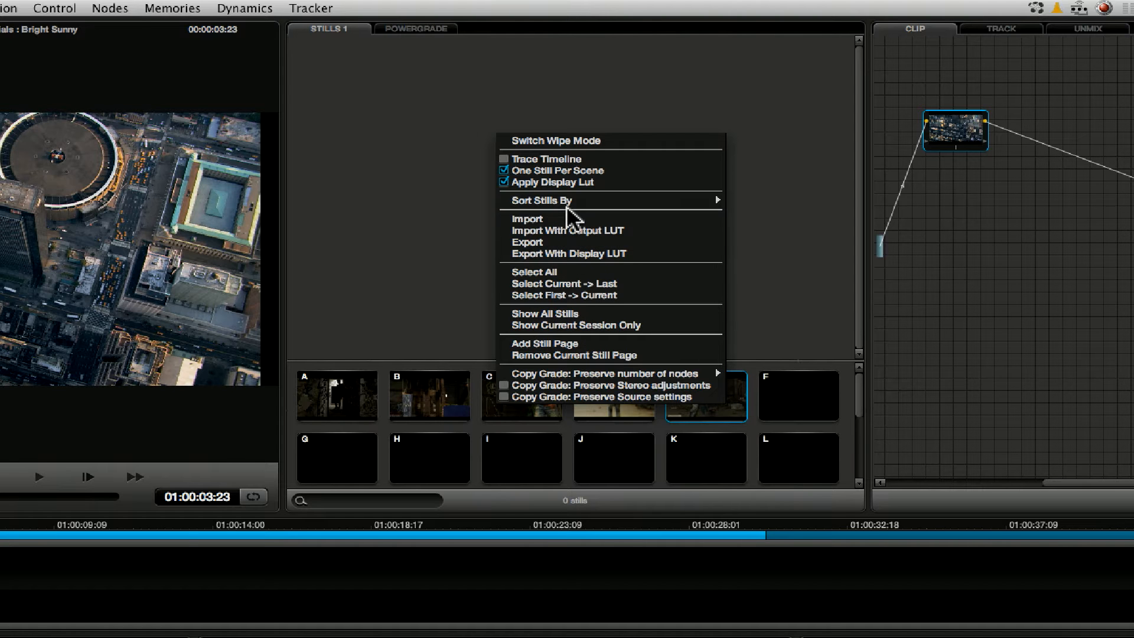
Browse the FWS folders and import the Film Stock Homage JPEG stills into the gallery
click(528, 218)
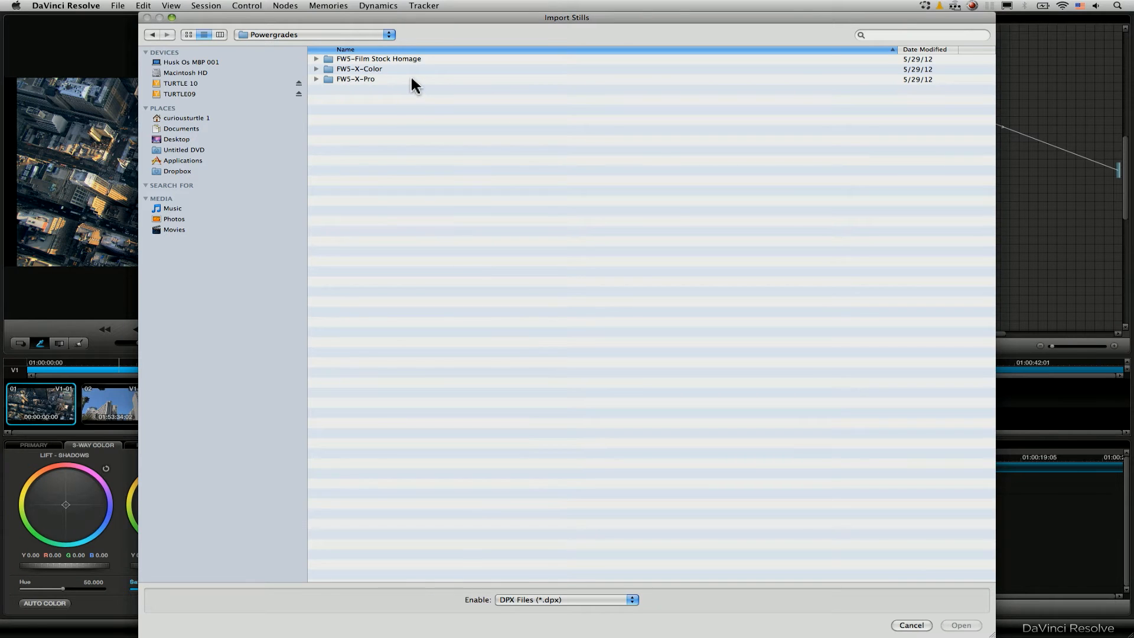
mouse_move(382, 84)
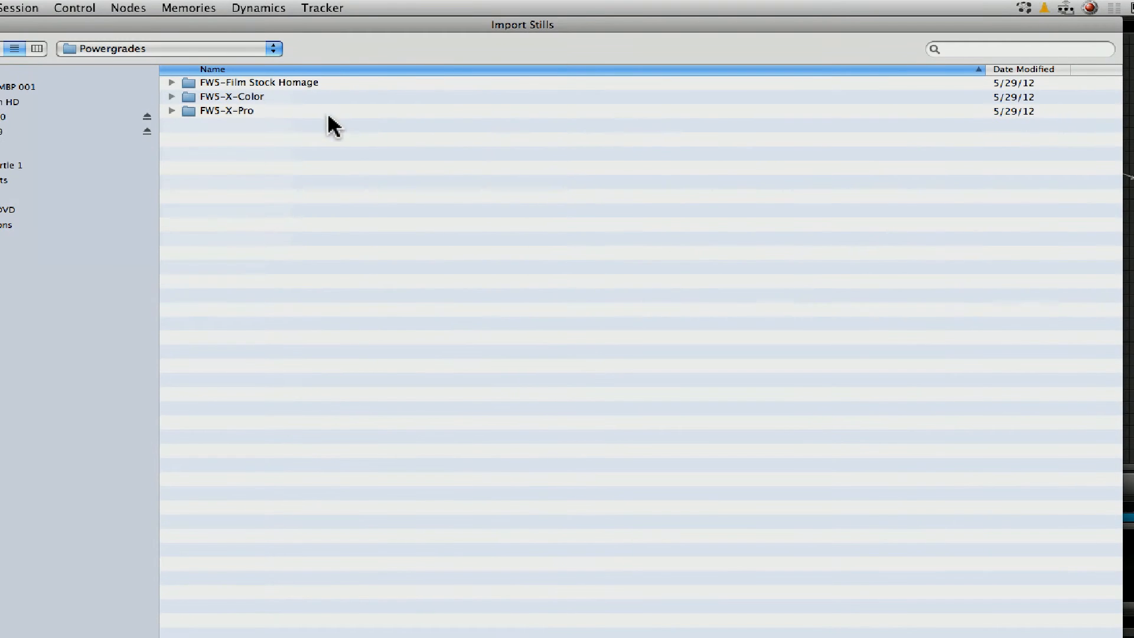
mouse_move(170, 249)
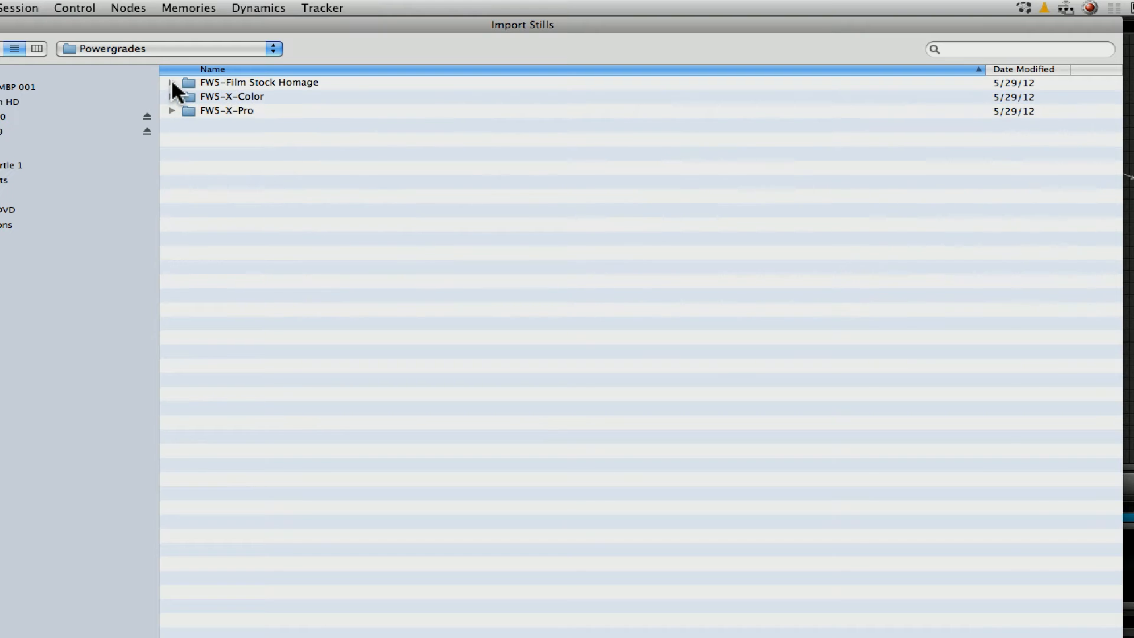
click(171, 83)
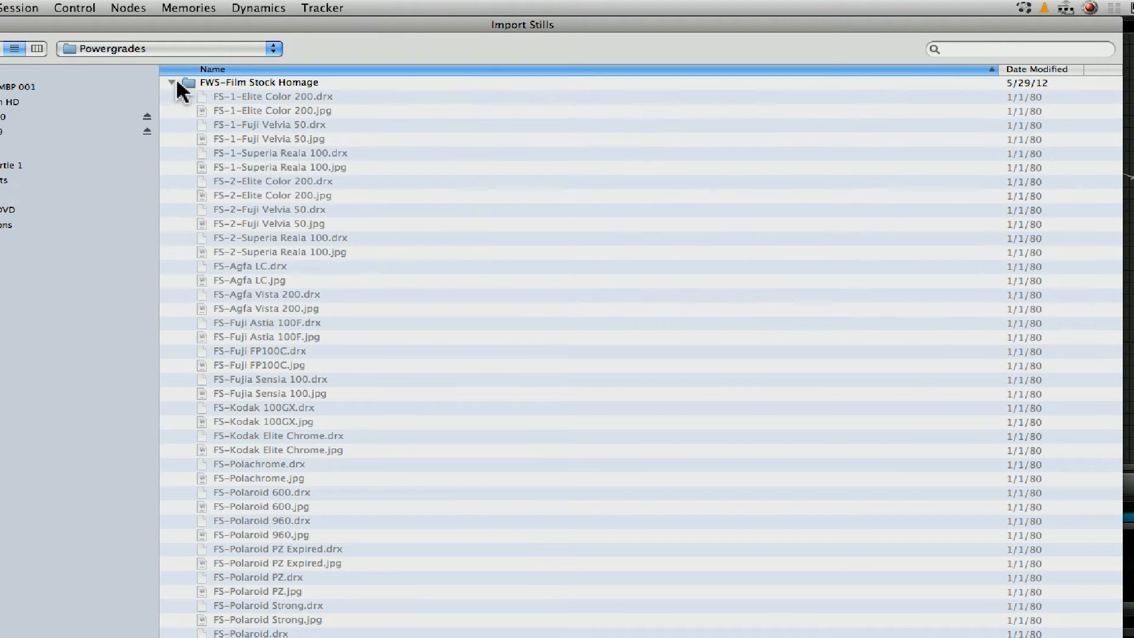
click(172, 82)
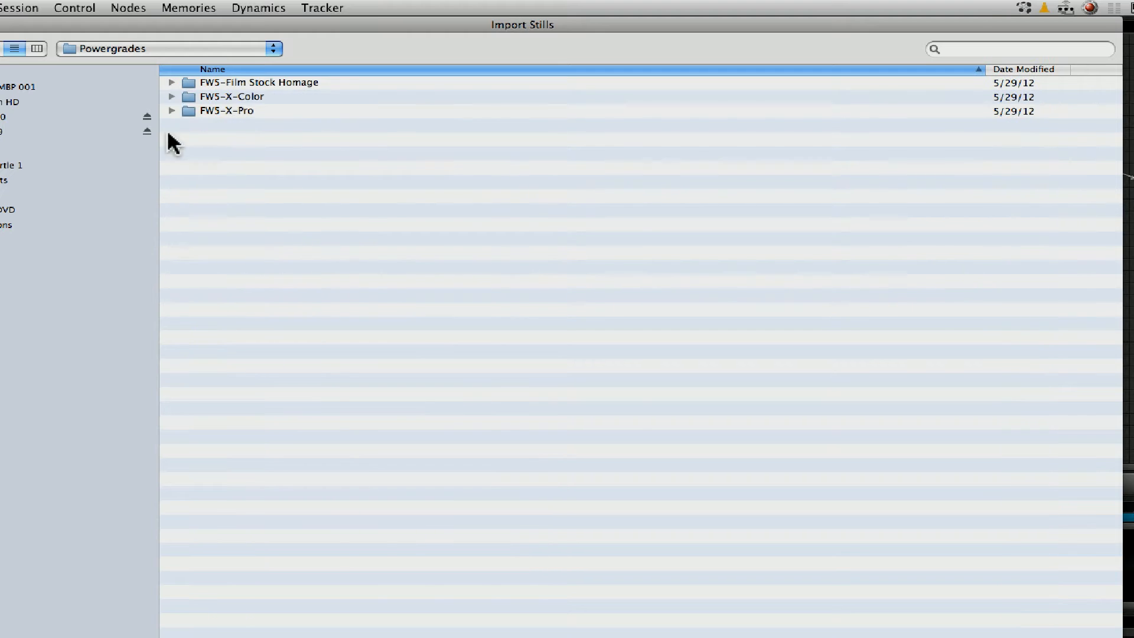
click(172, 96)
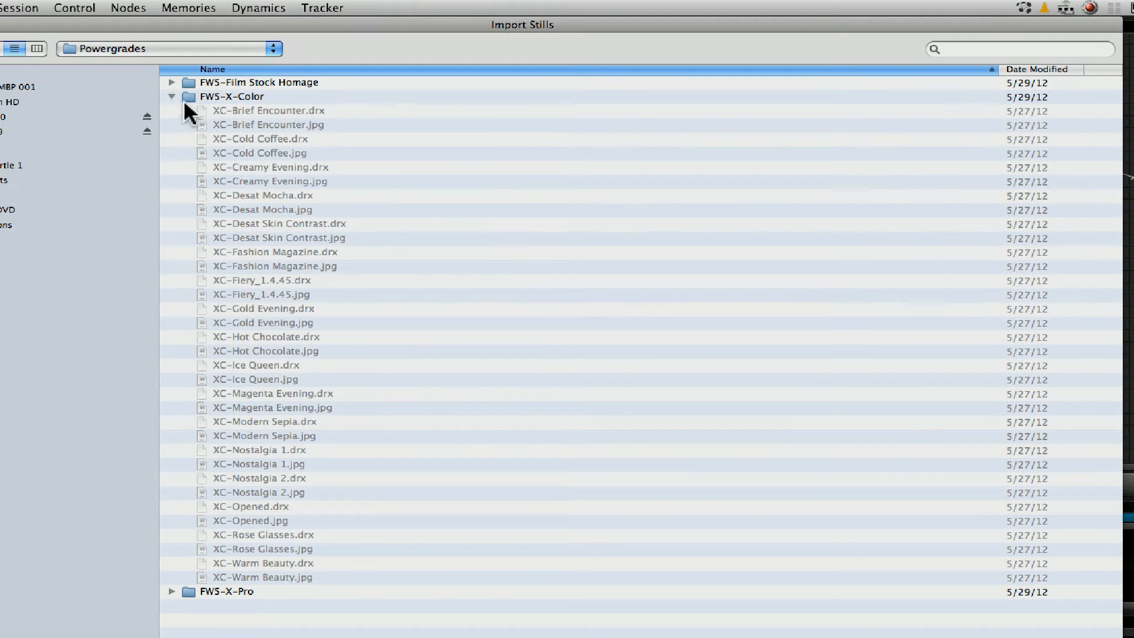
click(172, 97)
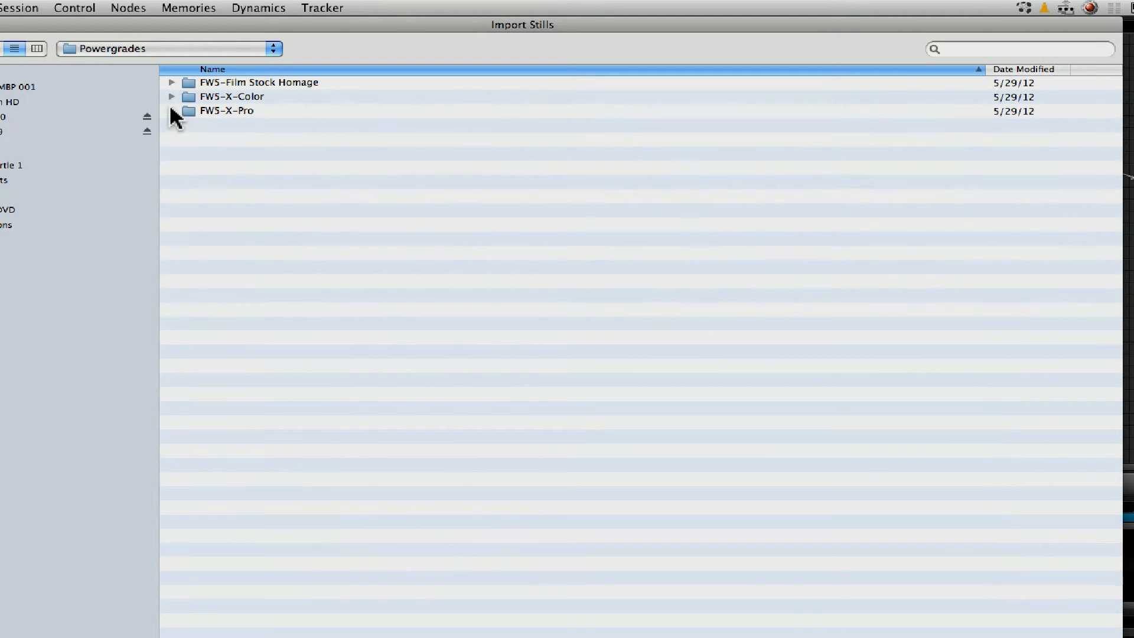
click(172, 111)
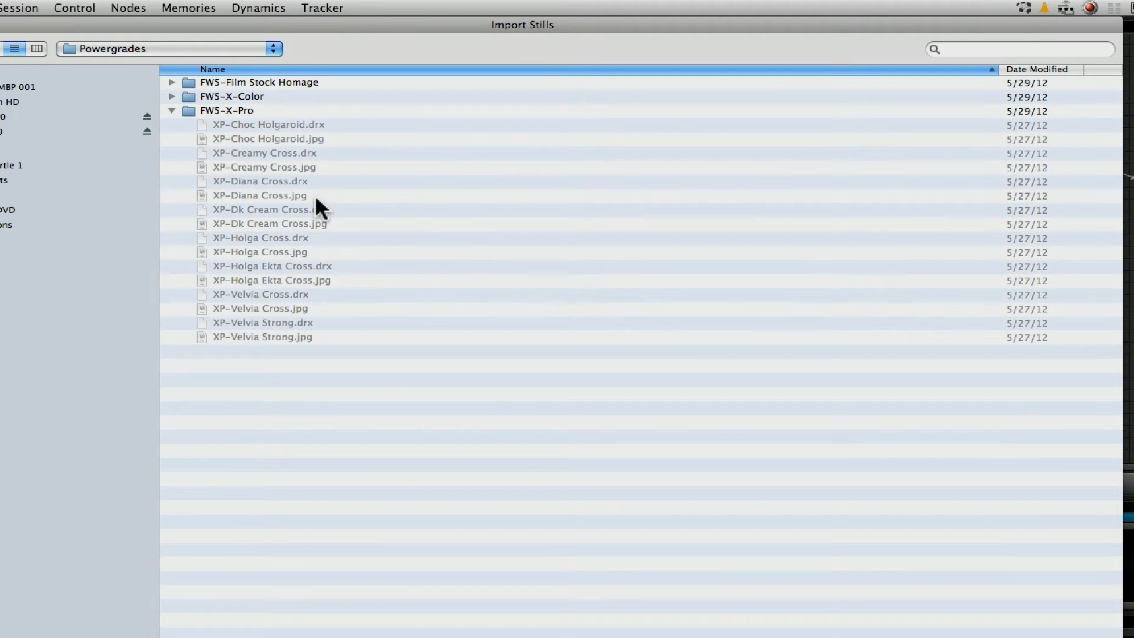
mouse_move(303, 154)
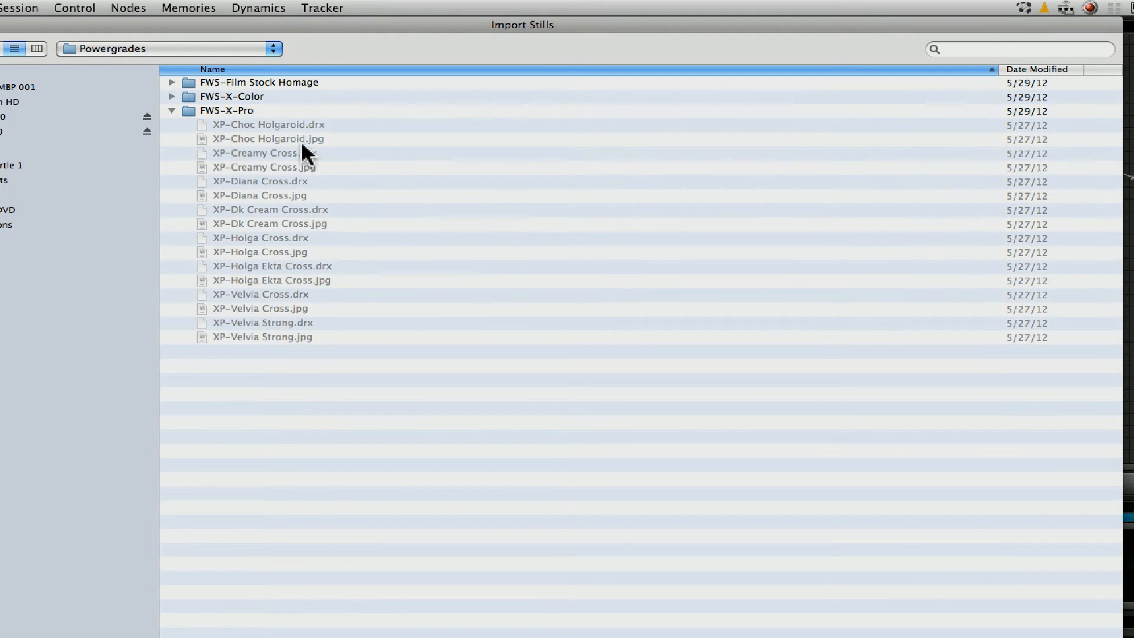
click(172, 111)
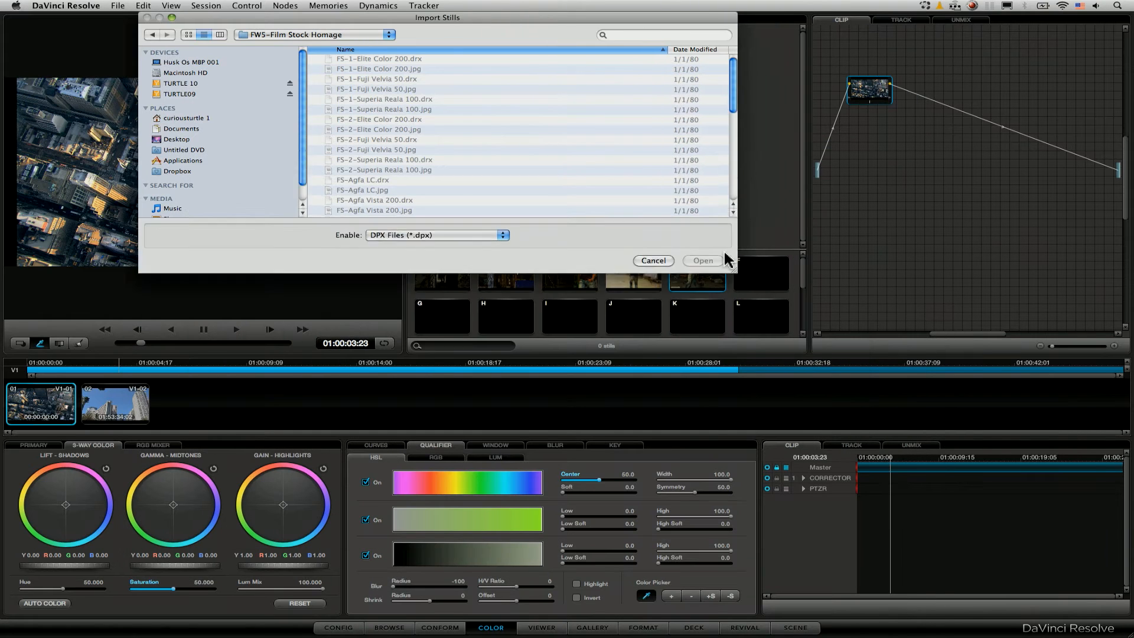
click(436, 234)
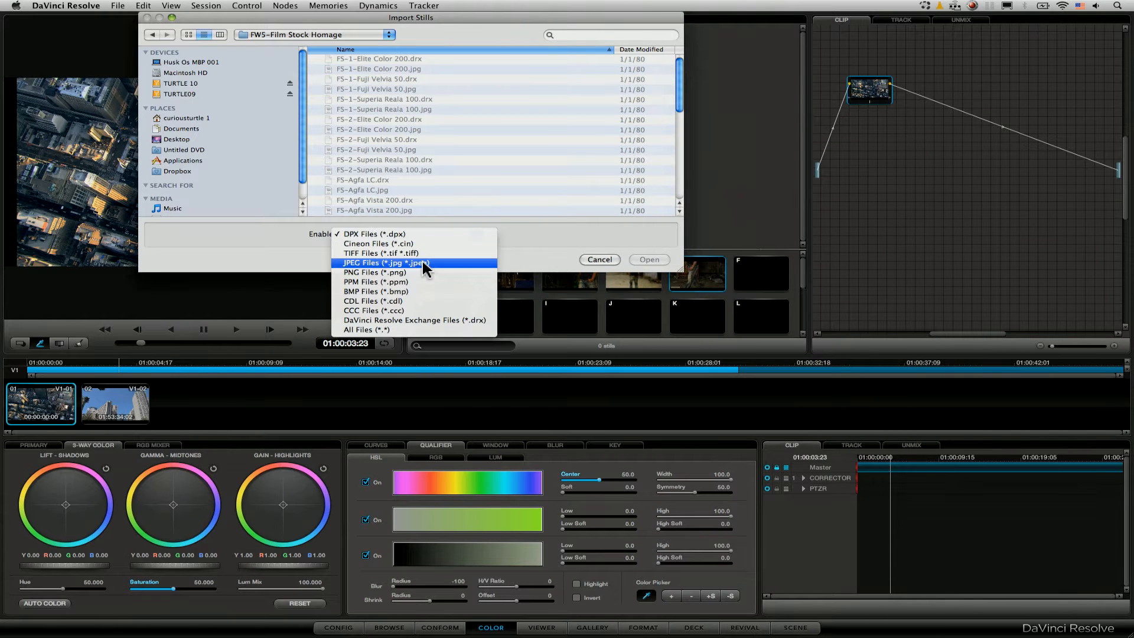
click(384, 261)
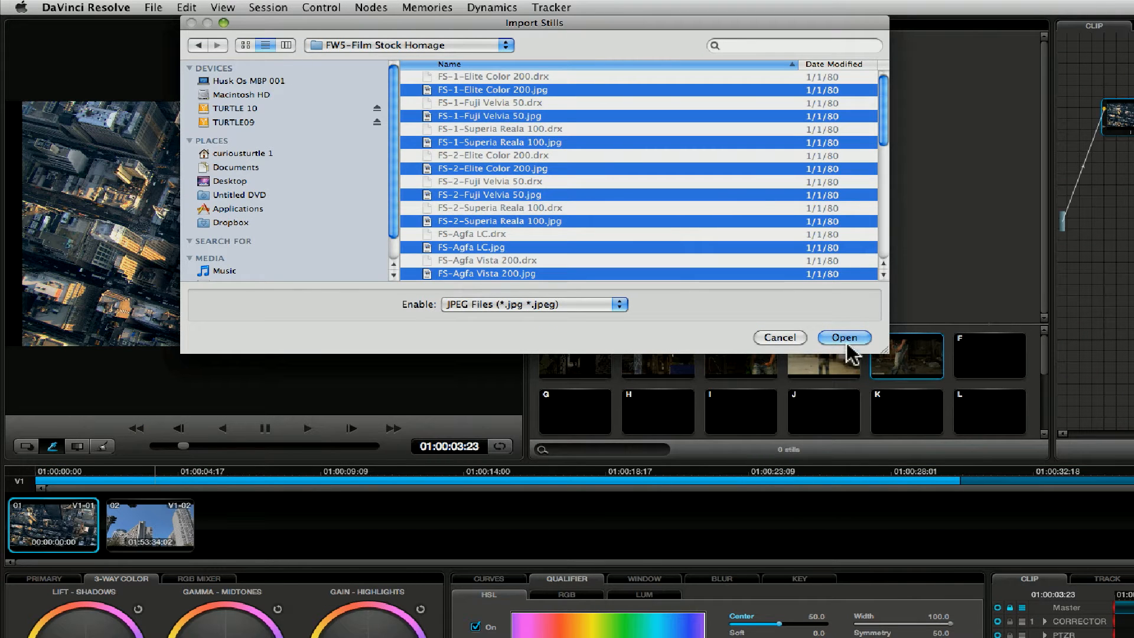
click(844, 337)
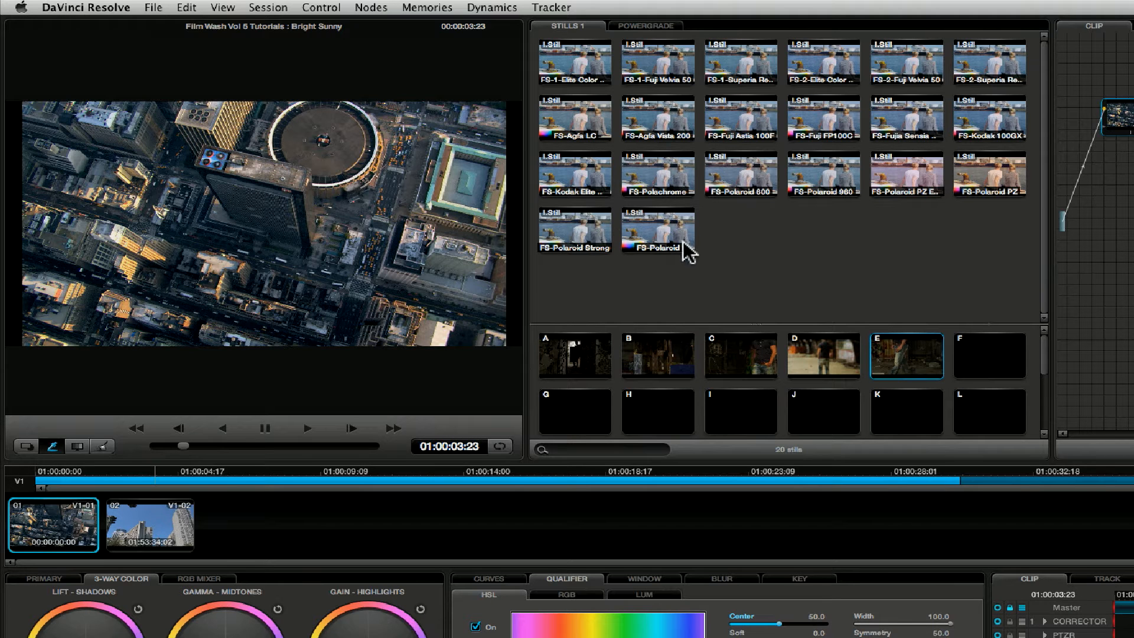
mouse_move(584, 69)
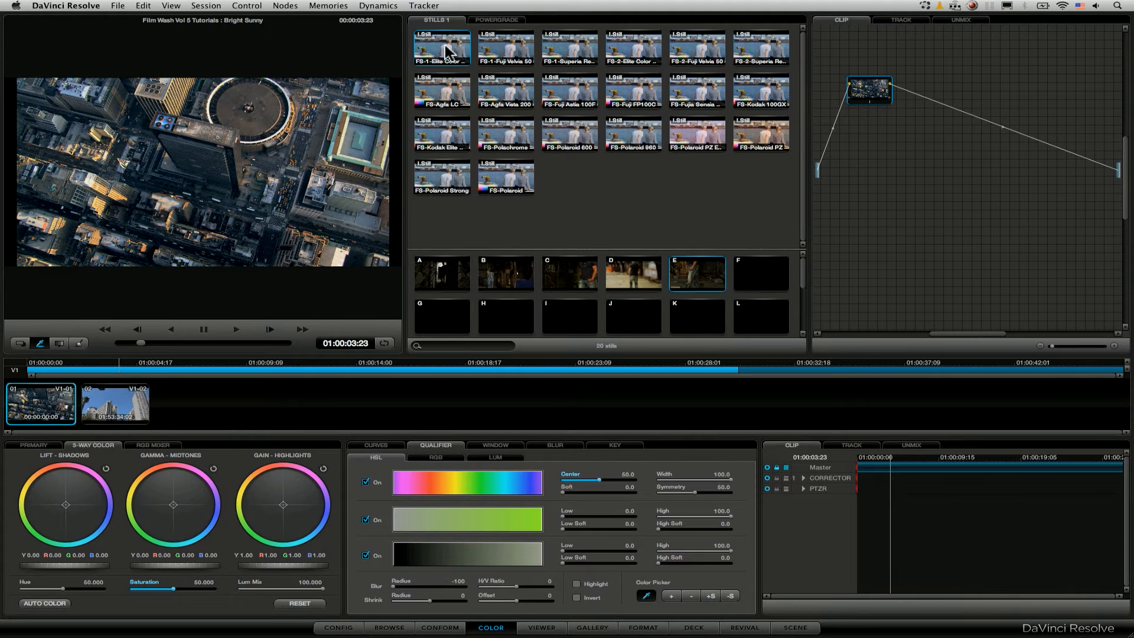
right_click(441, 48)
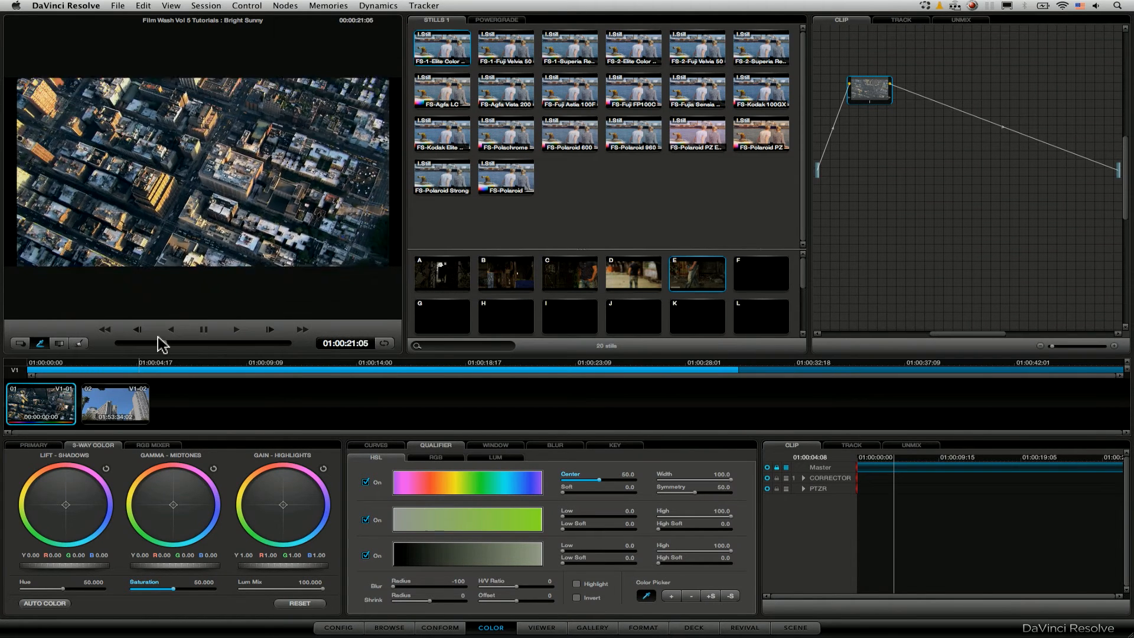
drag(162, 342, 134, 342)
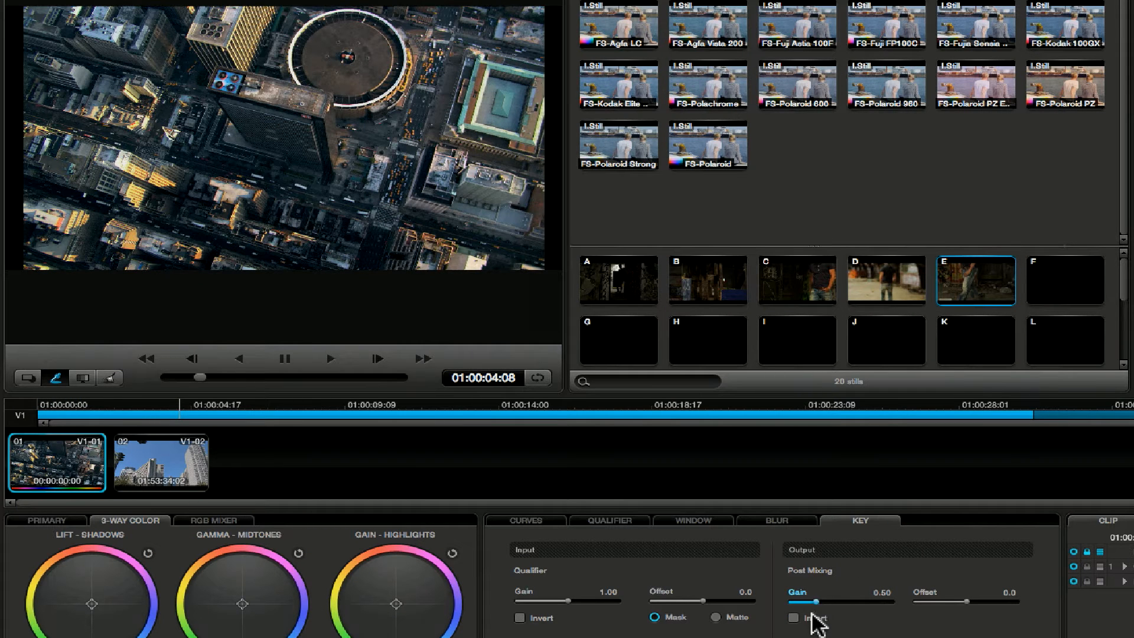
mouse_move(838, 614)
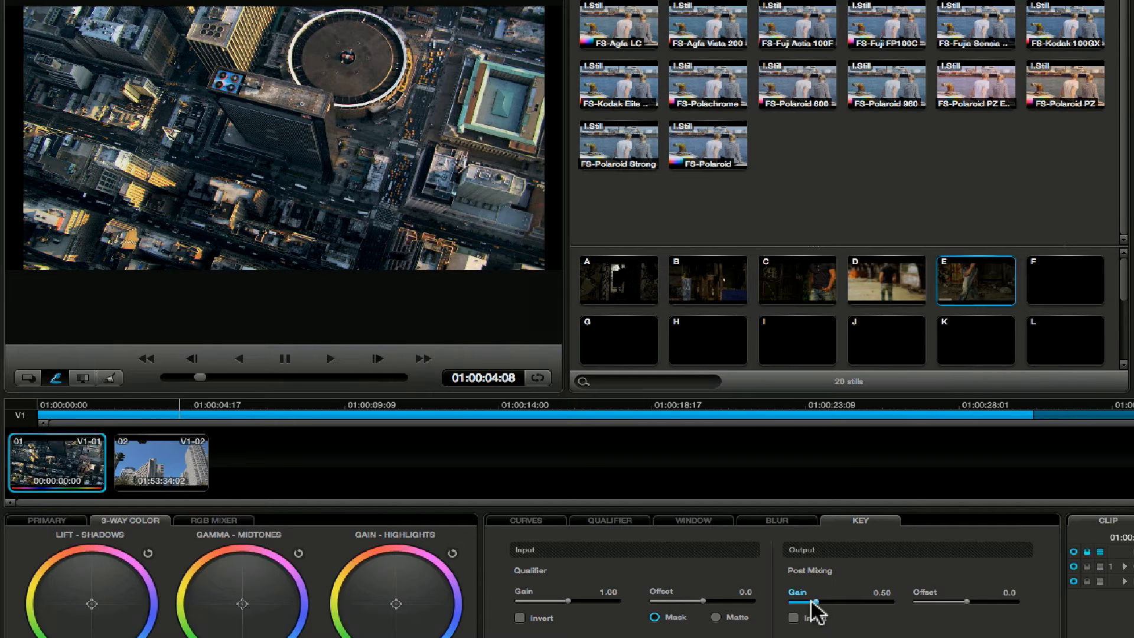
Sweep the Key tab's Post Mixing Gain to 0, up to 2, then back to 1
drag(817, 602, 808, 602)
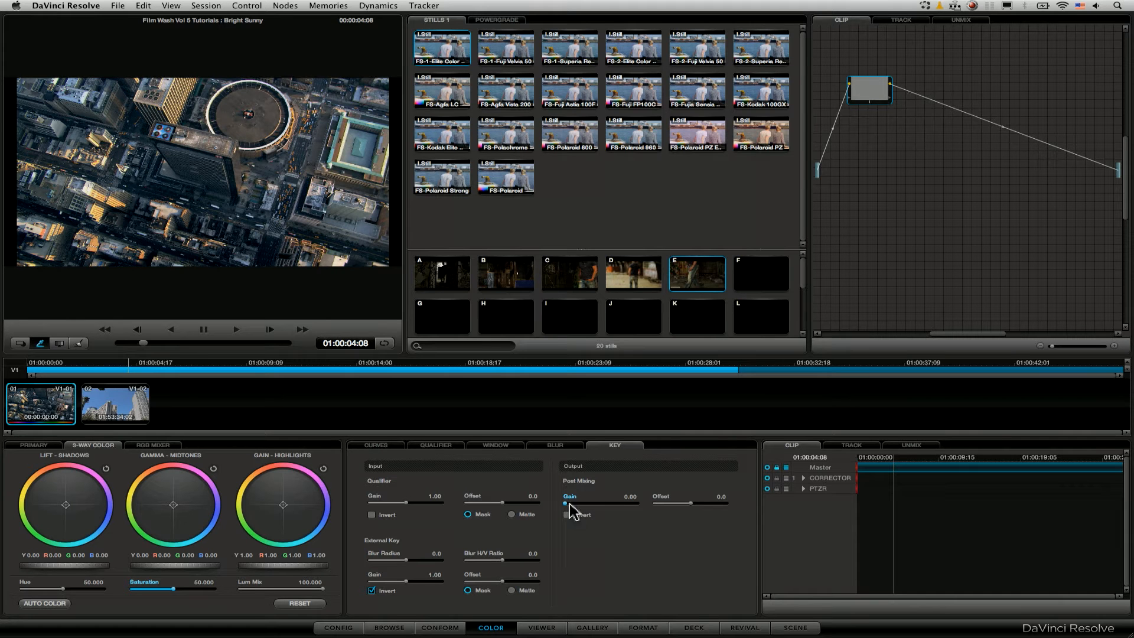
drag(567, 503, 586, 503)
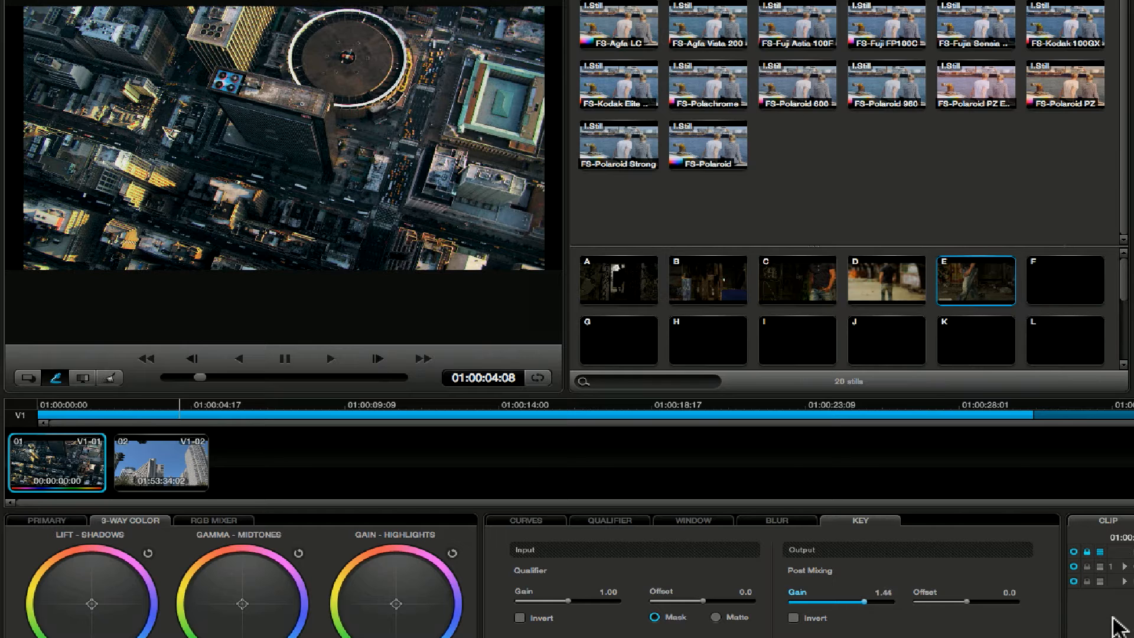
drag(860, 601, 893, 601)
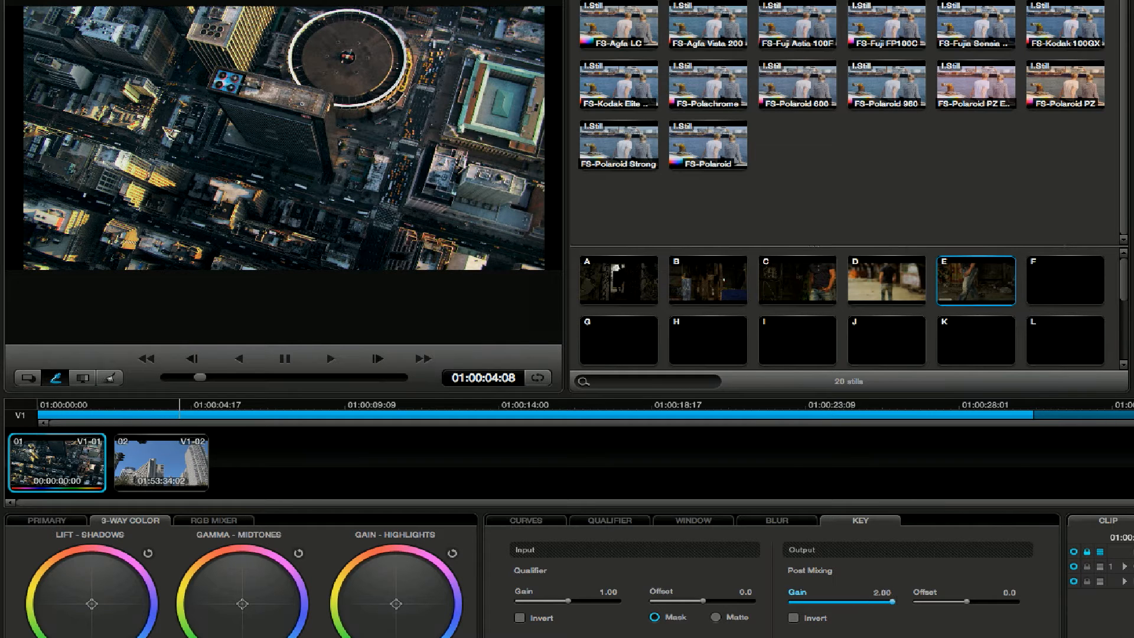
drag(894, 601, 879, 601)
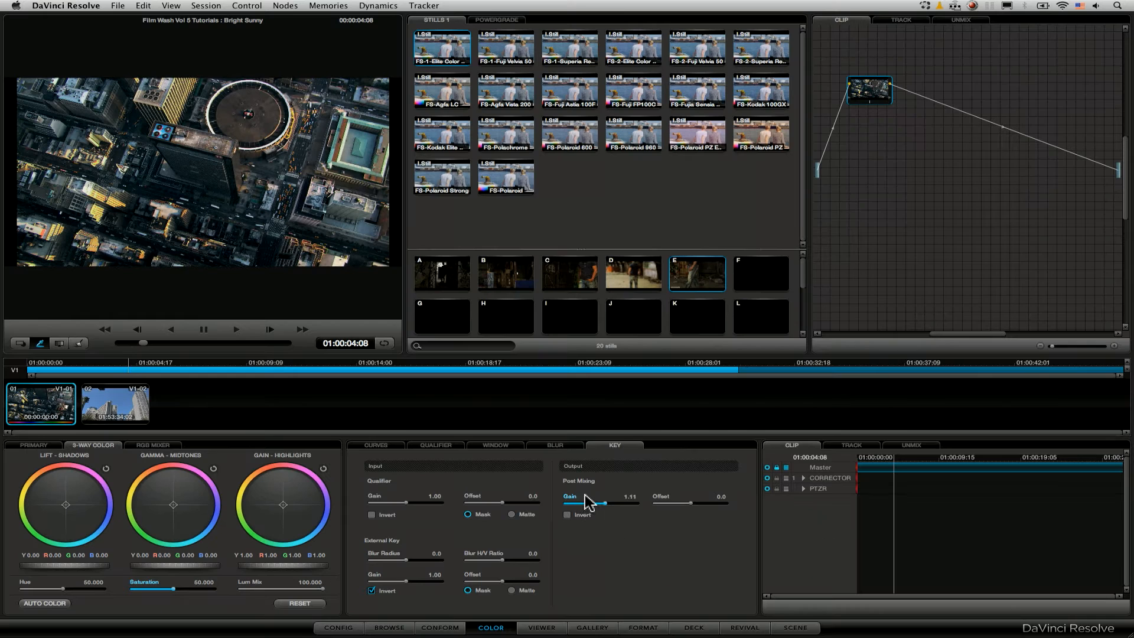
drag(607, 502, 602, 502)
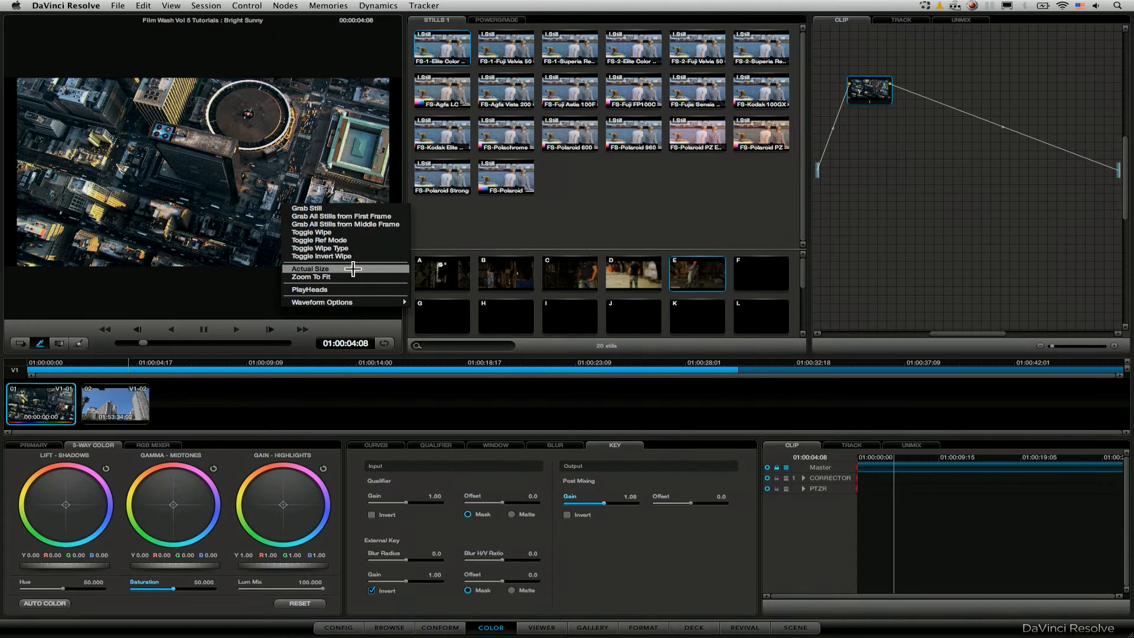
Show the viewer at Actual Size, play the clip, then open the viewer menu
click(306, 268)
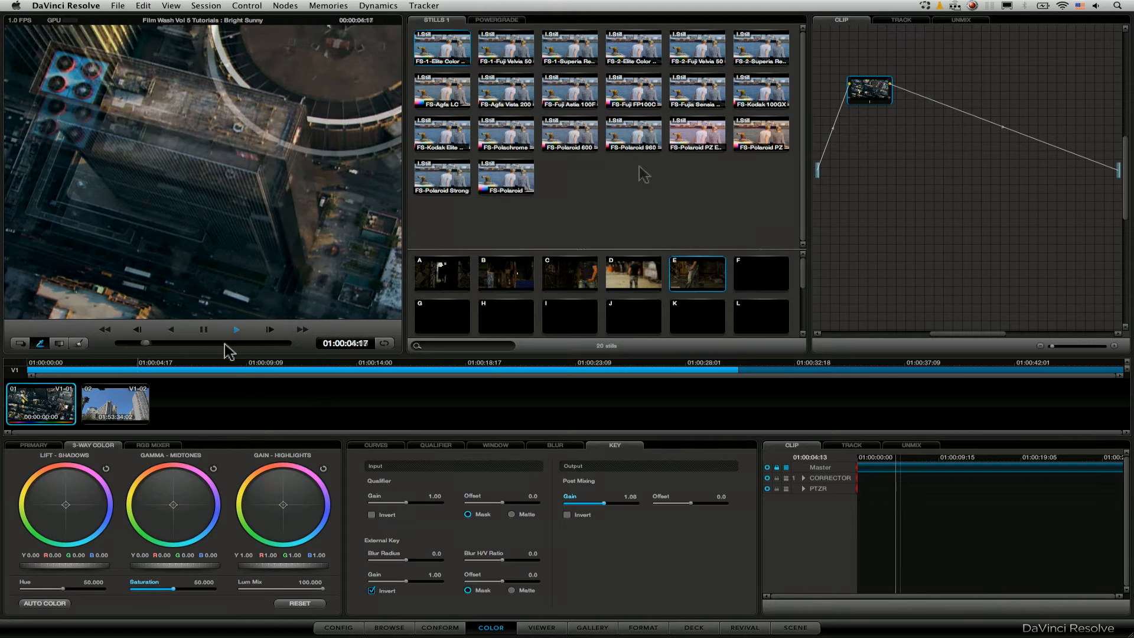
click(206, 6)
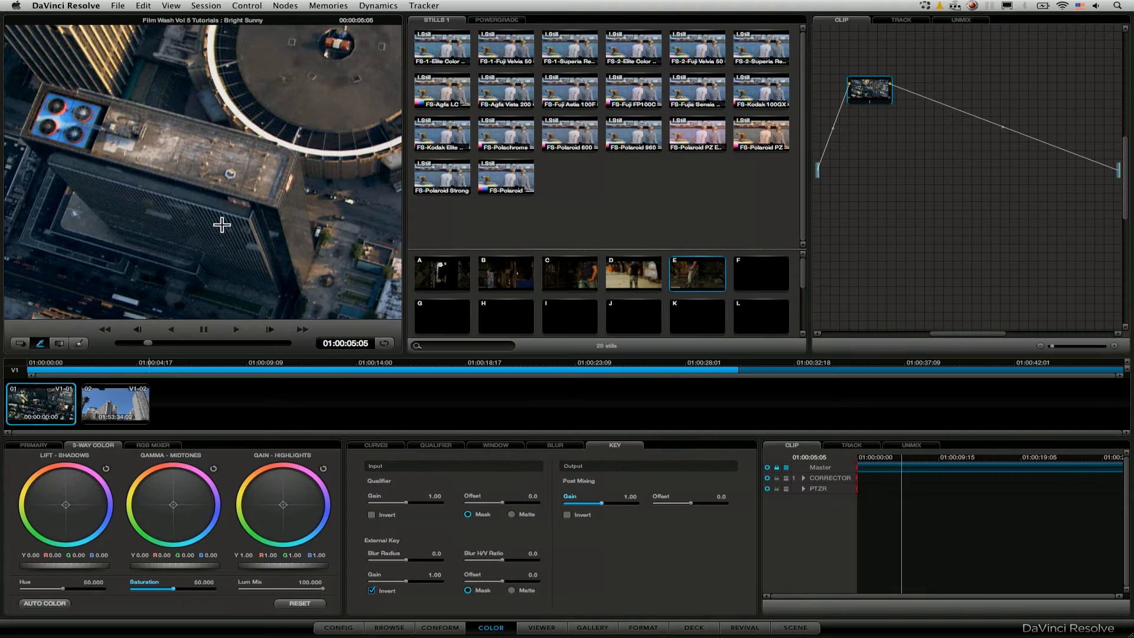
right_click(222, 224)
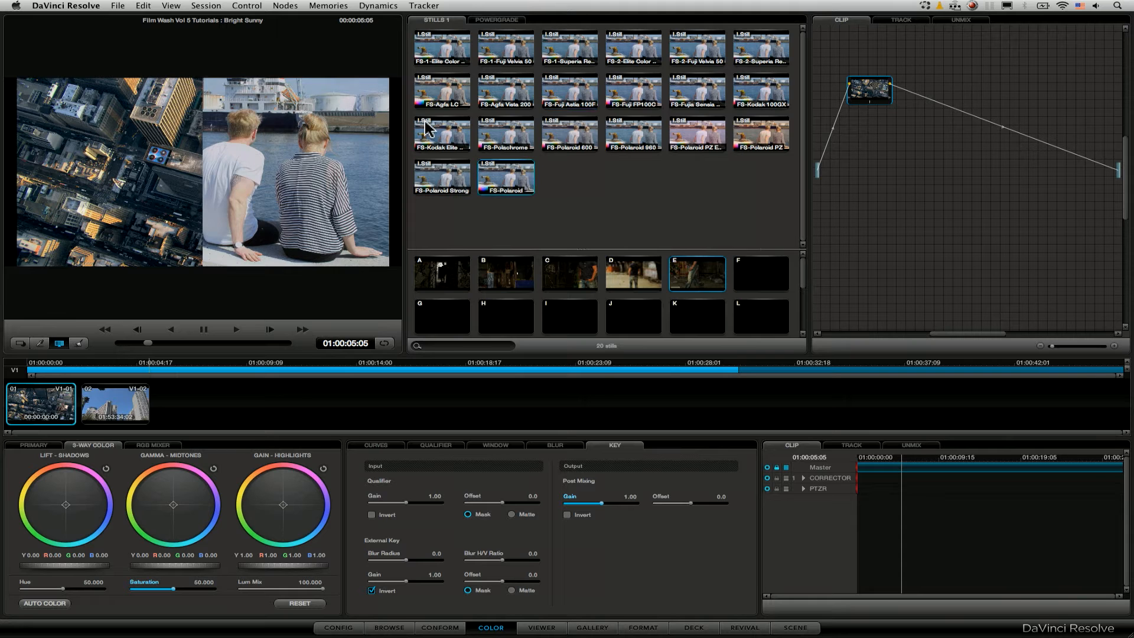
Wipe the clip against the Film Wash still and bring up that still's actions
click(441, 132)
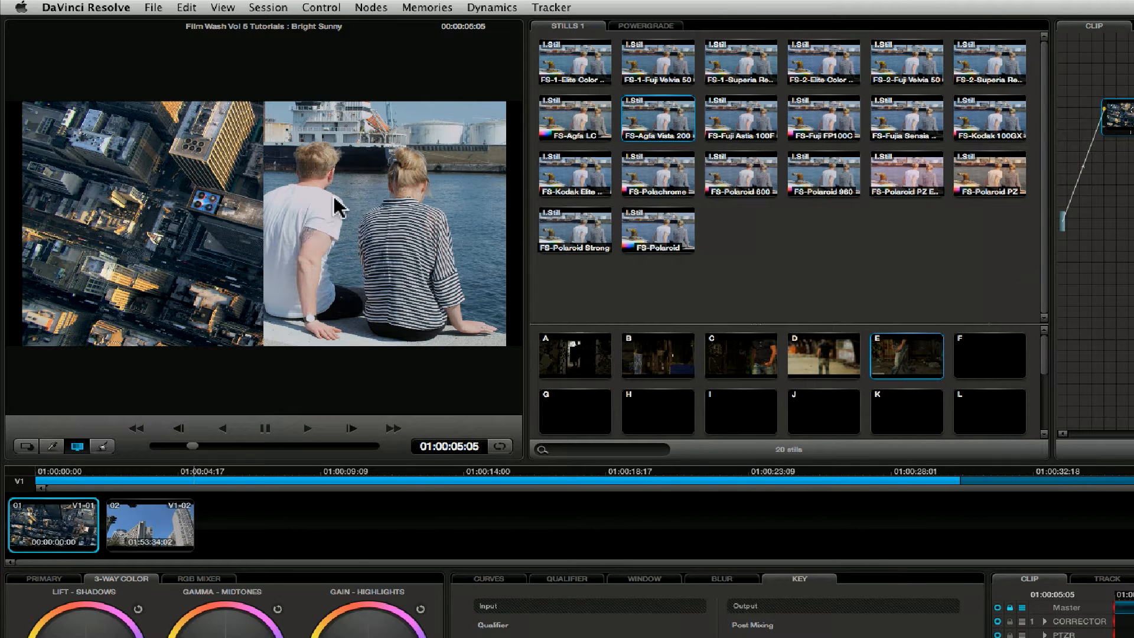
mouse_move(504, 254)
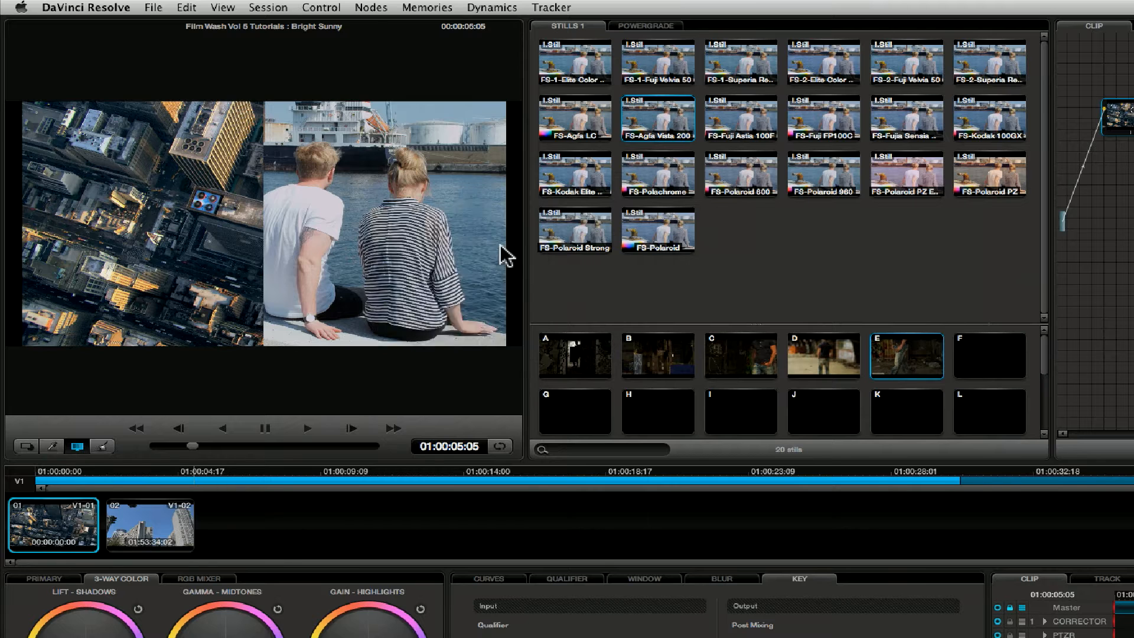
right_click(656, 118)
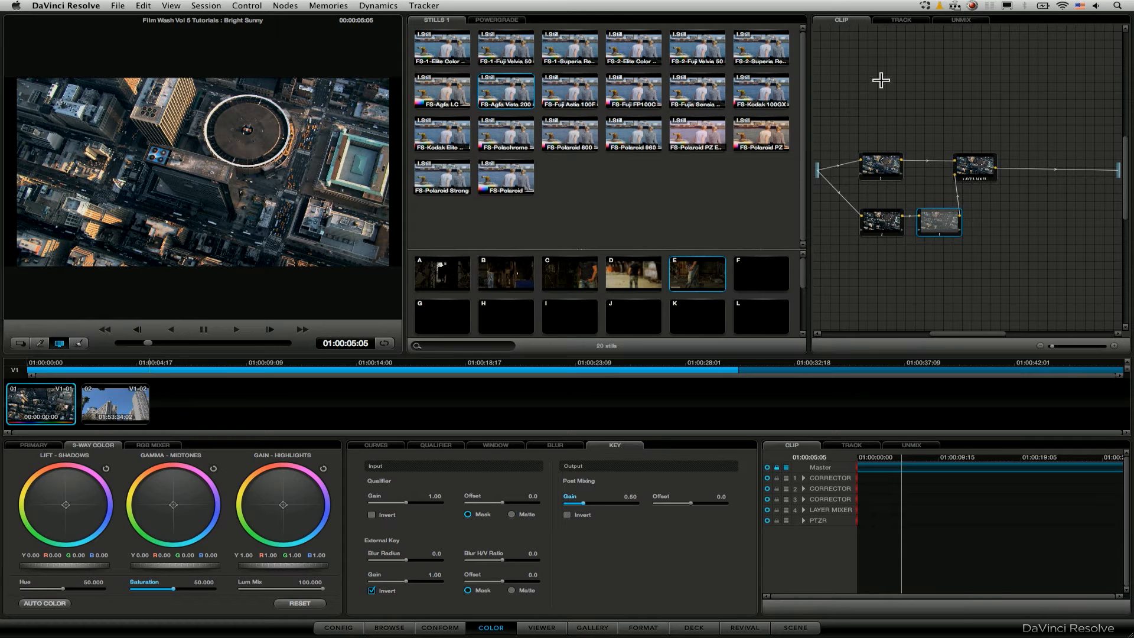
mouse_move(819, 75)
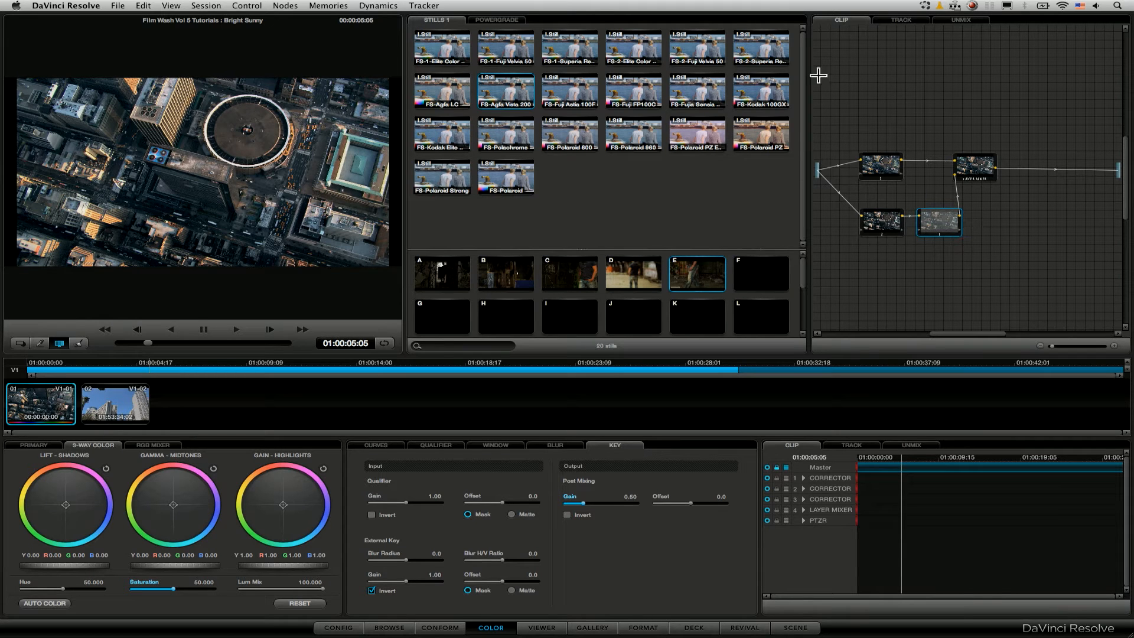
mouse_move(925, 229)
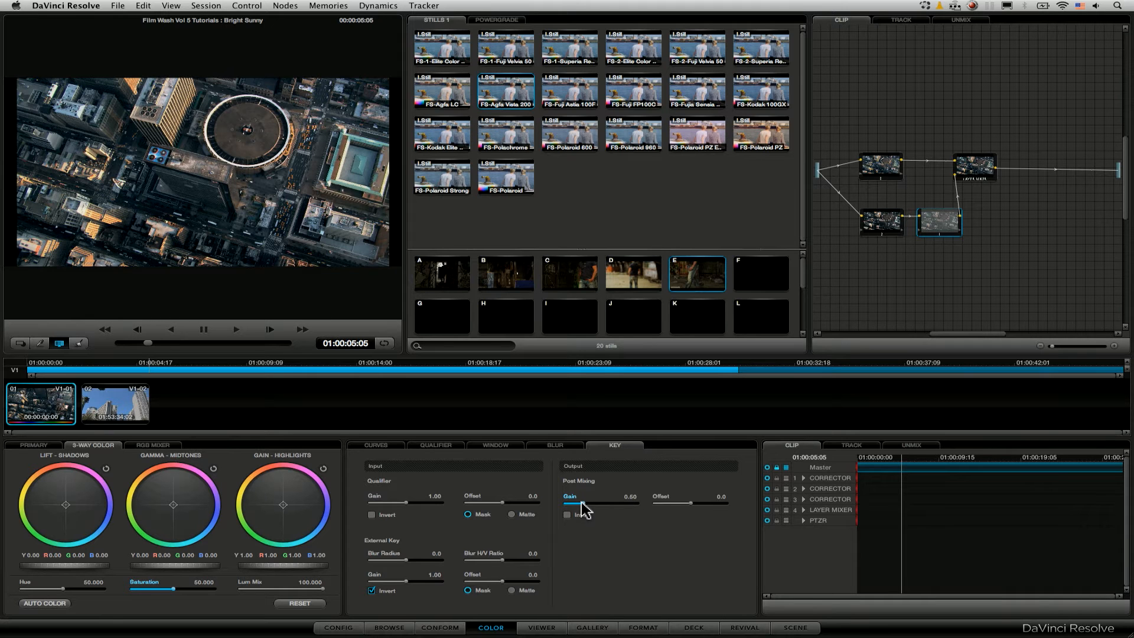
Lower the layer mixer node's Post Mixing Gain, then raise it back to 1.0
drag(586, 502, 567, 503)
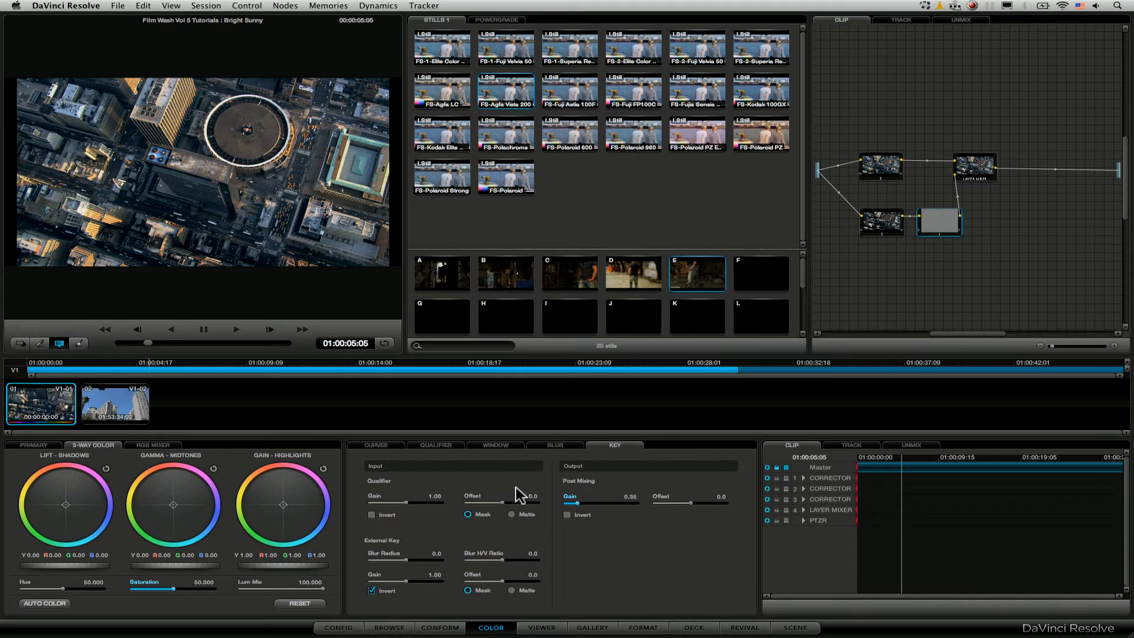
drag(574, 503, 586, 503)
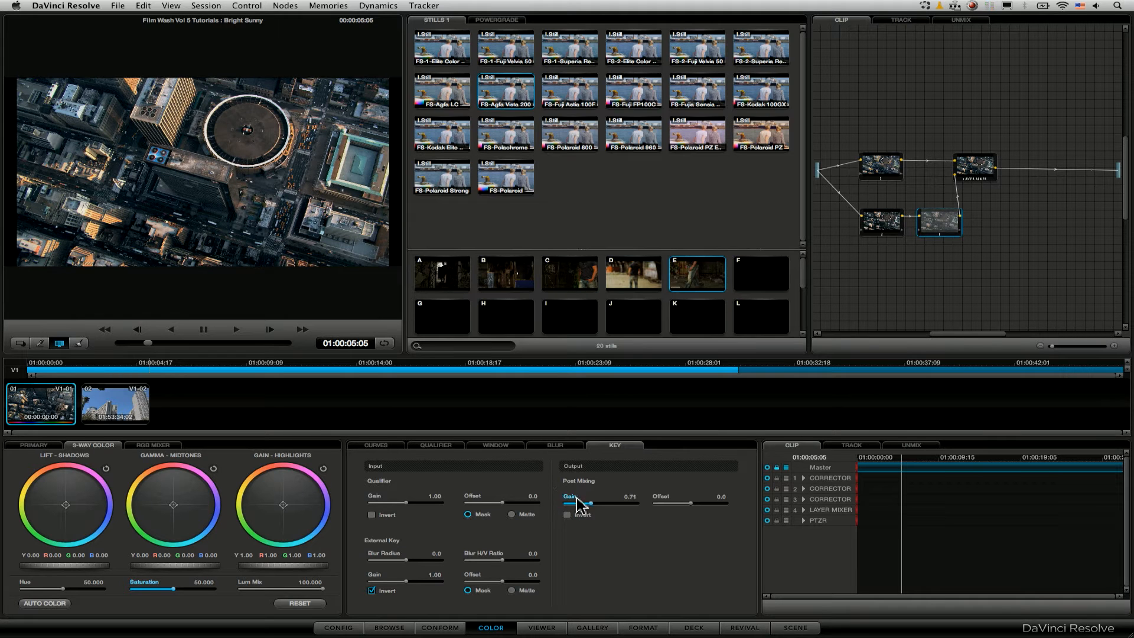
drag(584, 503, 618, 503)
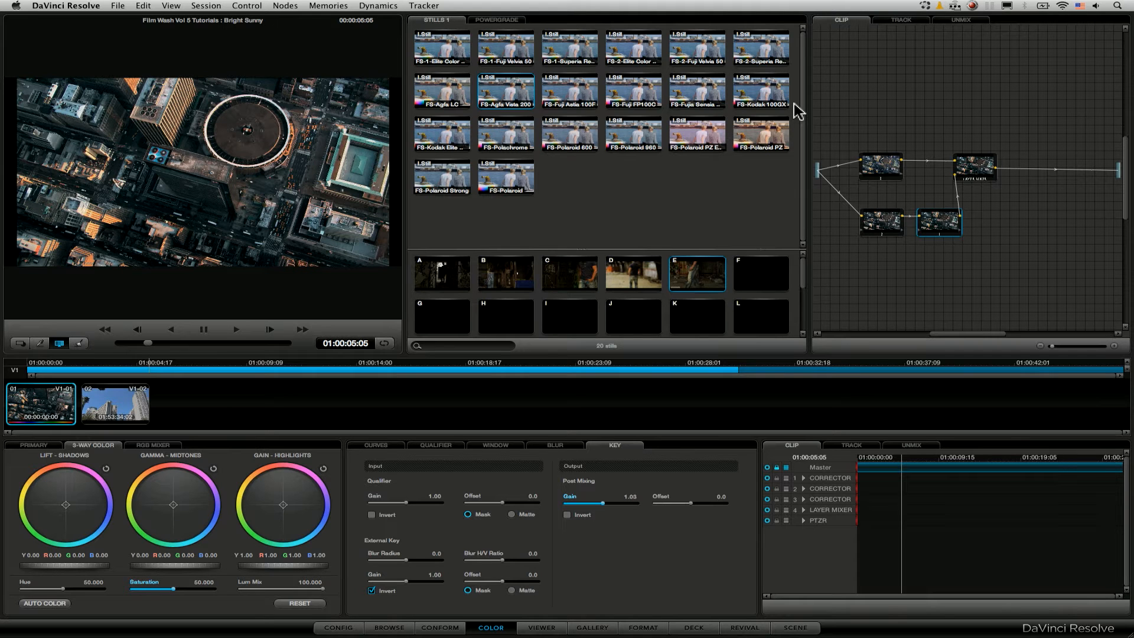
mouse_move(987, 230)
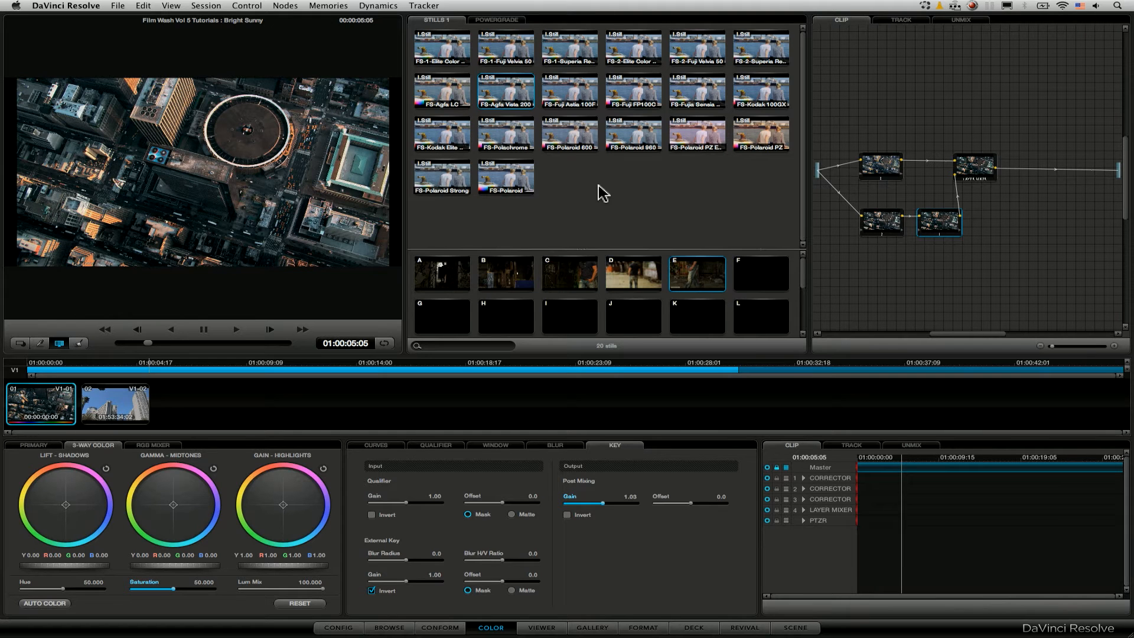
mouse_move(528, 45)
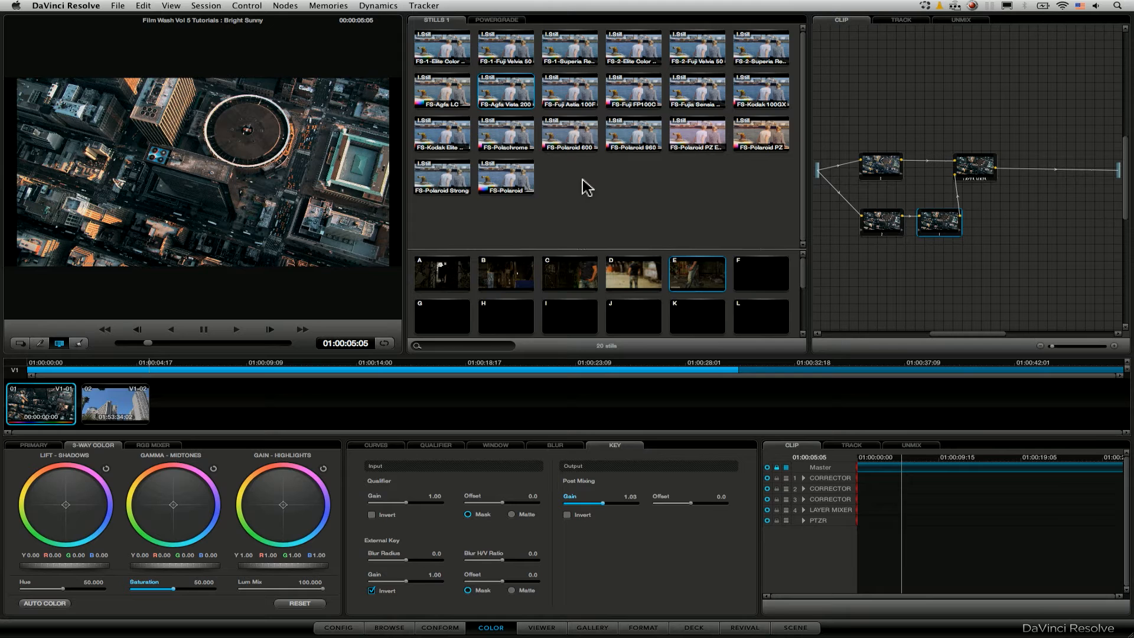
mouse_move(625, 136)
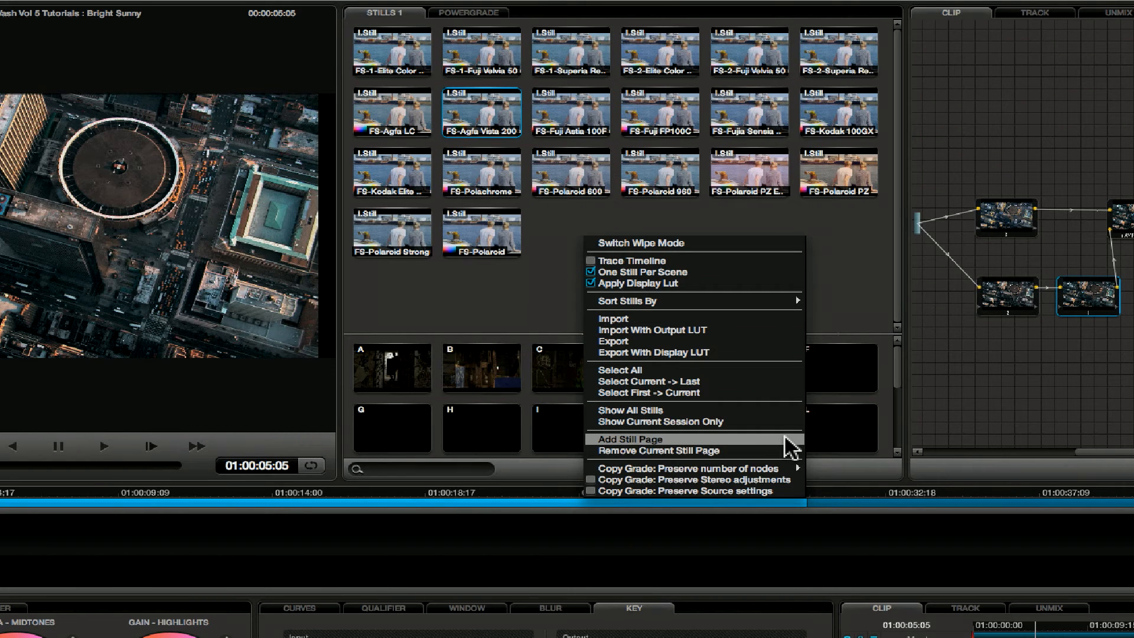
Add a second, empty still page with Add Still Page
click(628, 438)
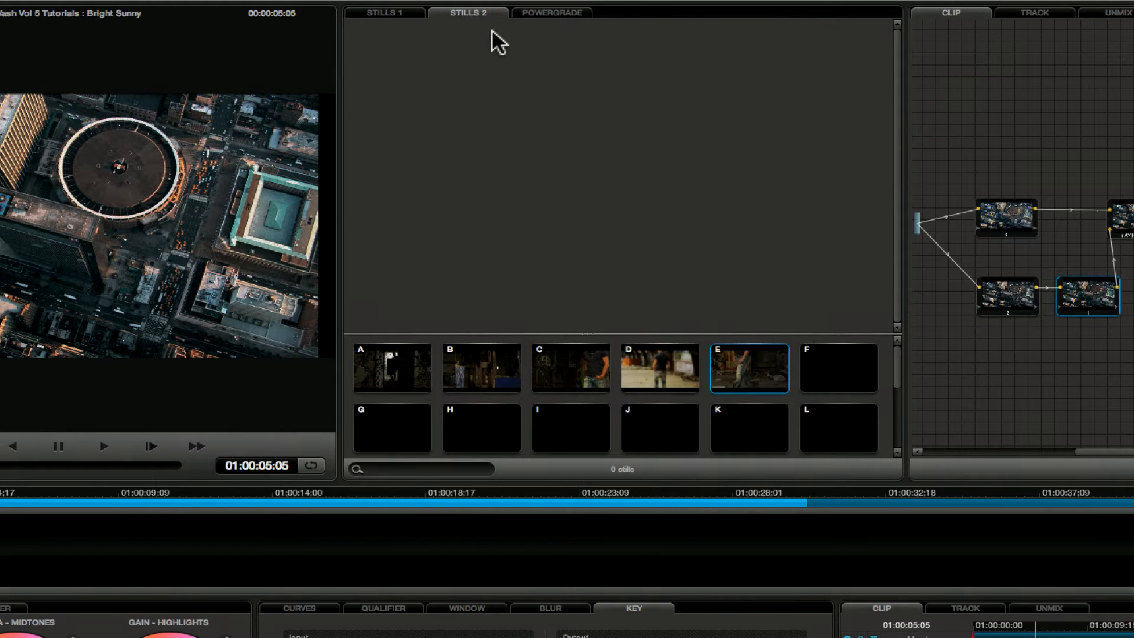
mouse_move(415, 65)
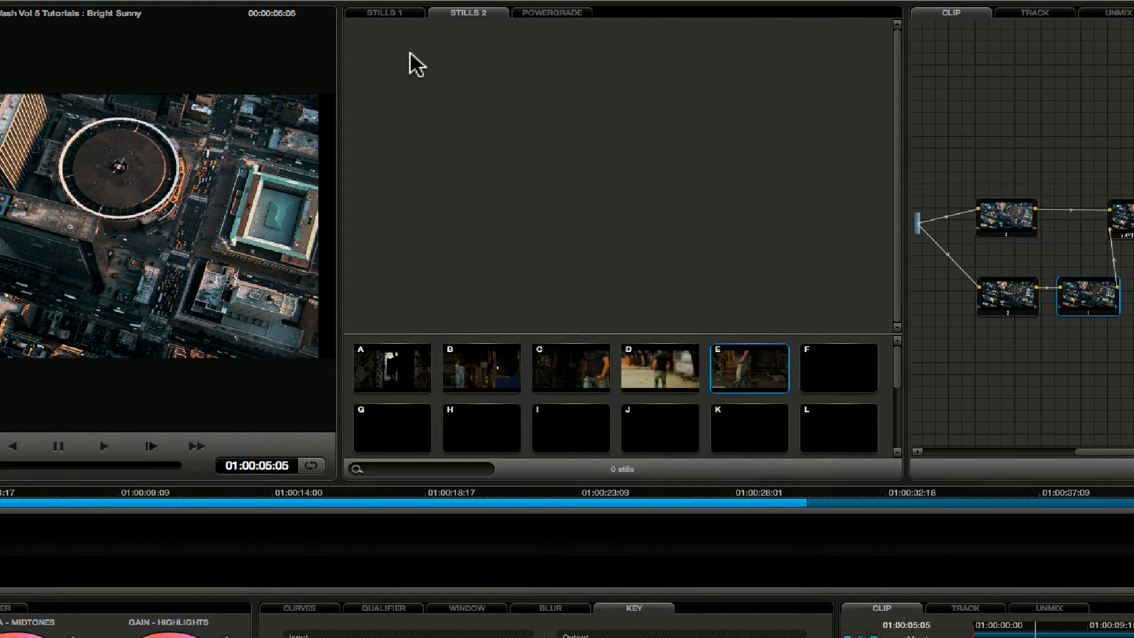
mouse_move(110, 382)
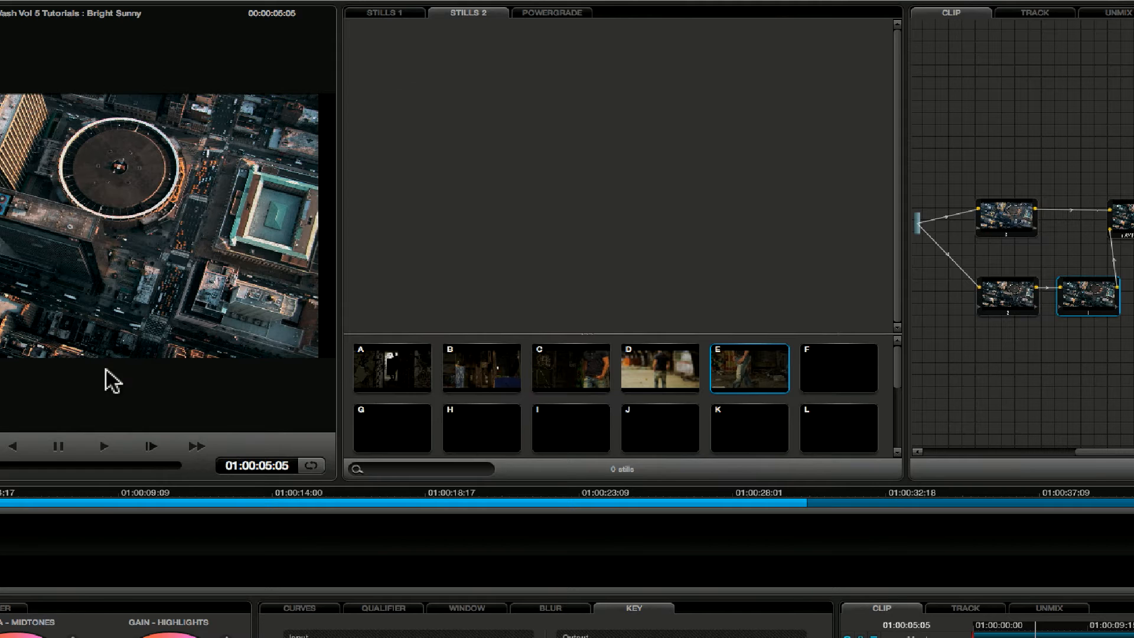
mouse_move(461, 135)
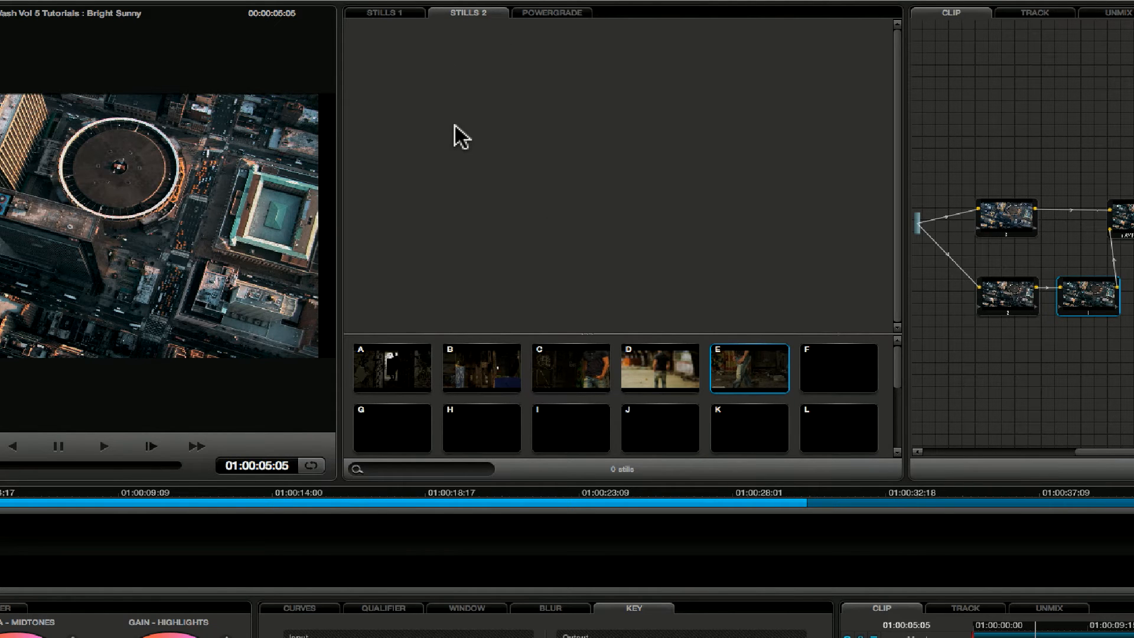
Import the 17 JPEG stills from FWS-X-Color into the new still page
right_click(461, 136)
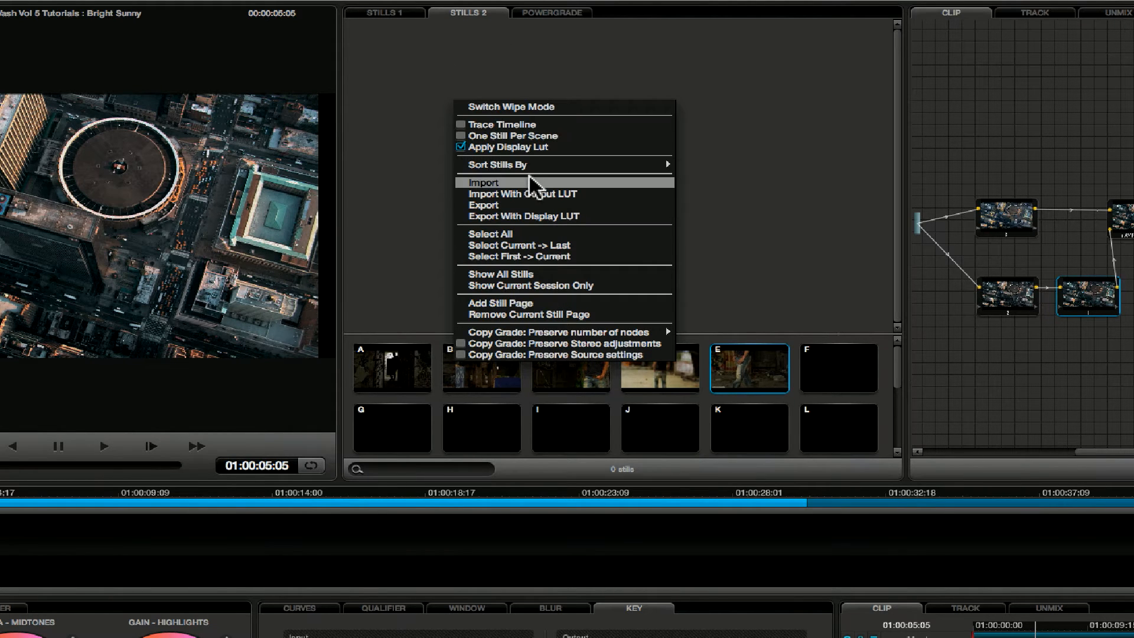
click(492, 181)
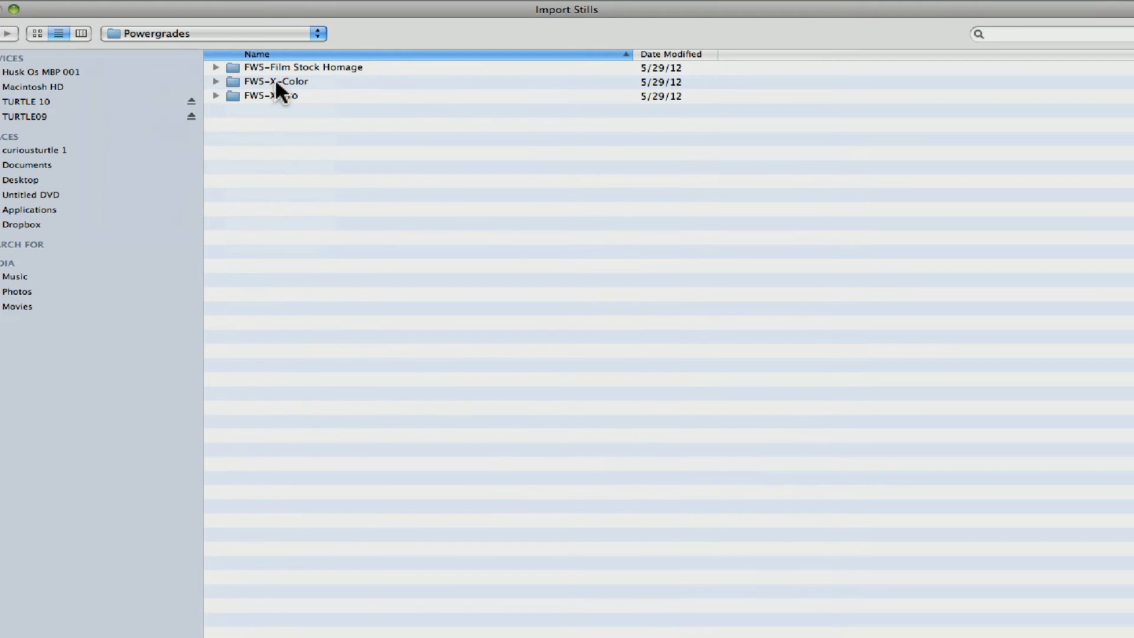
double_click(273, 81)
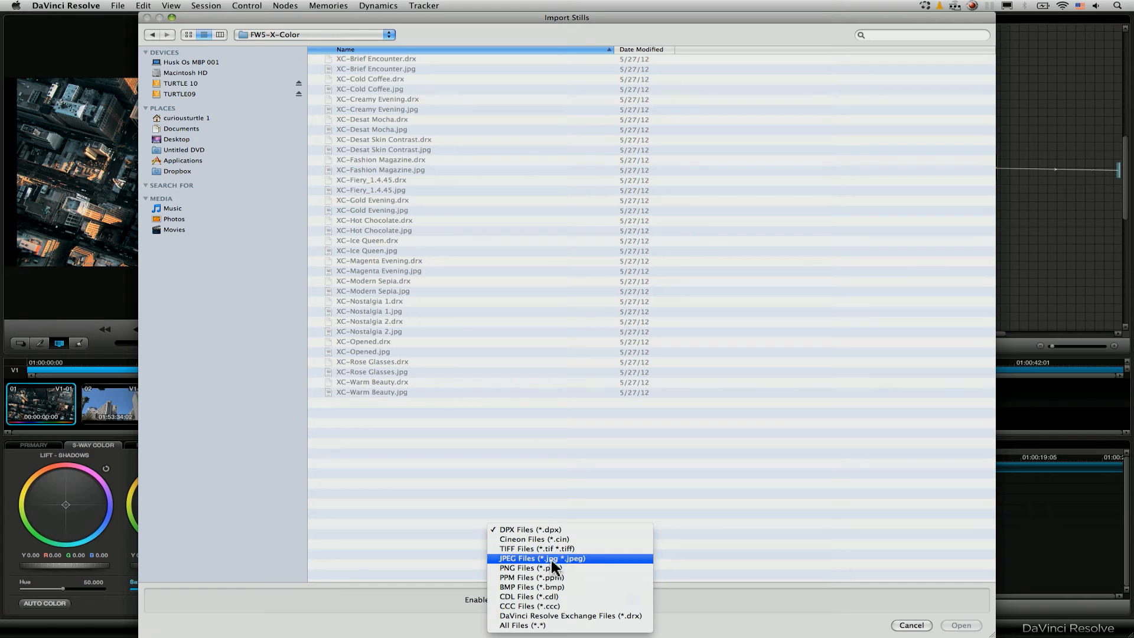
click(541, 557)
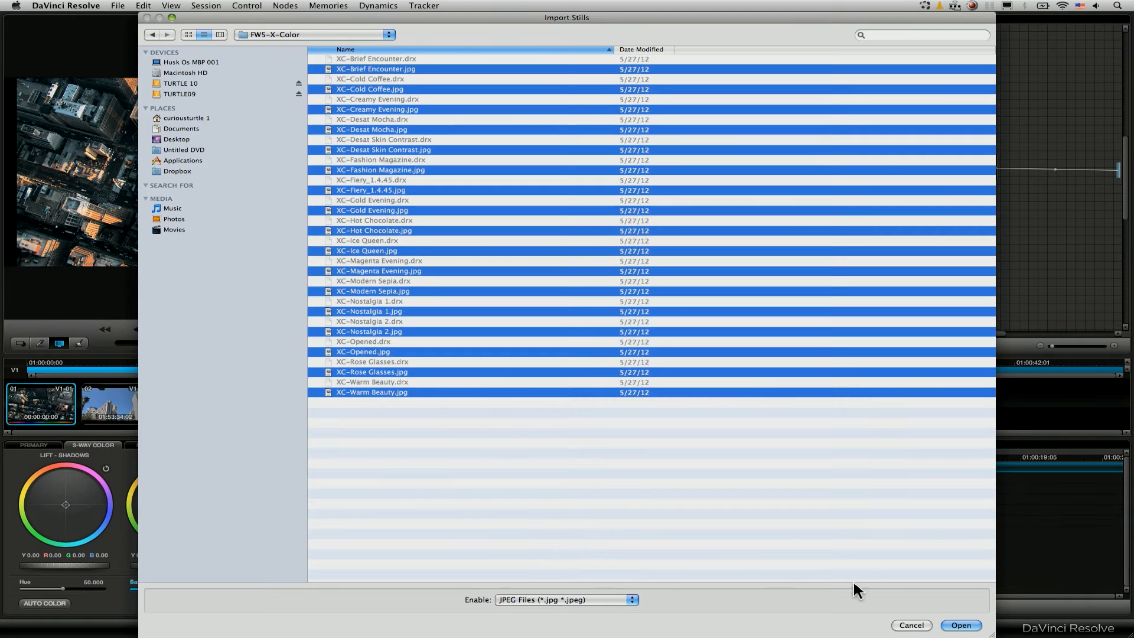
click(960, 625)
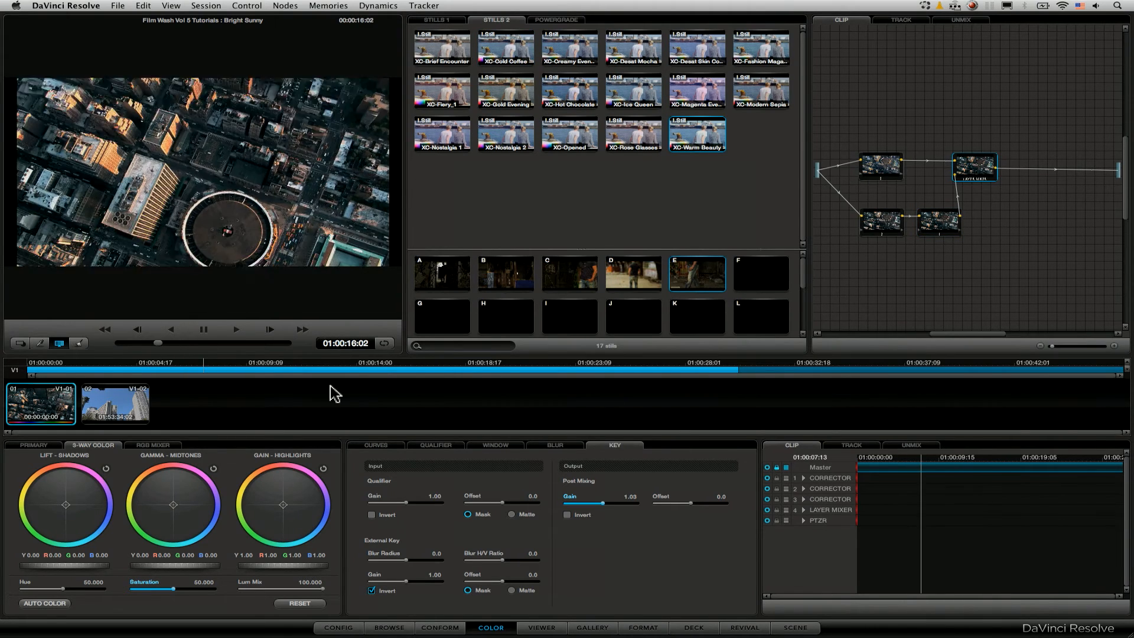
Scrub to another frame and bring up the XC-Ice Queen still's actions
drag(155, 343, 140, 343)
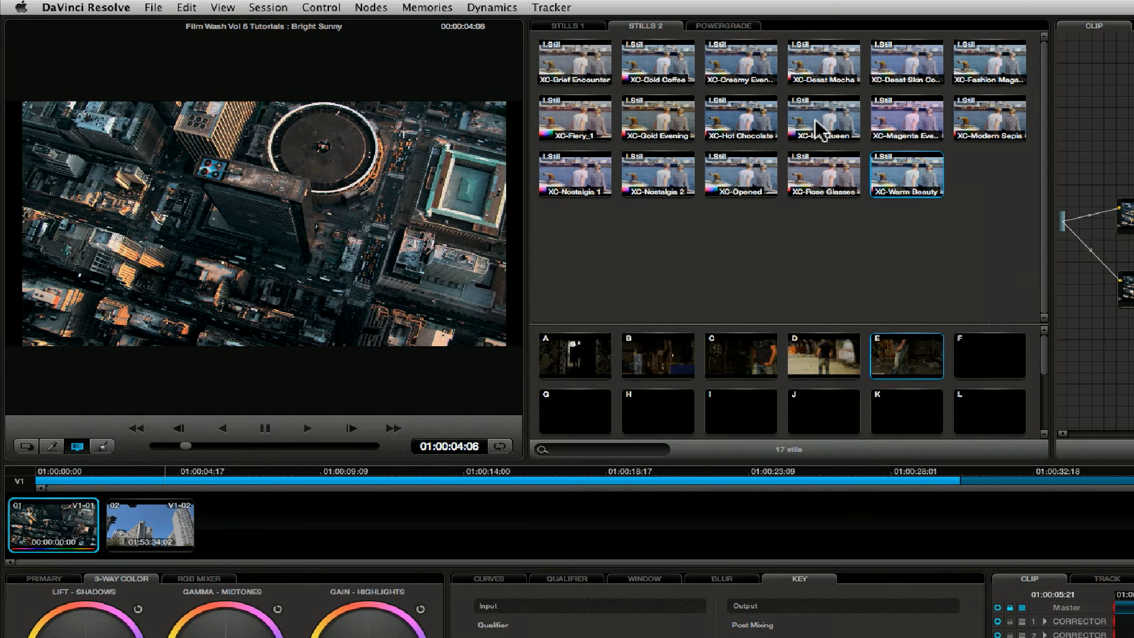
mouse_move(828, 117)
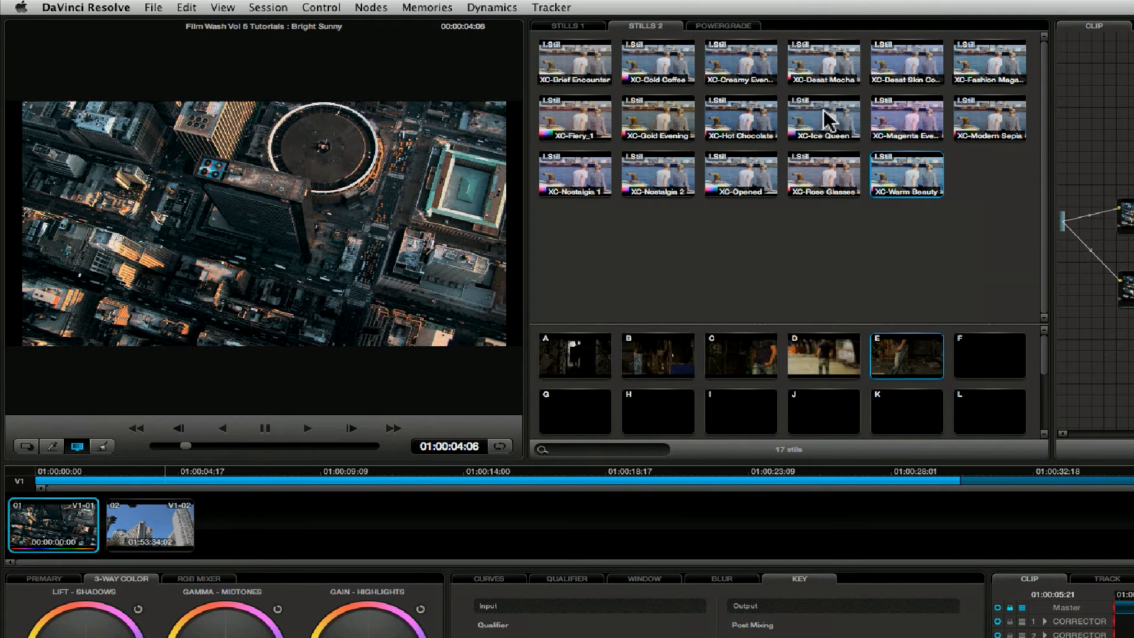
right_click(822, 118)
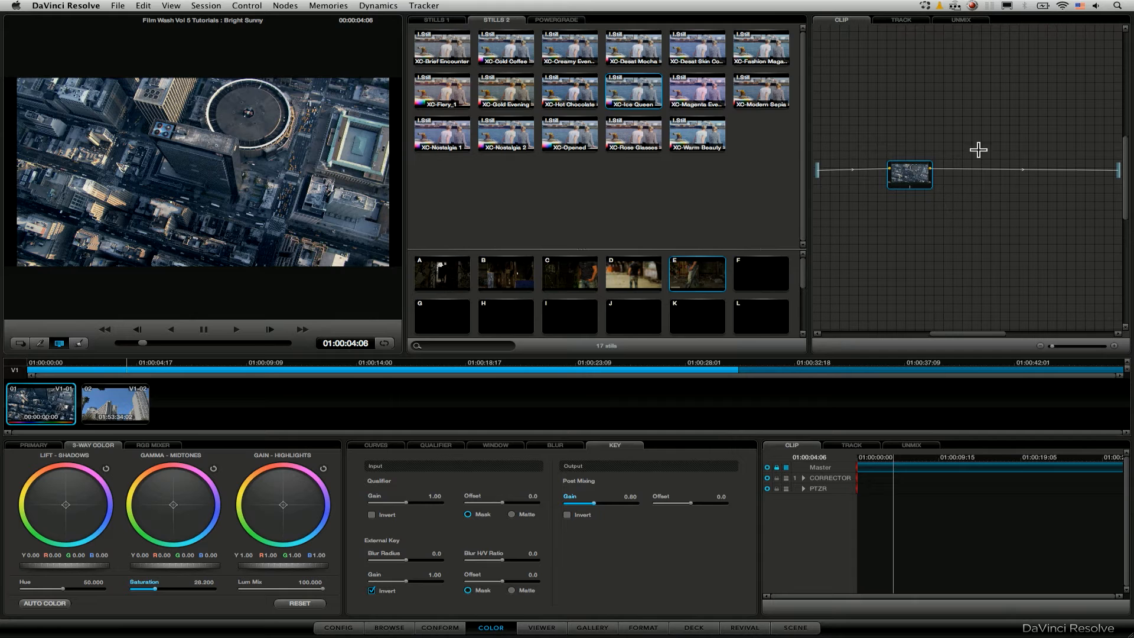
mouse_move(1047, 129)
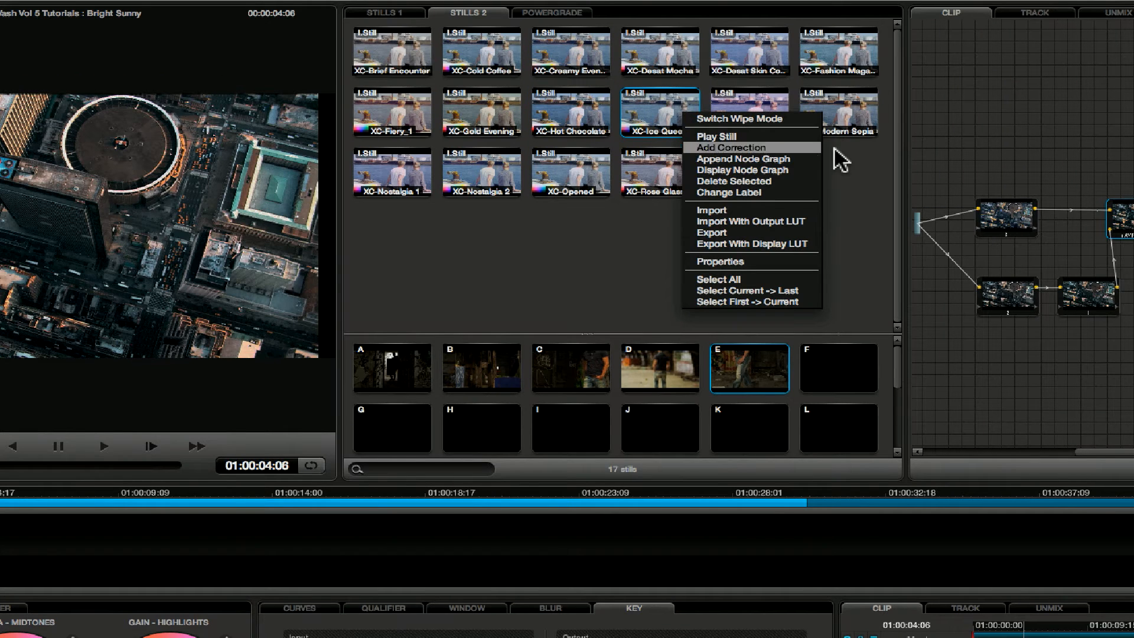
mouse_move(824, 159)
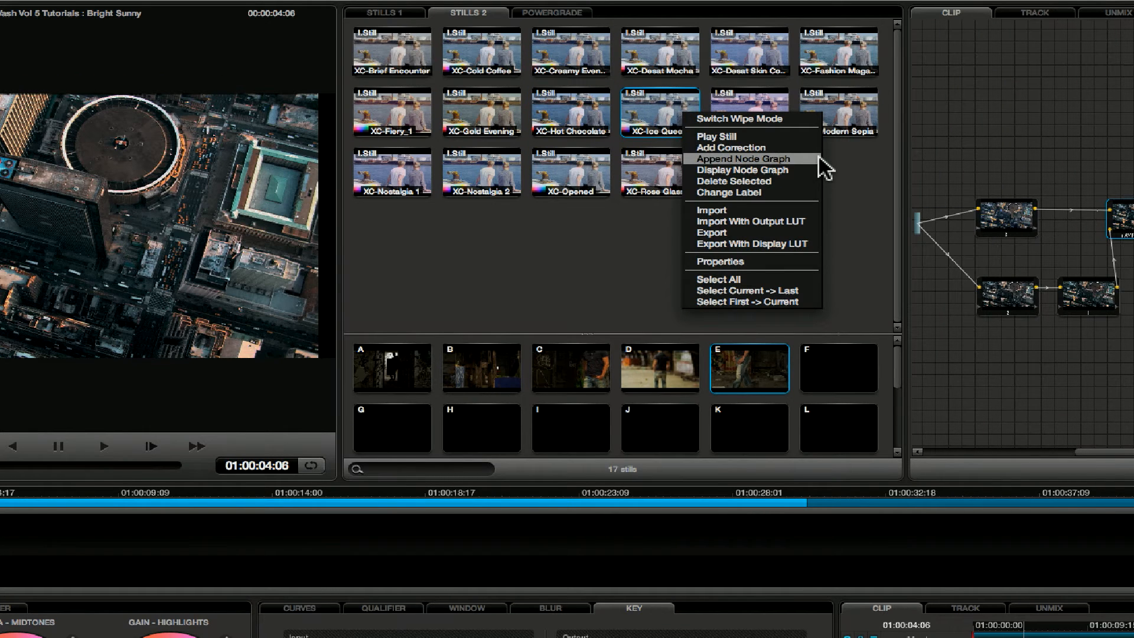
Append the XC-Ice Queen node graph at 0.76 Post Mixing Gain and play back
click(741, 158)
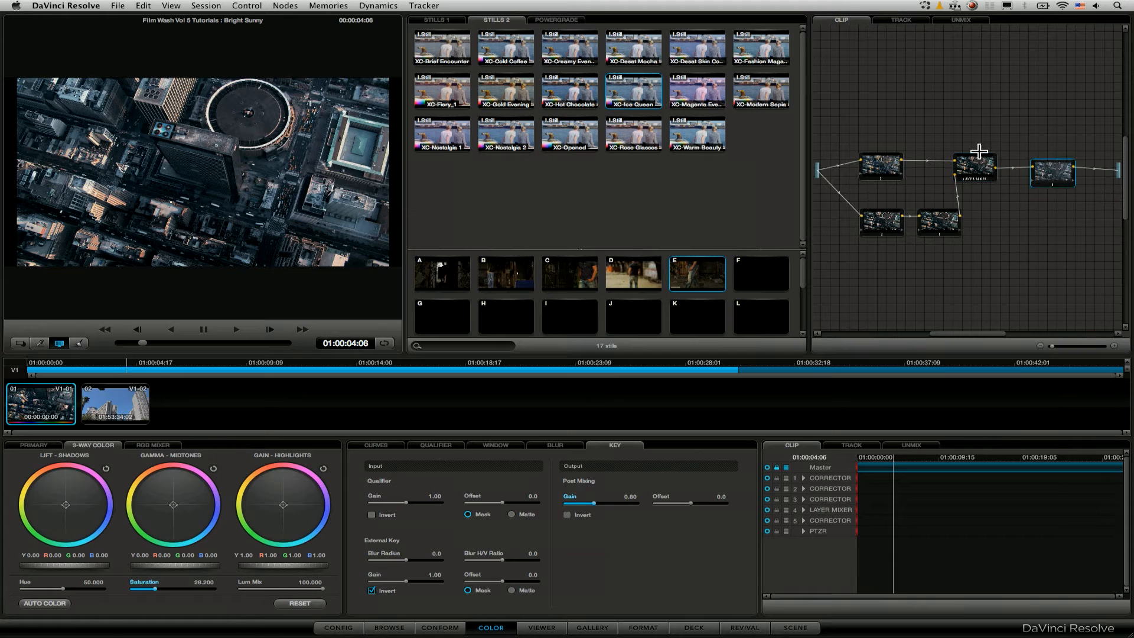
click(1033, 168)
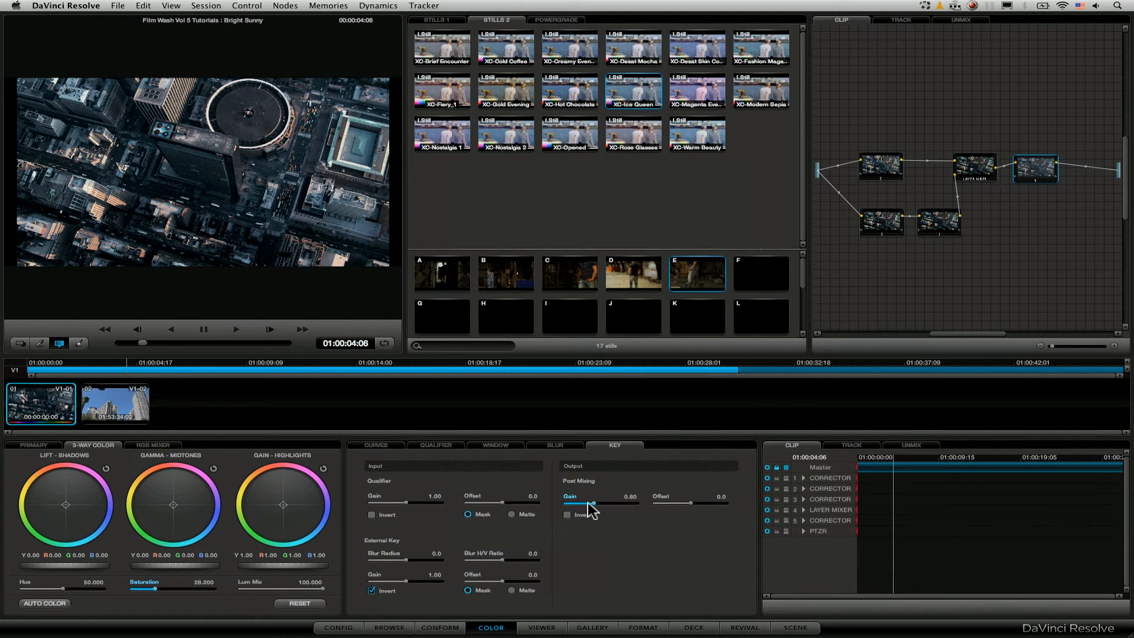
drag(593, 503, 583, 503)
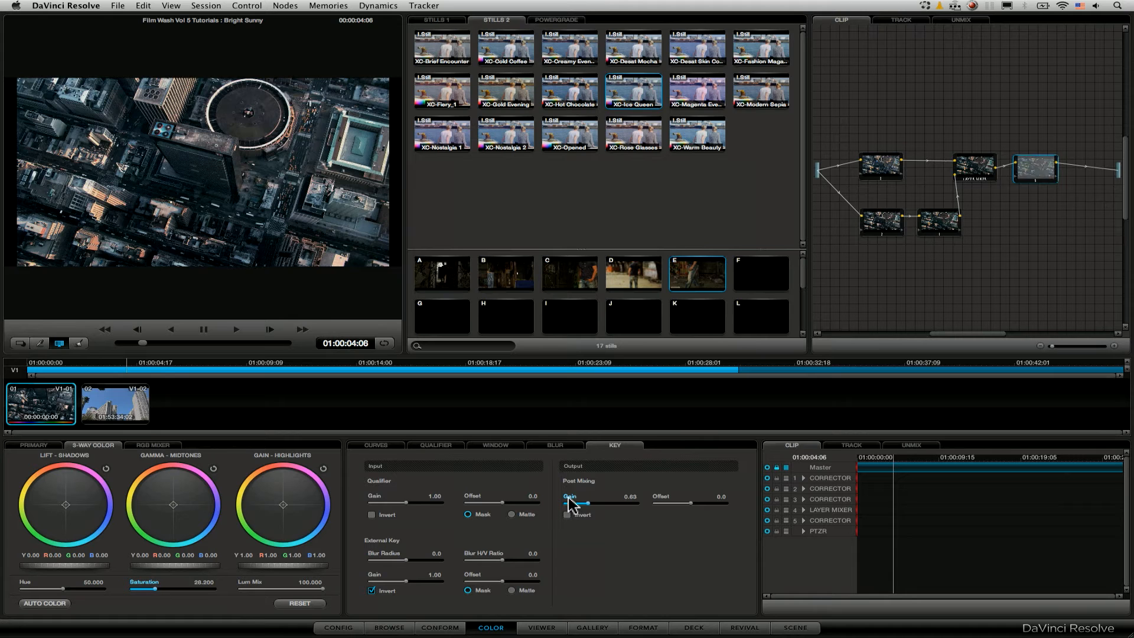
drag(584, 502, 606, 502)
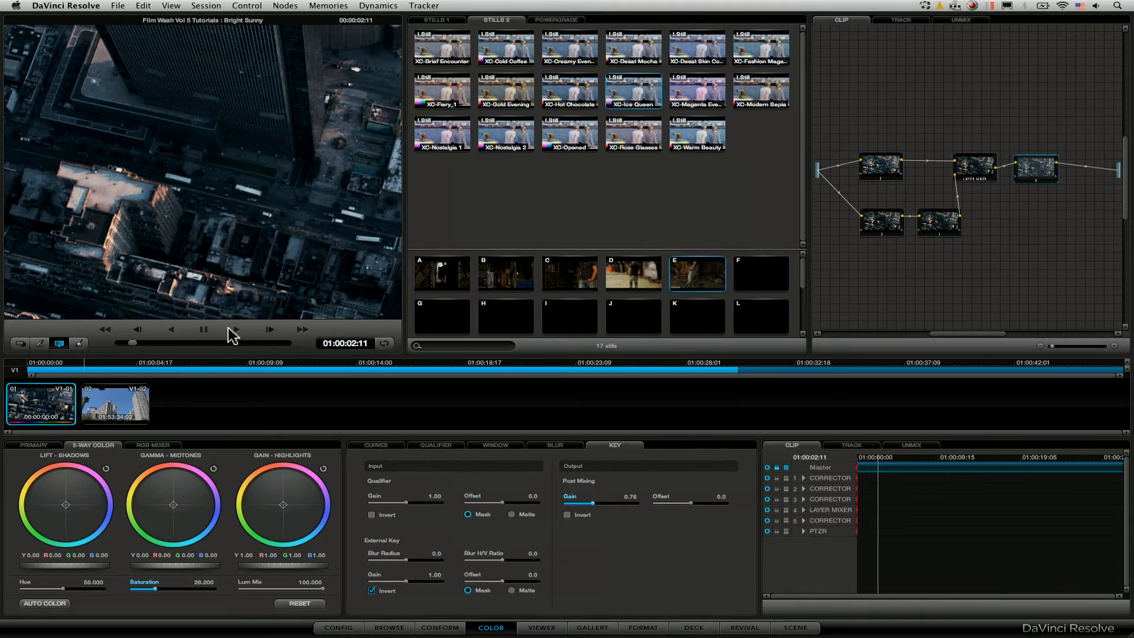
click(236, 329)
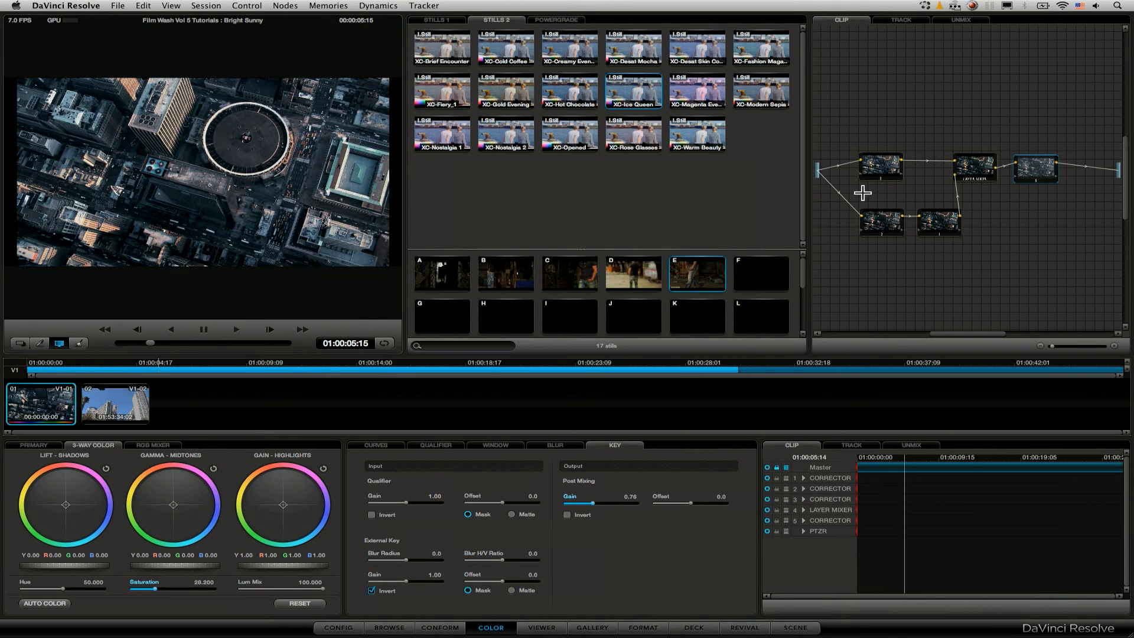
click(1034, 168)
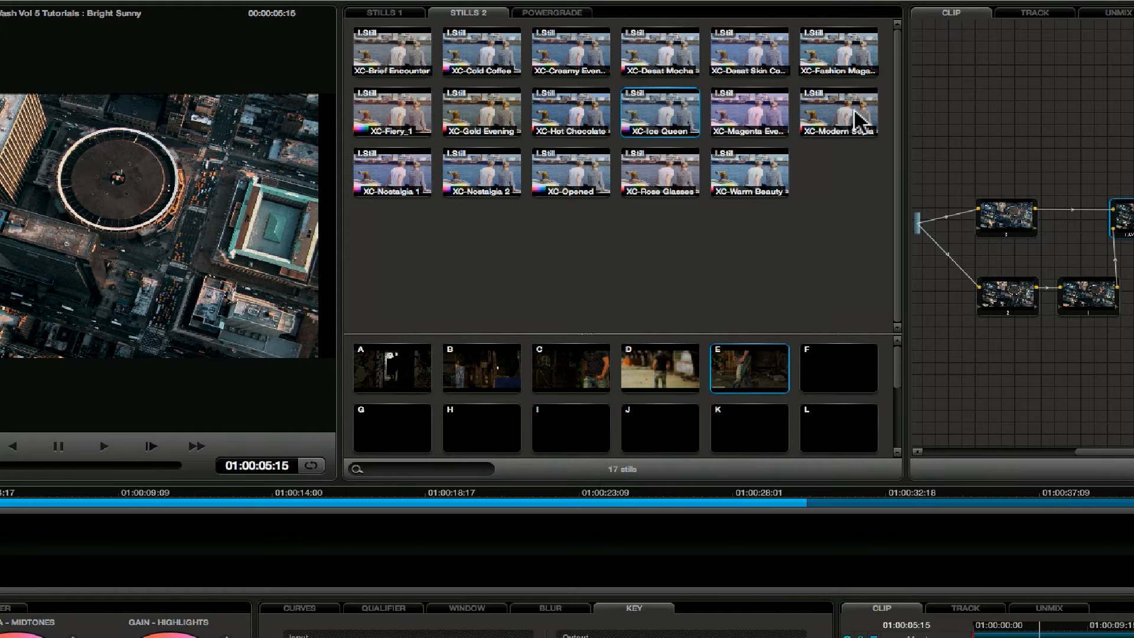
Swap in XC-Modern Sepia as the appended grade, lowering its gain to about 0.33
right_click(837, 112)
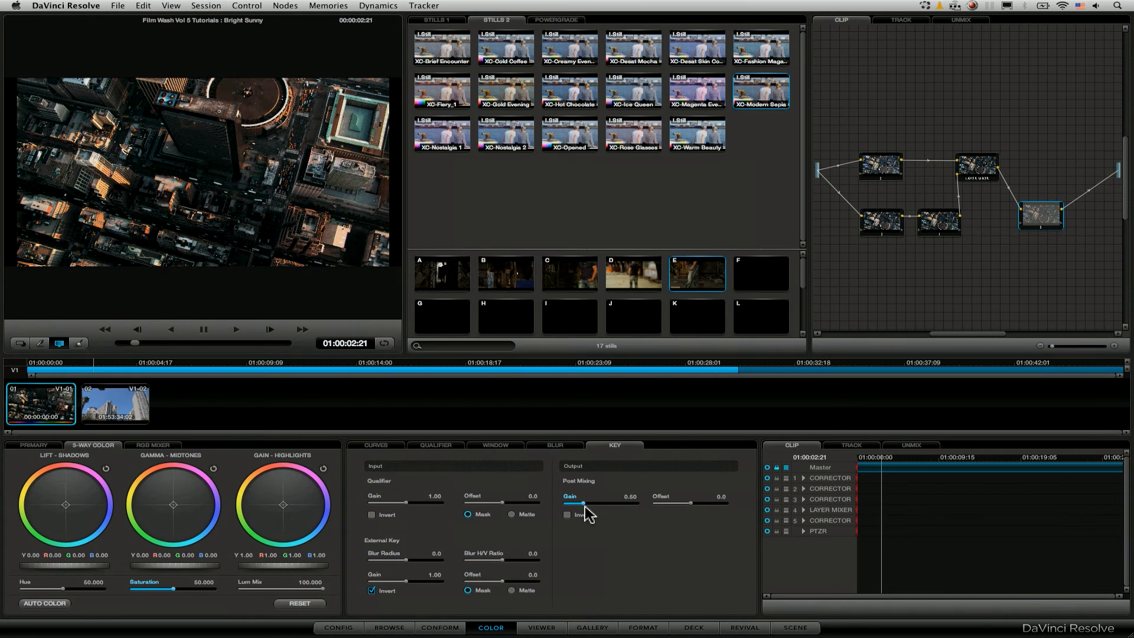
drag(577, 503, 567, 503)
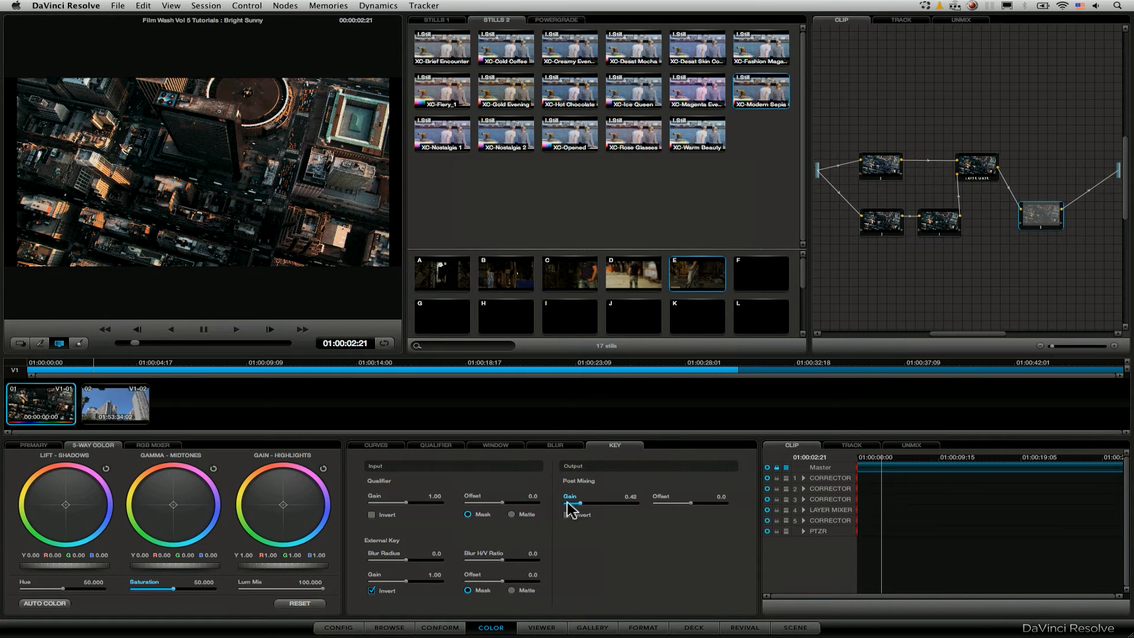
drag(582, 502, 578, 503)
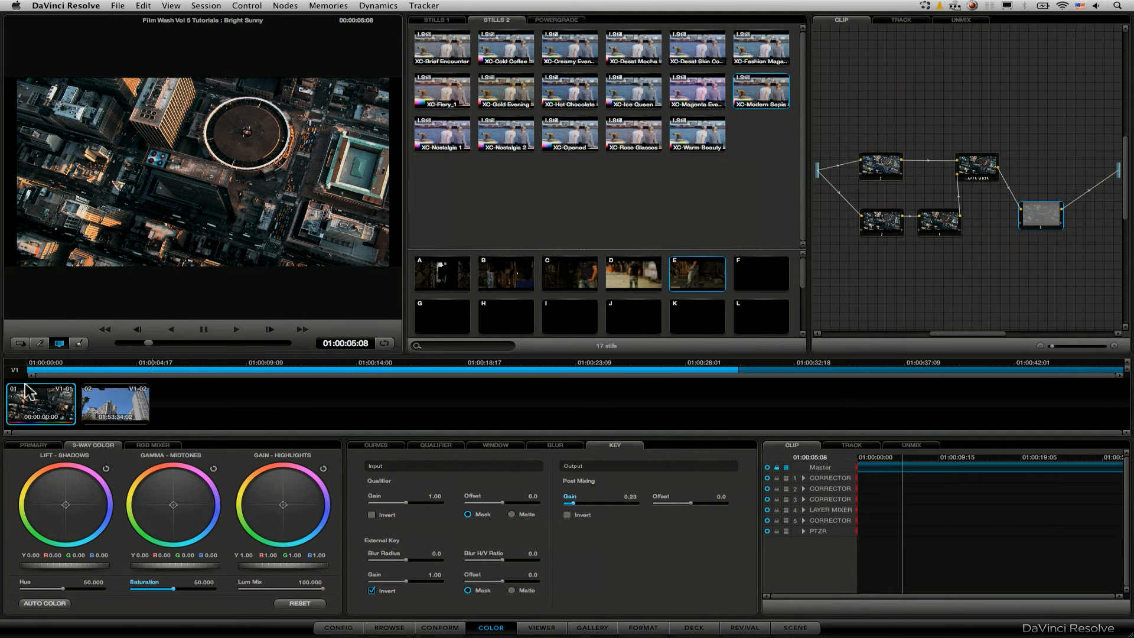
Create Version 2 of clip 01's grade via Remote versions > Create New Version
right_click(41, 403)
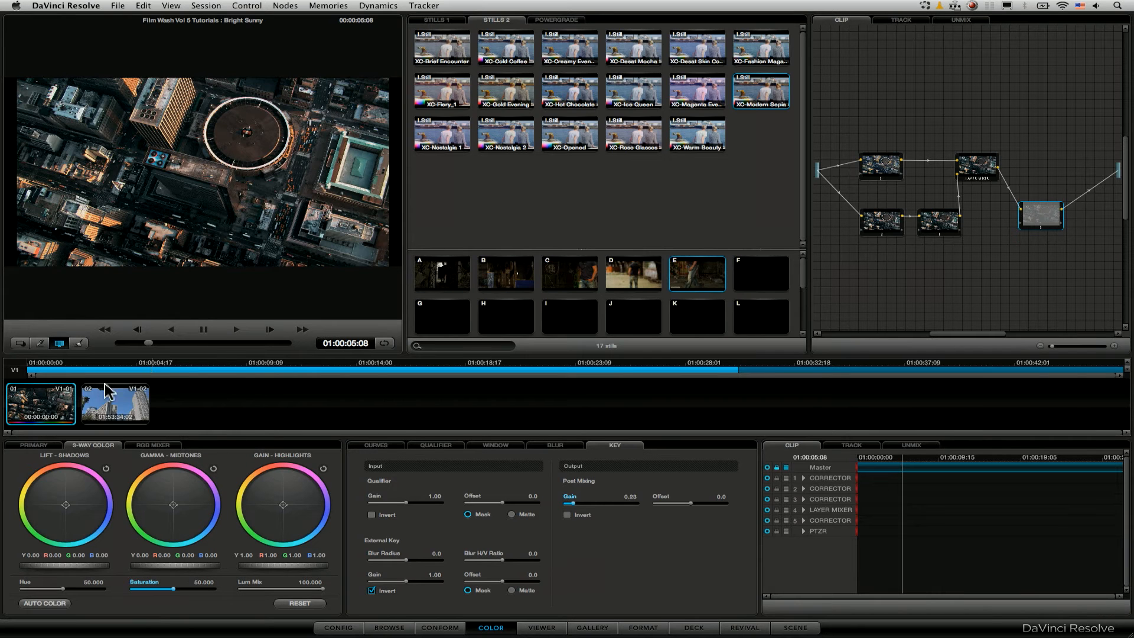
right_click(42, 403)
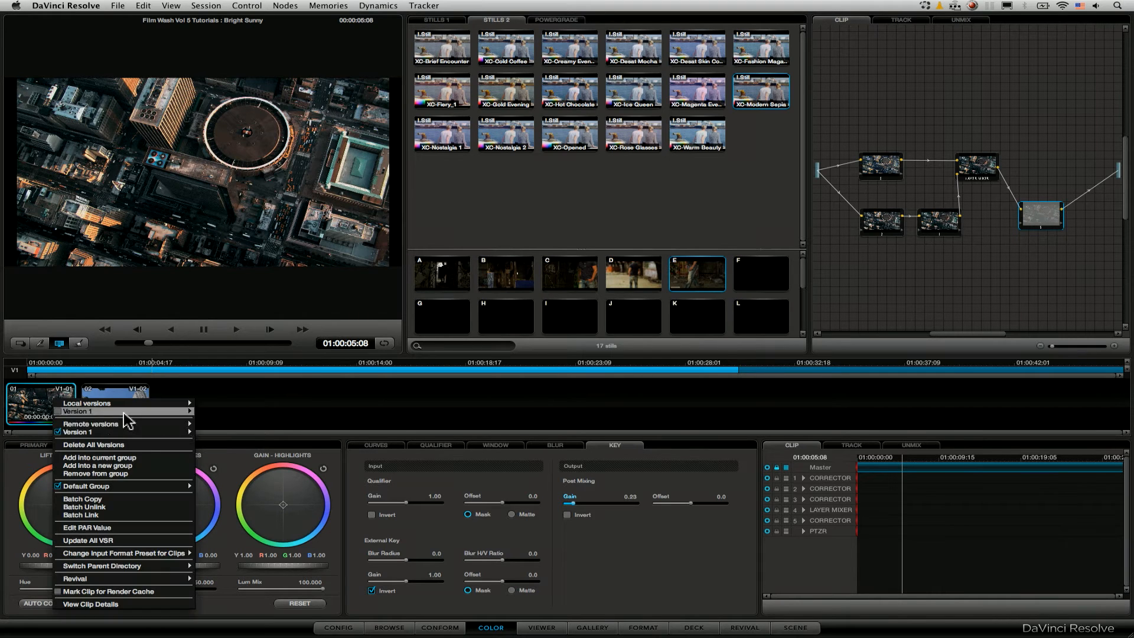
mouse_move(92, 424)
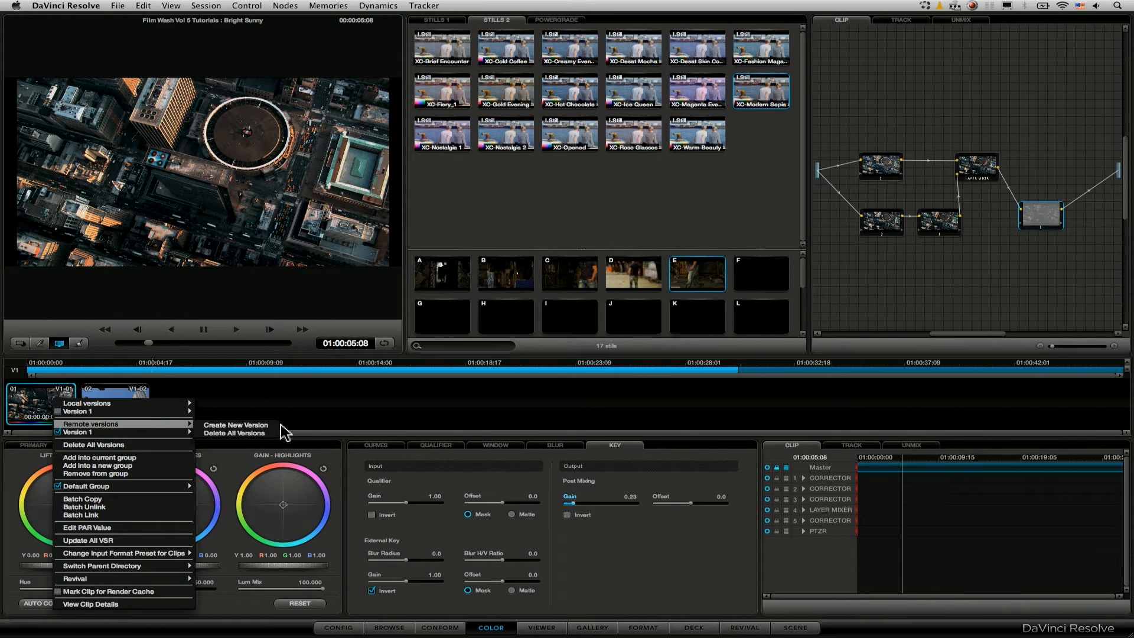
click(235, 424)
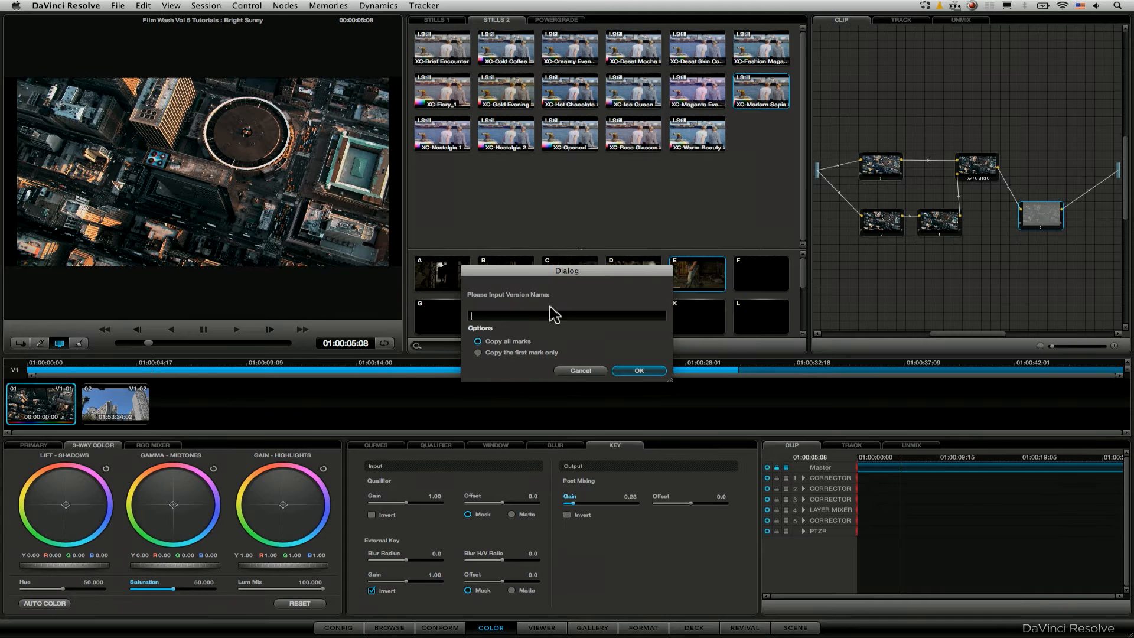
mouse_move(573, 371)
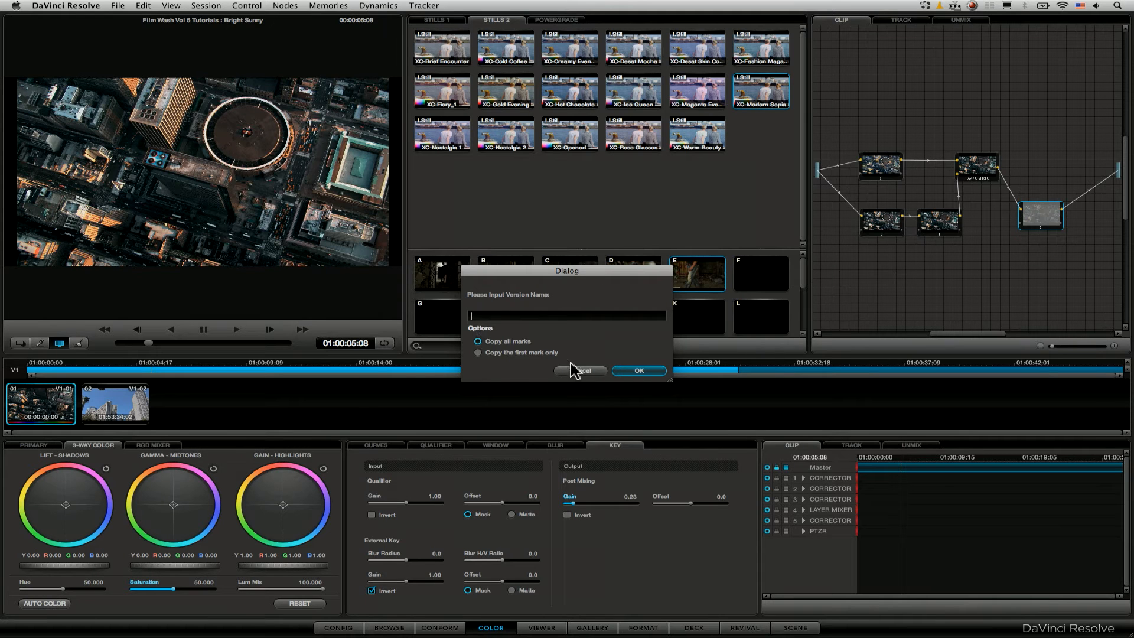
click(638, 370)
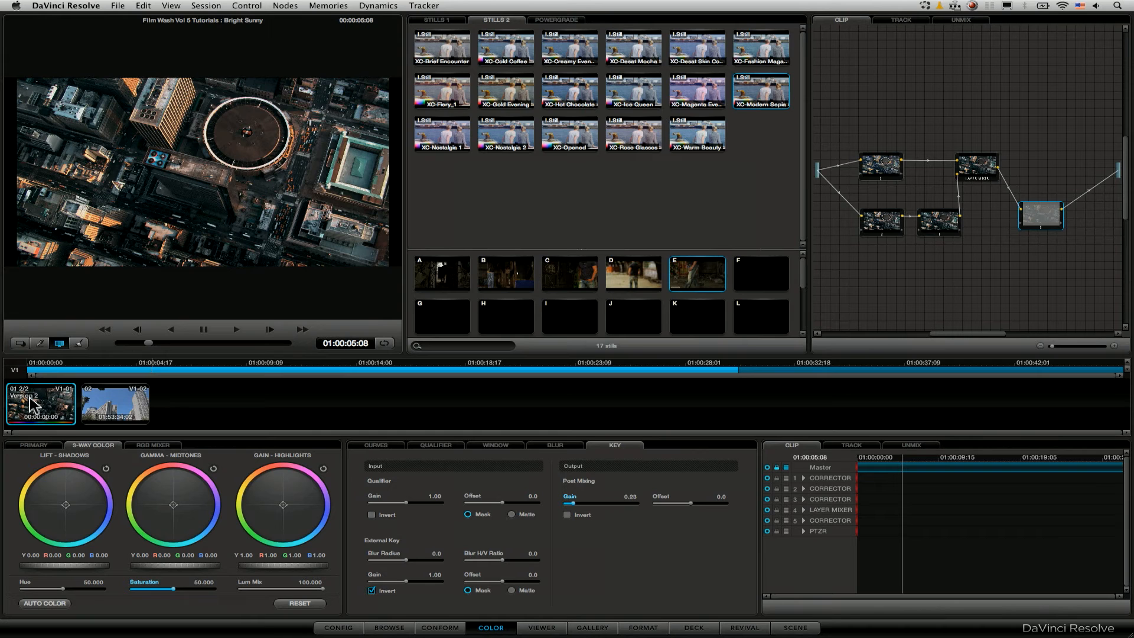
mouse_move(125, 386)
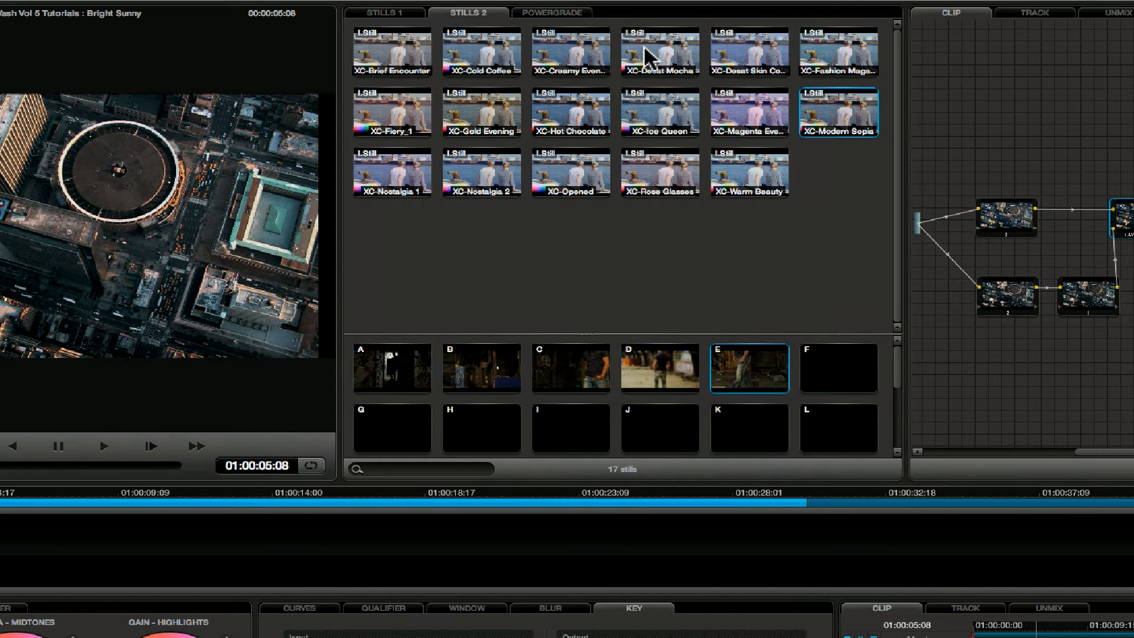
Apply the XC-Creamy Evening still's grade and set its Key Output gain to 0.41
right_click(571, 51)
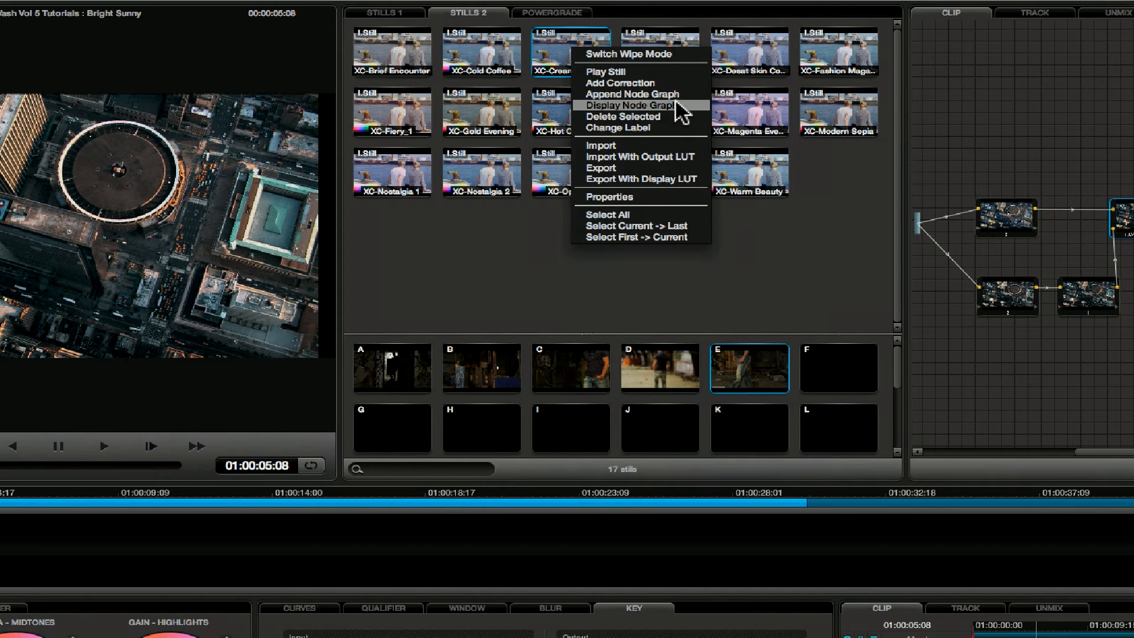
mouse_move(637, 94)
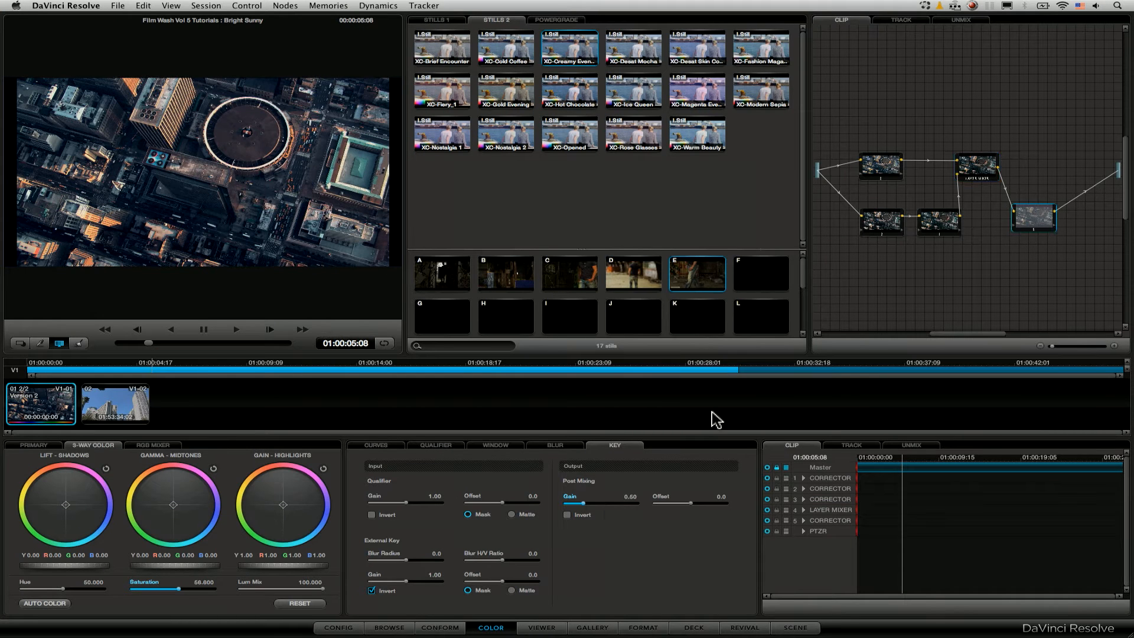
drag(571, 503, 615, 503)
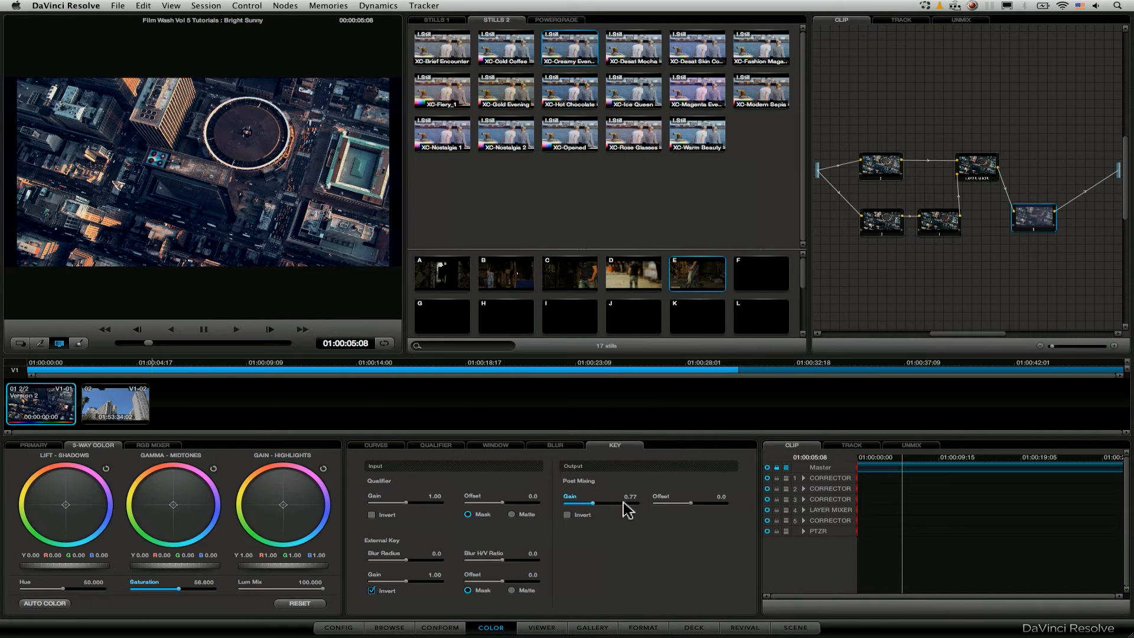
drag(603, 502, 567, 502)
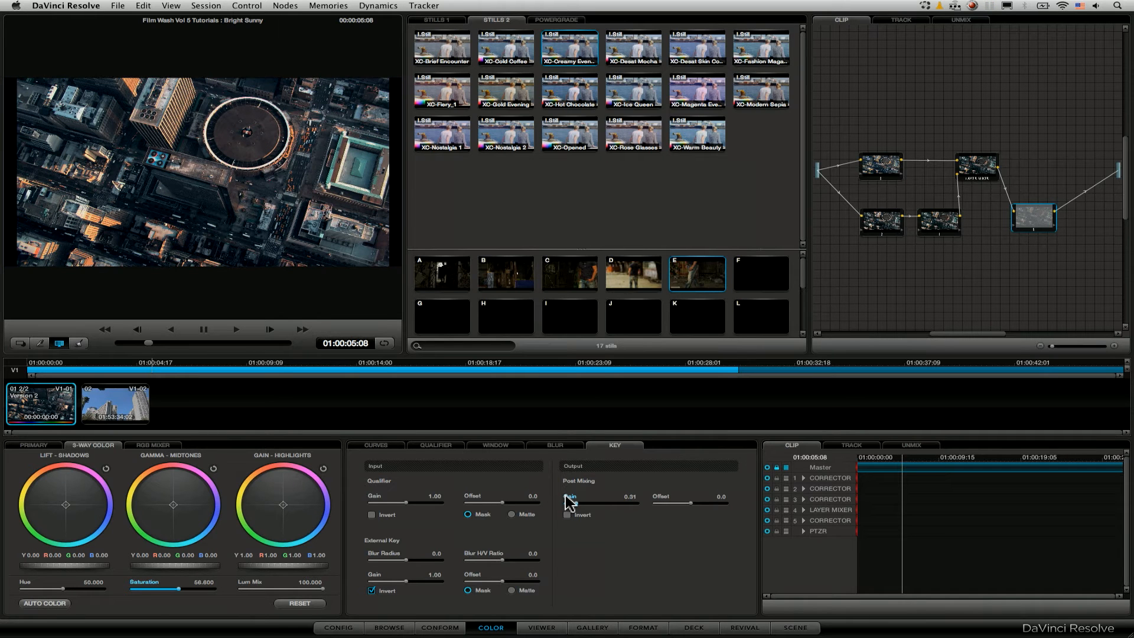
drag(571, 502, 589, 502)
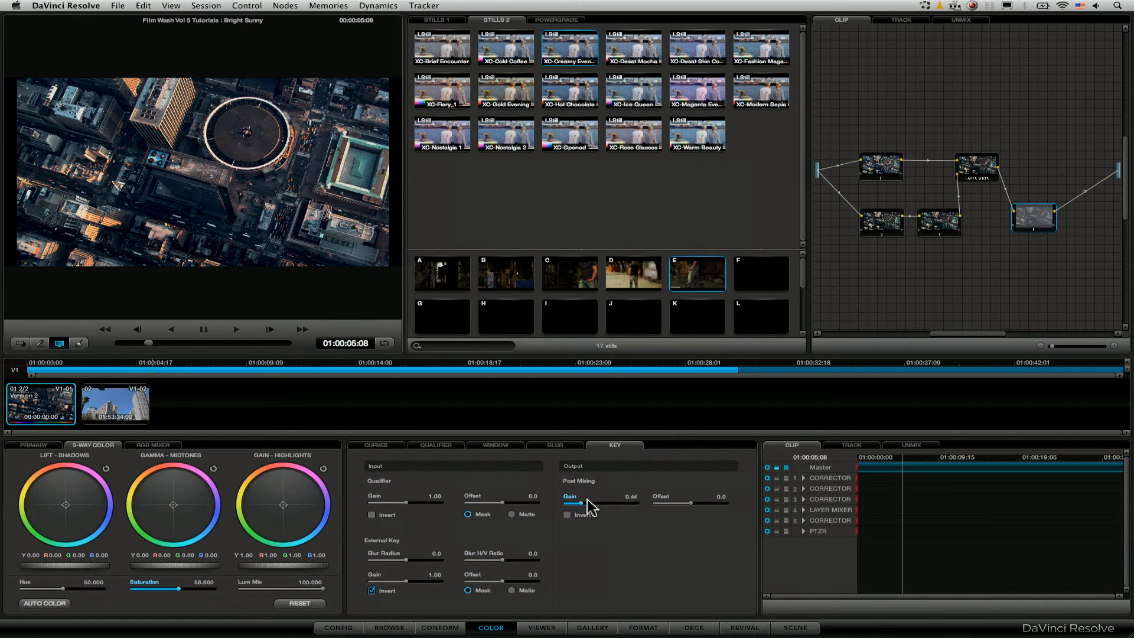
drag(578, 504, 571, 504)
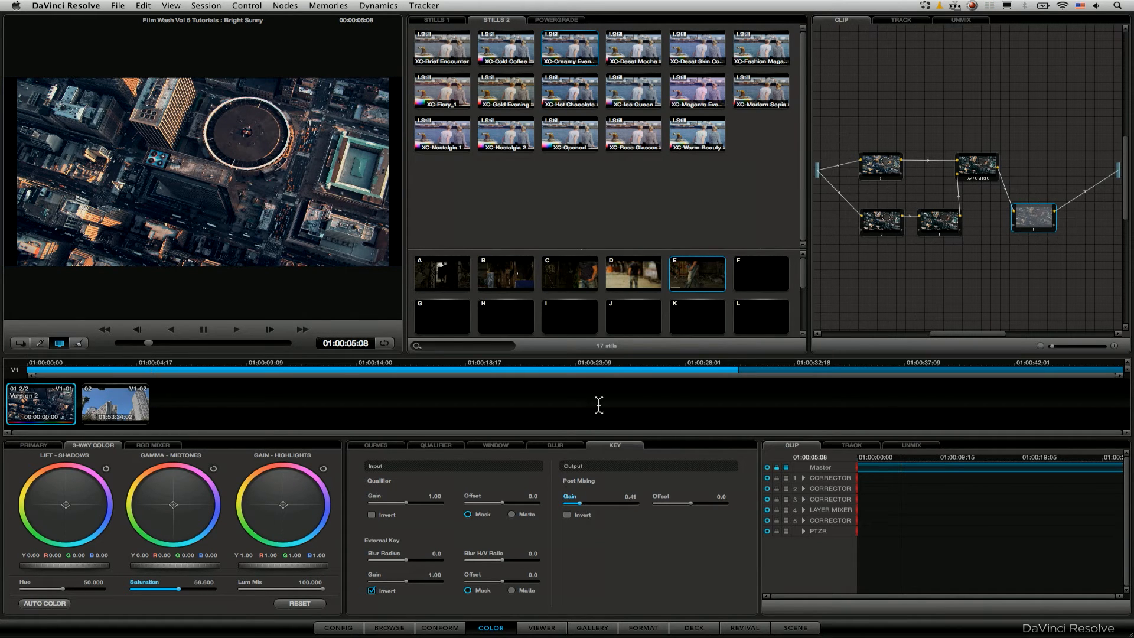
mouse_move(168, 390)
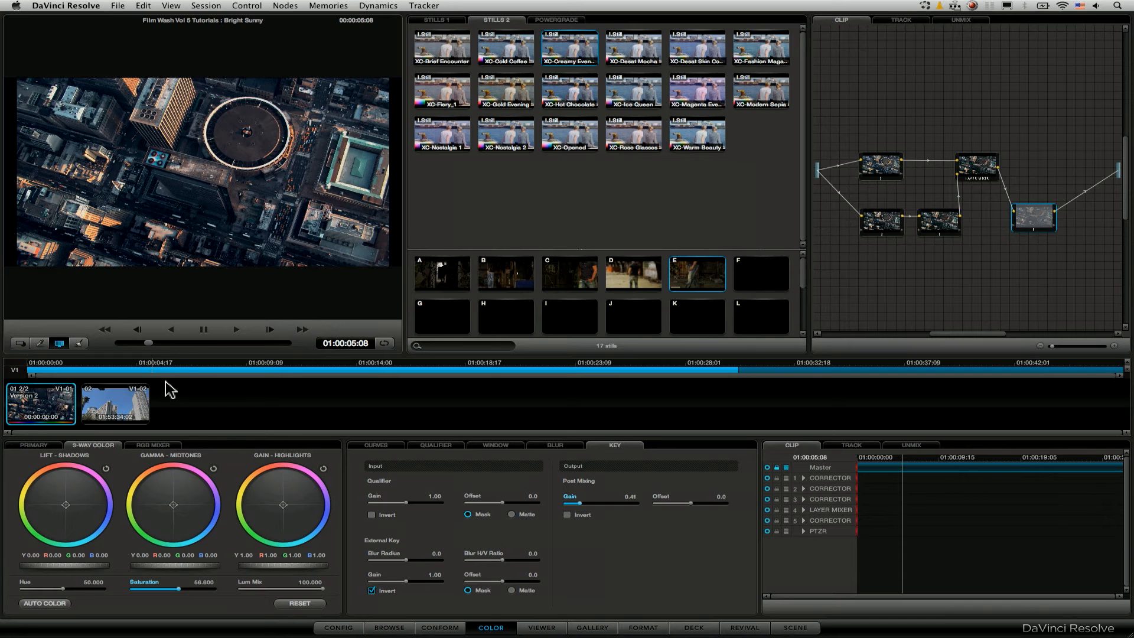
Load Version 1 of clip 01's grade from Remote versions, then select the first node
right_click(42, 403)
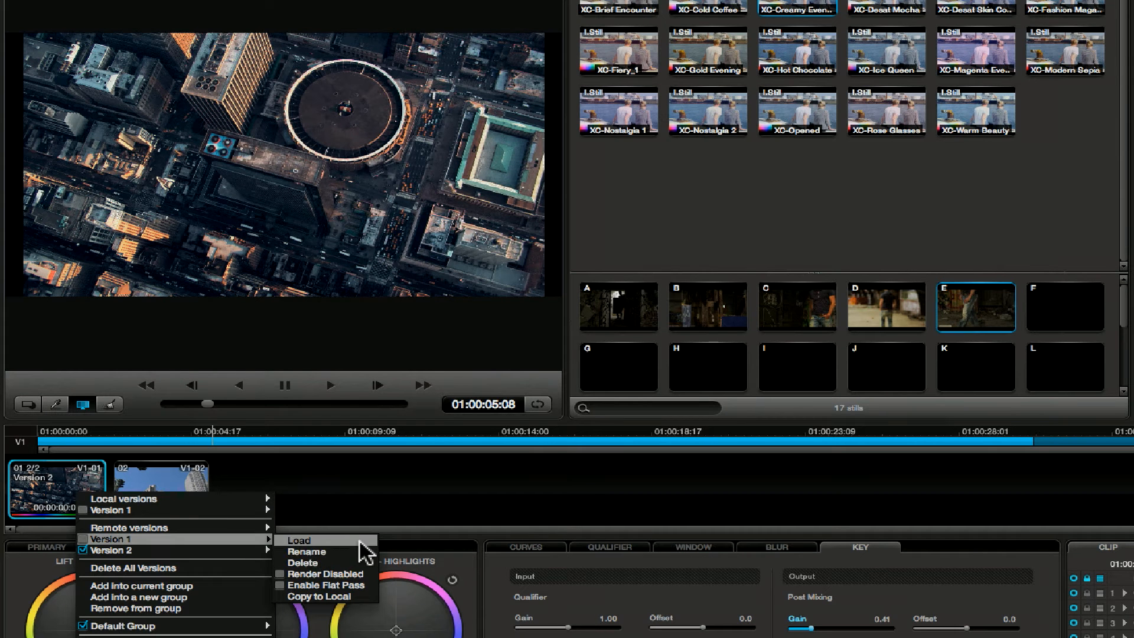
click(297, 541)
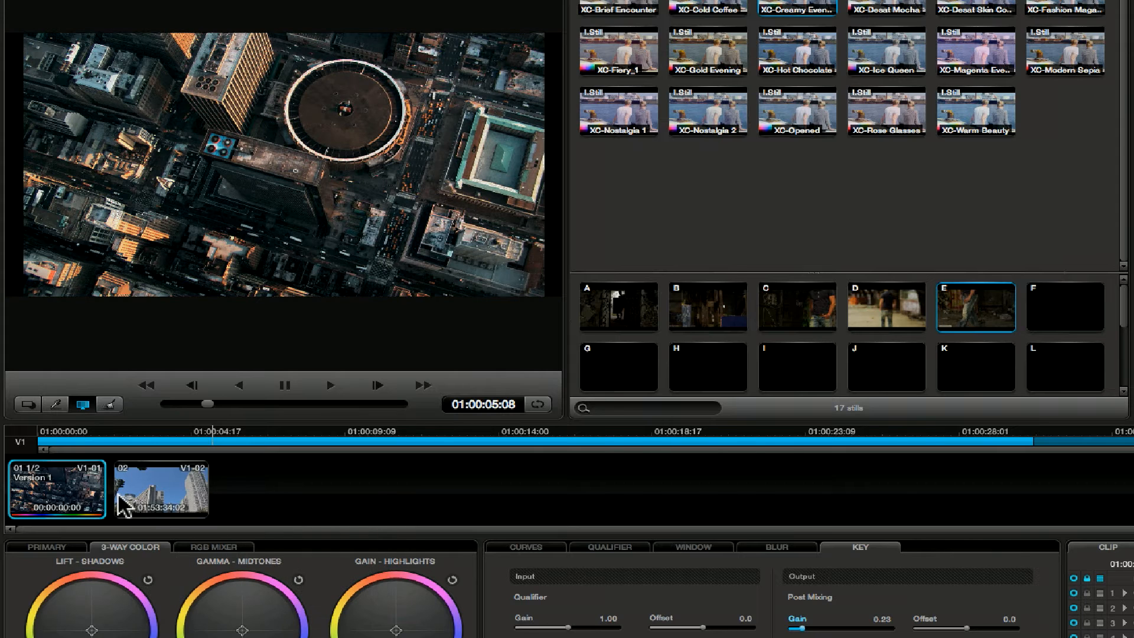
right_click(56, 488)
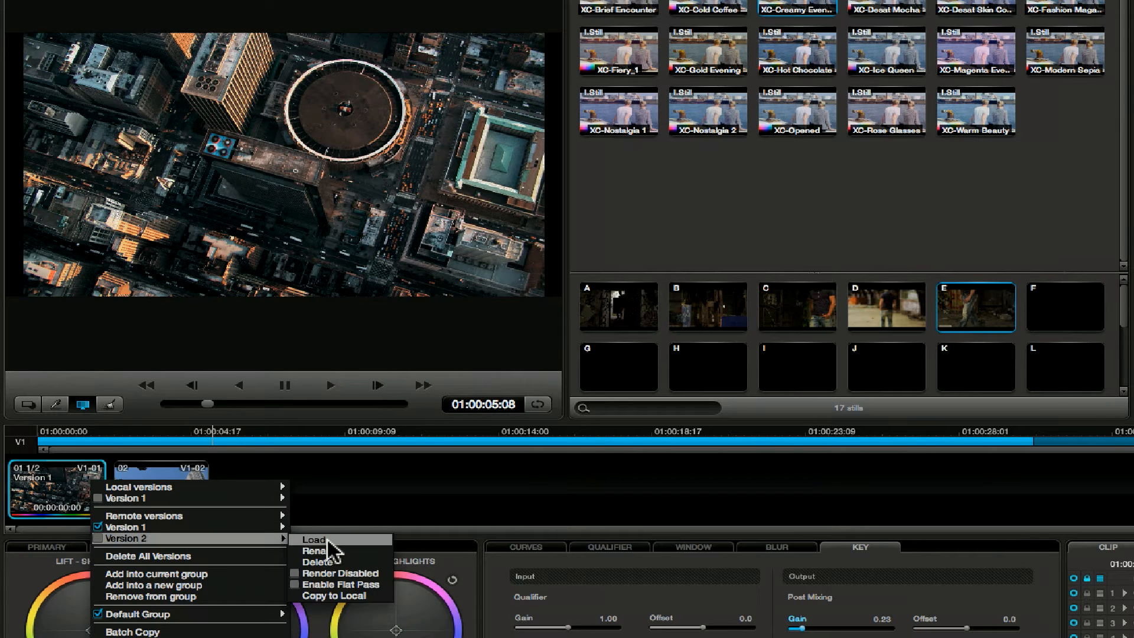
click(313, 539)
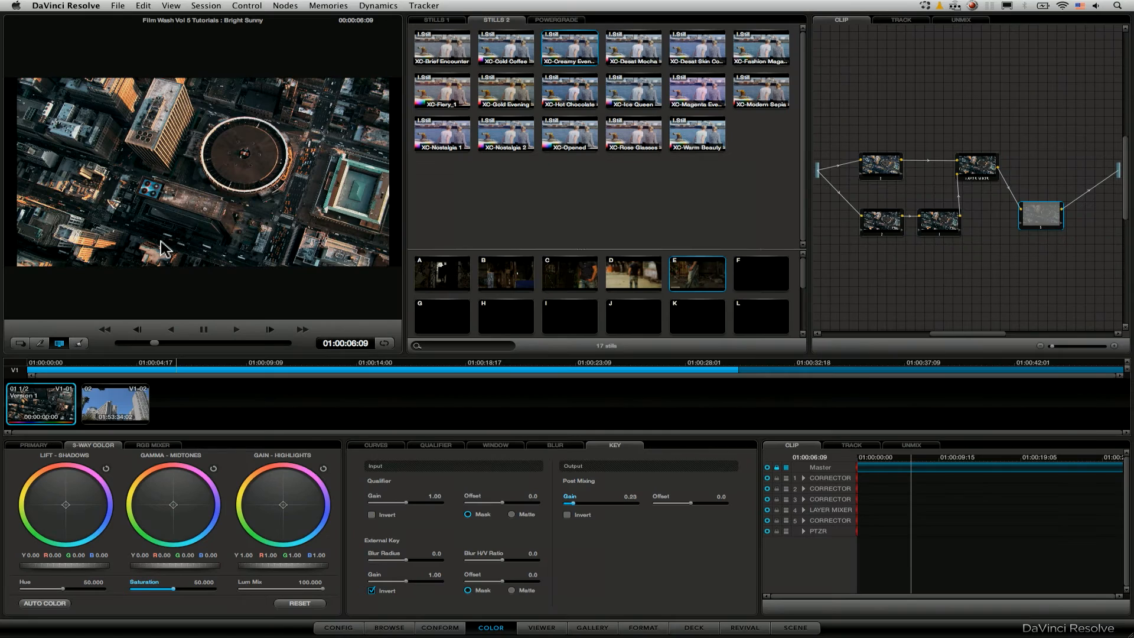
mouse_move(1060, 155)
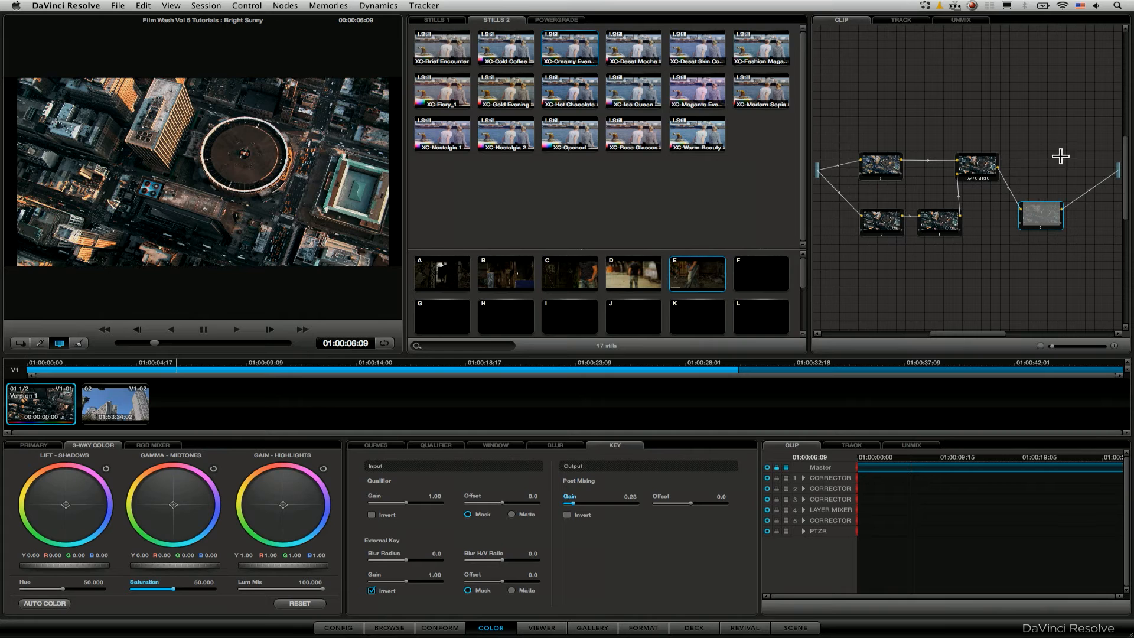
mouse_move(369, 312)
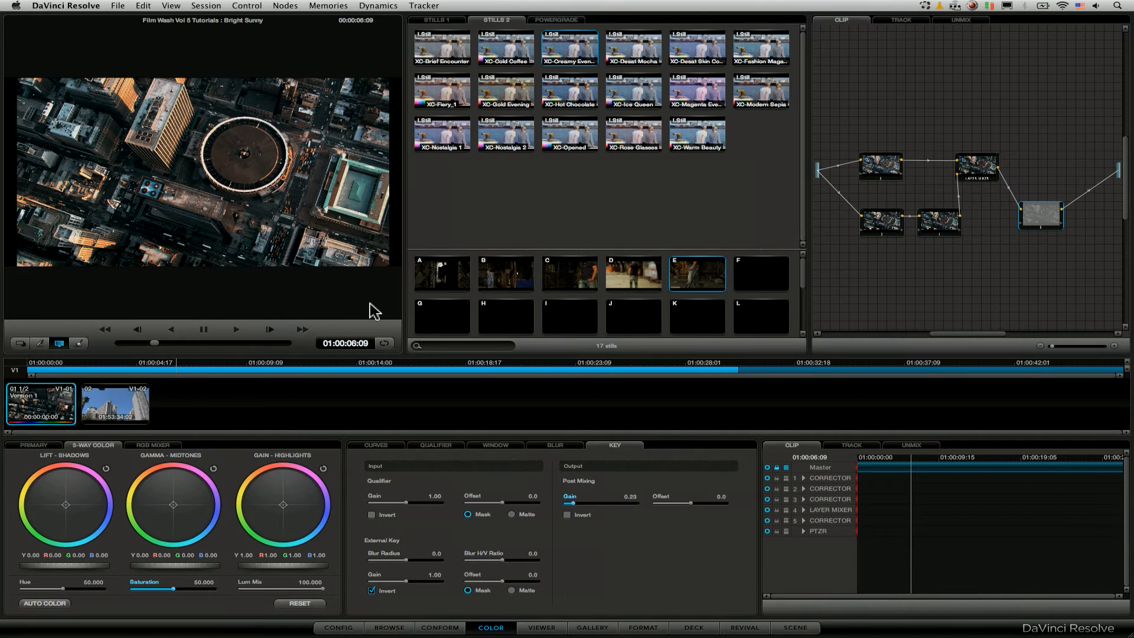
mouse_move(933, 195)
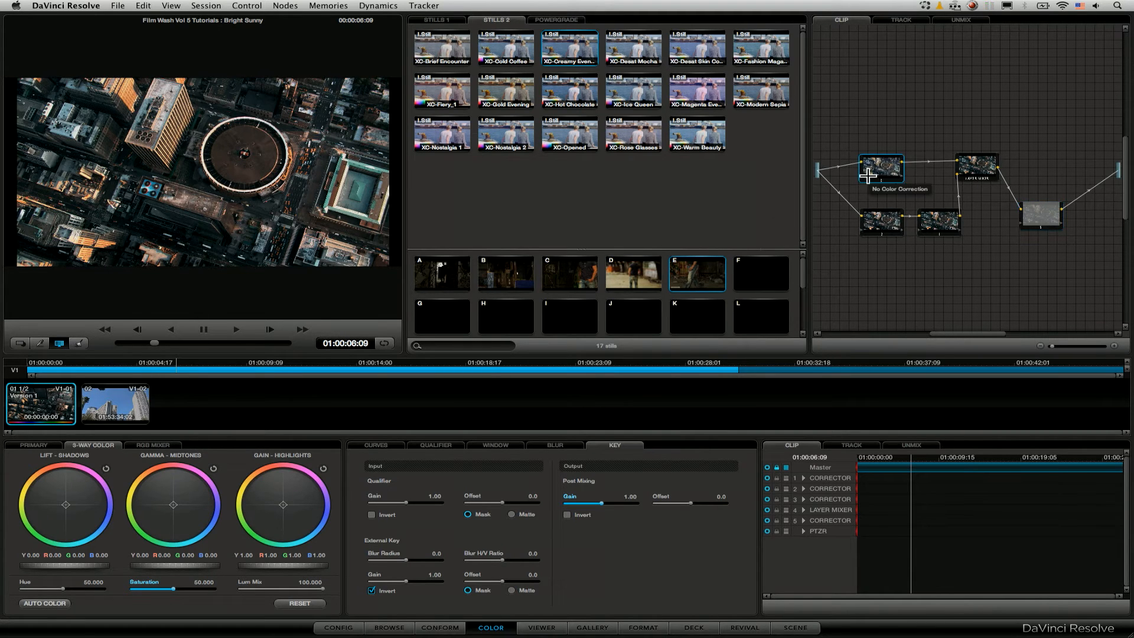
mouse_move(300, 120)
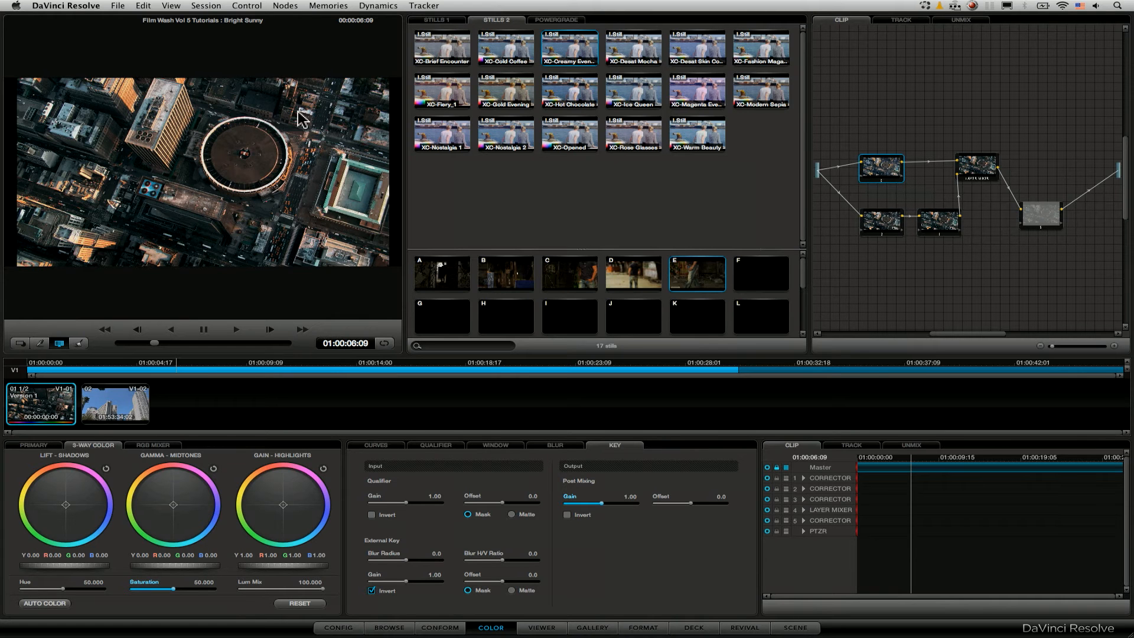
Add a node before the current one and move it to the tree's front
click(284, 6)
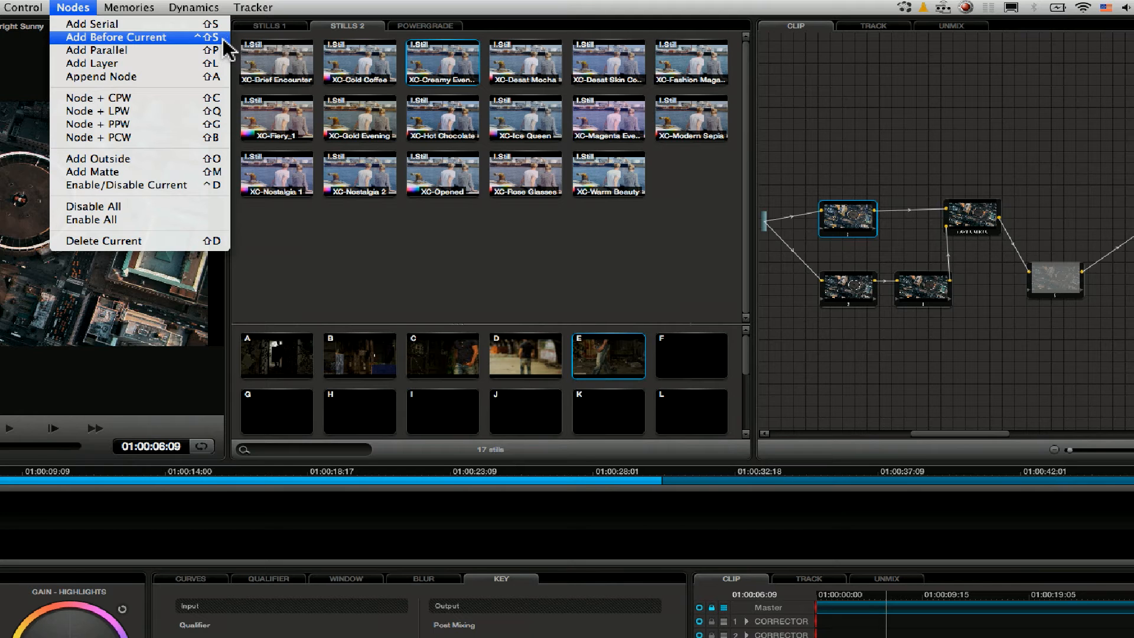
click(92, 23)
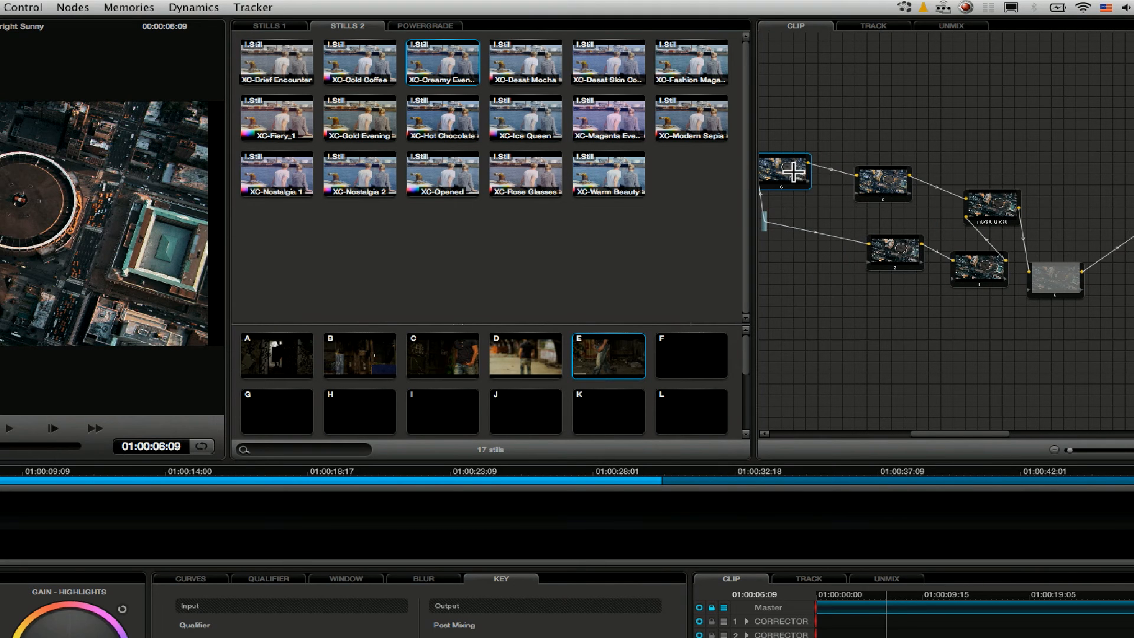
drag(783, 171, 802, 188)
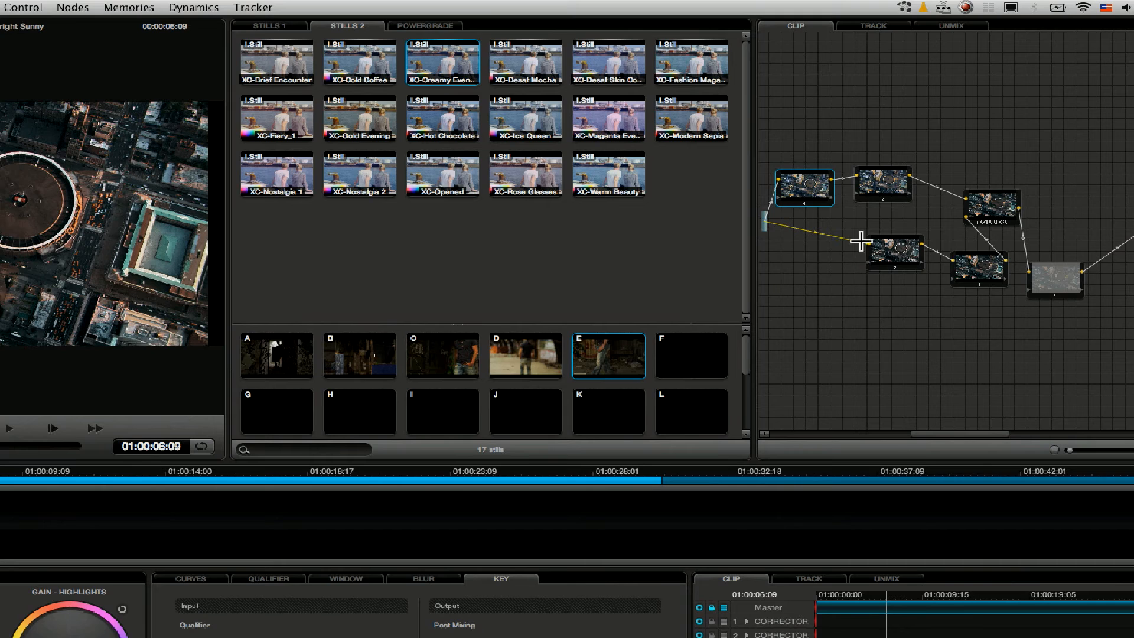
mouse_move(931, 259)
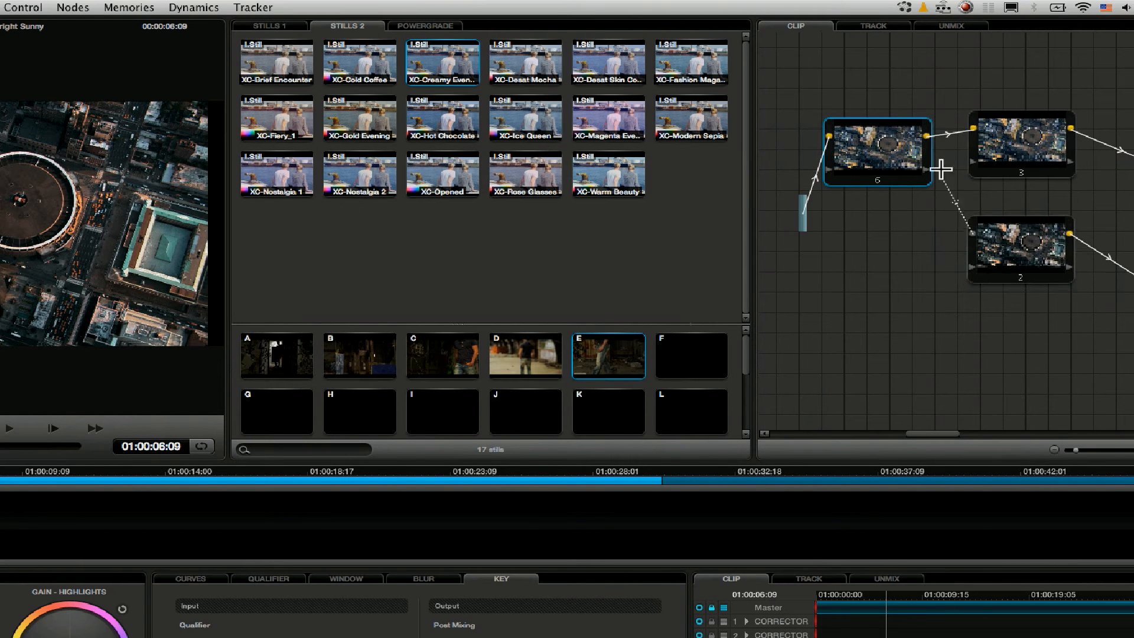
mouse_move(857, 148)
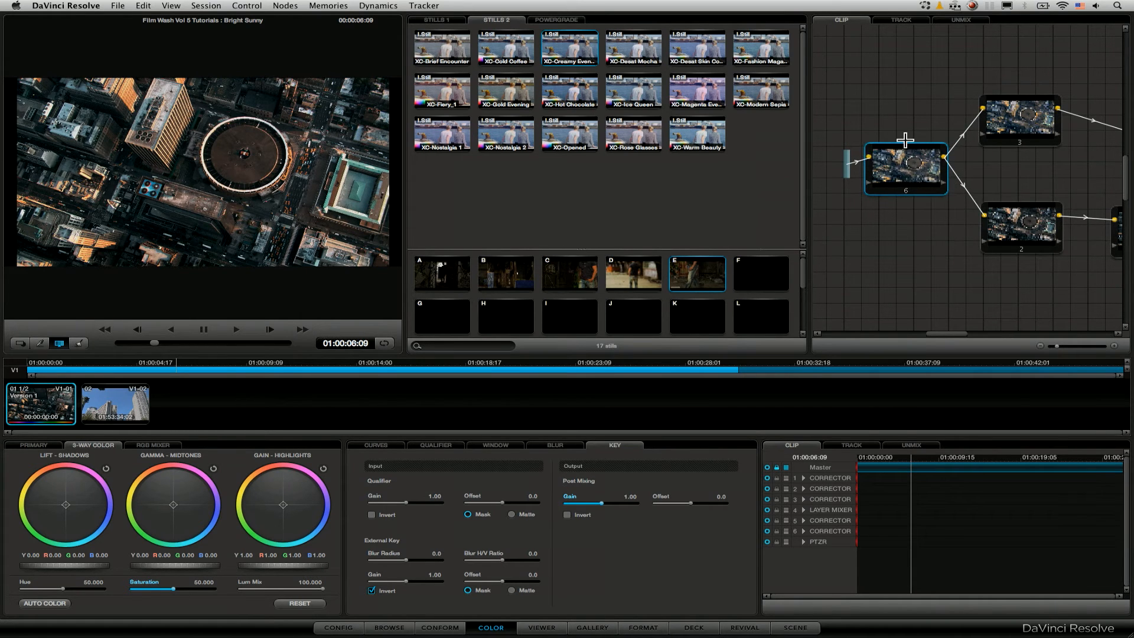
Nudge node 6 in the tree and save the clip's grade to memory G
drag(906, 171, 901, 138)
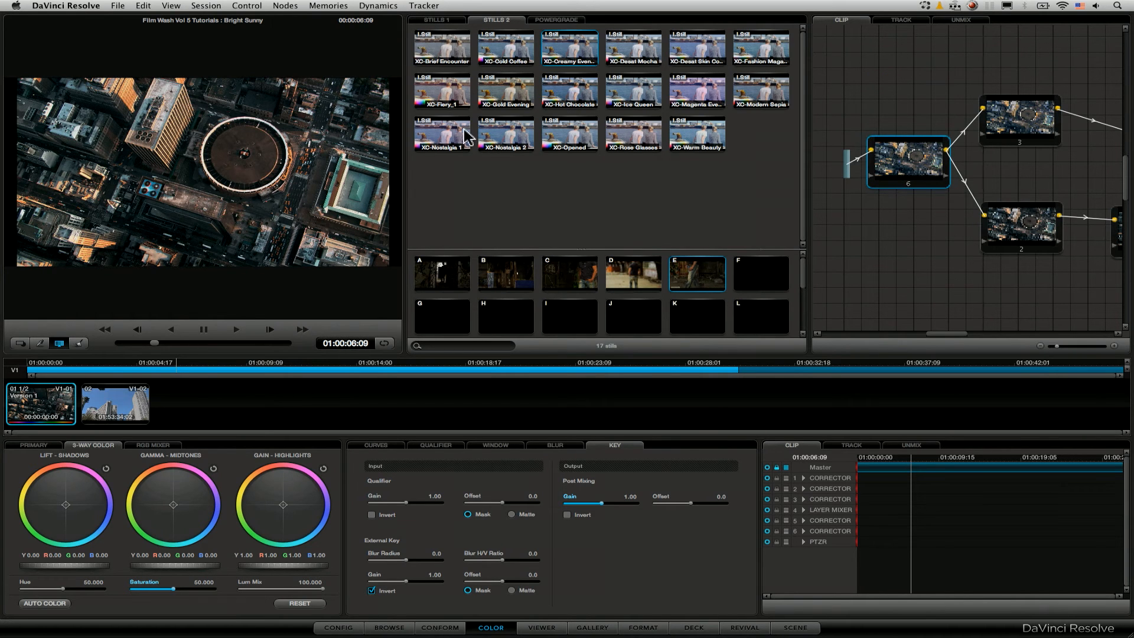
click(377, 6)
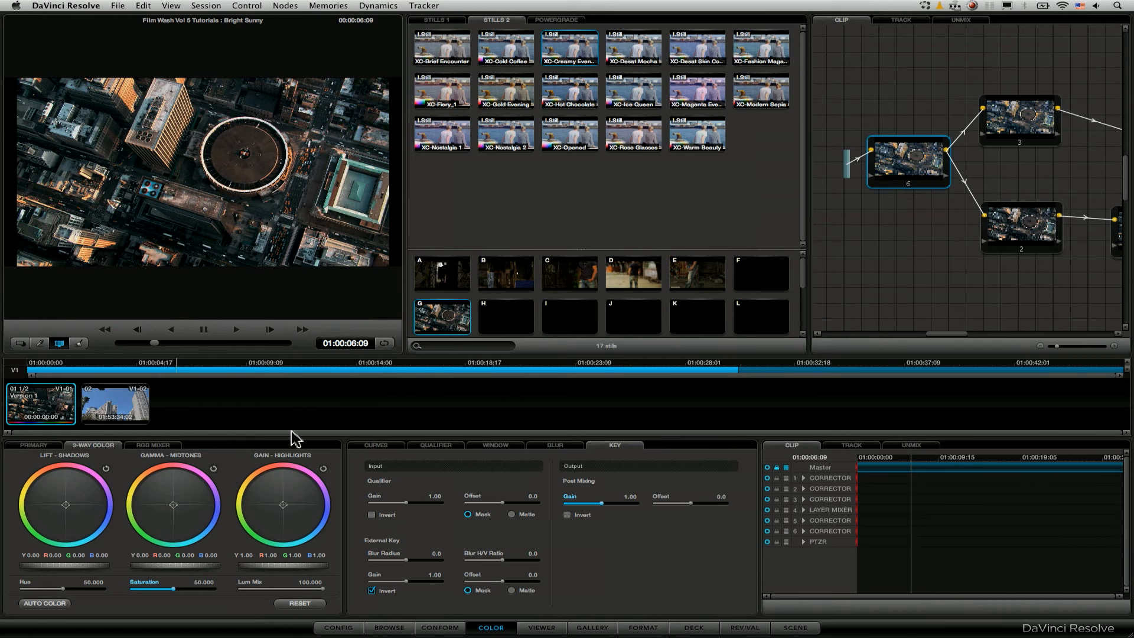
Switch to the skyscraper clip, scrub its footage, and lower its saturation to 37.4
click(113, 403)
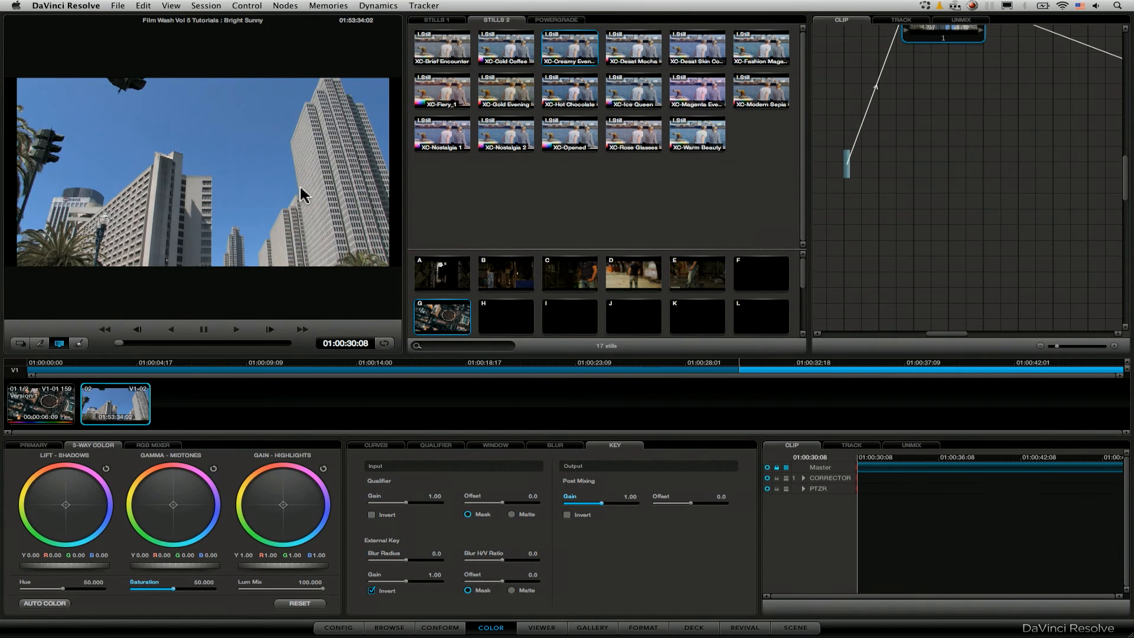
drag(119, 343, 288, 342)
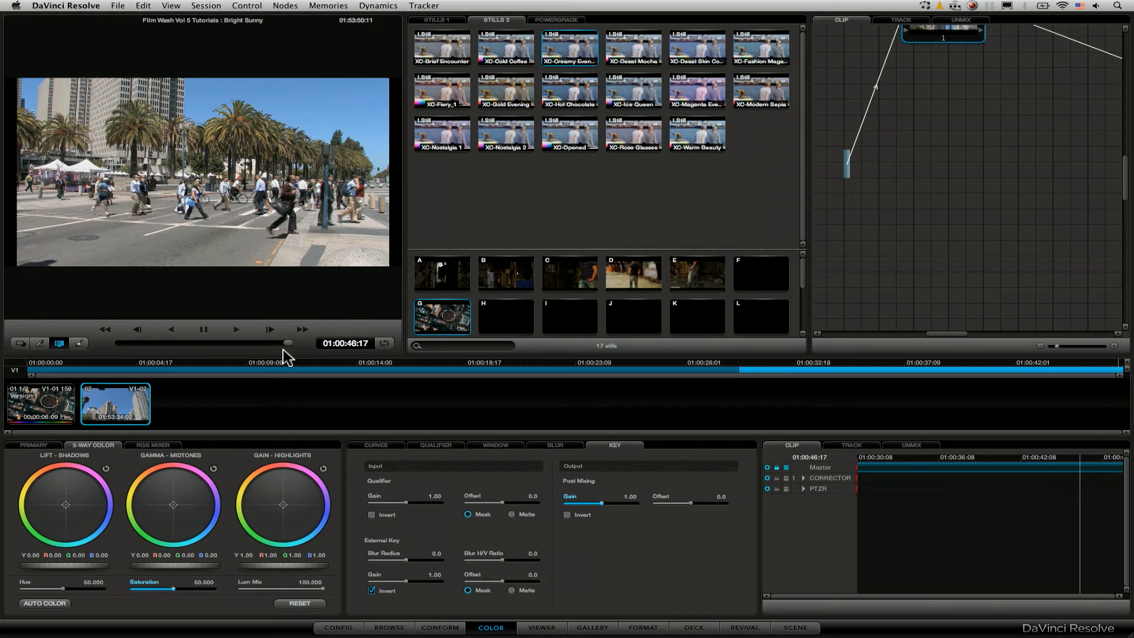
drag(288, 342, 239, 341)
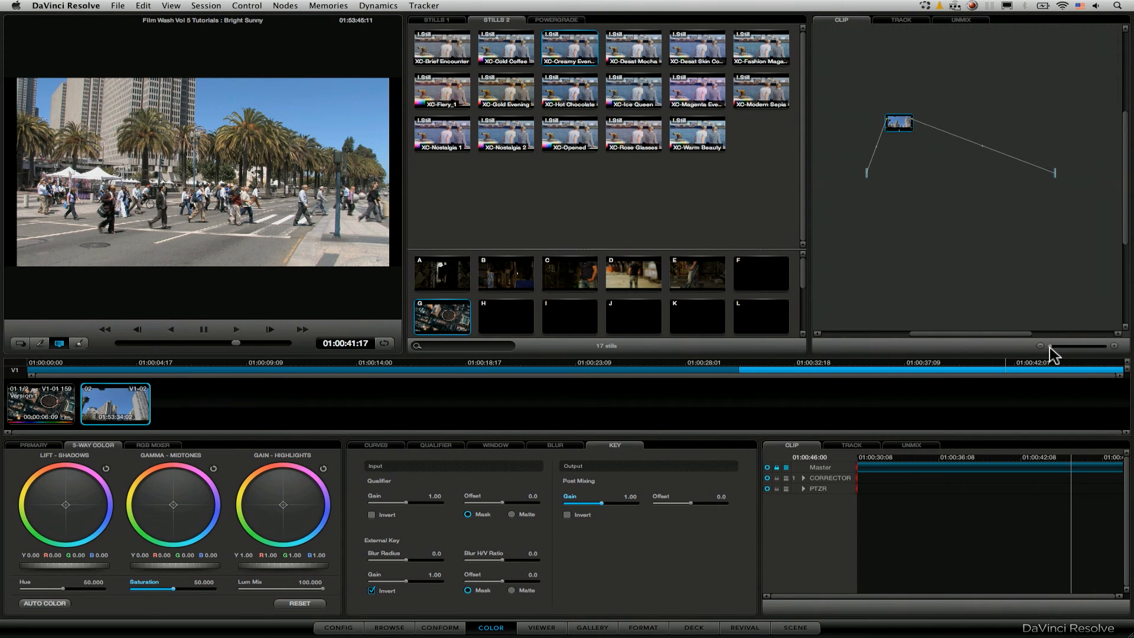
drag(899, 122, 912, 113)
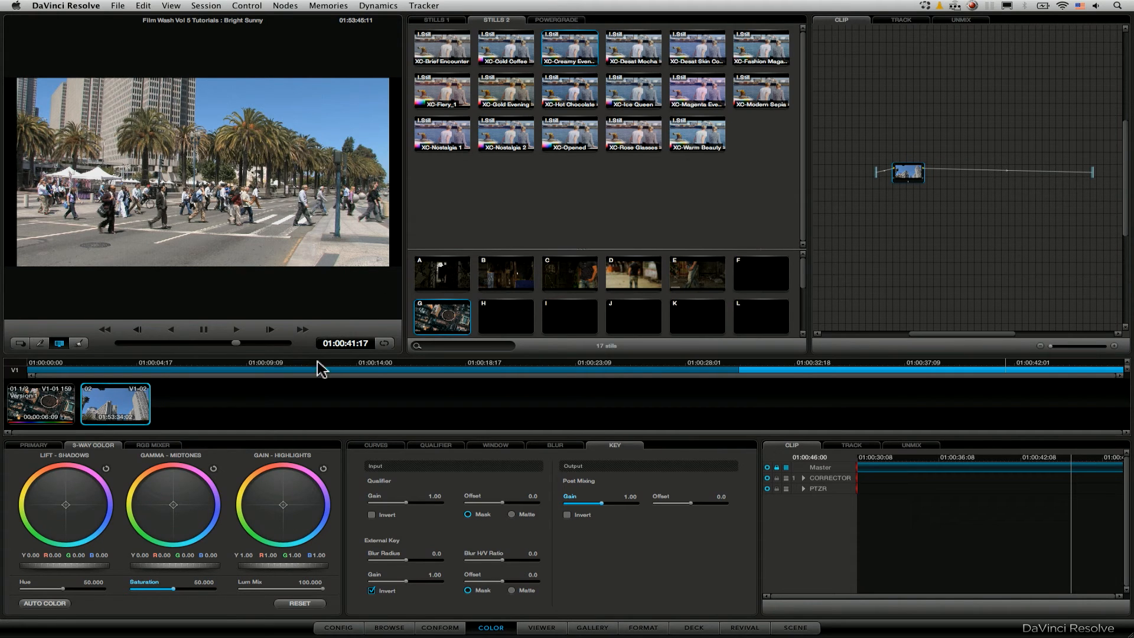
mouse_move(180, 595)
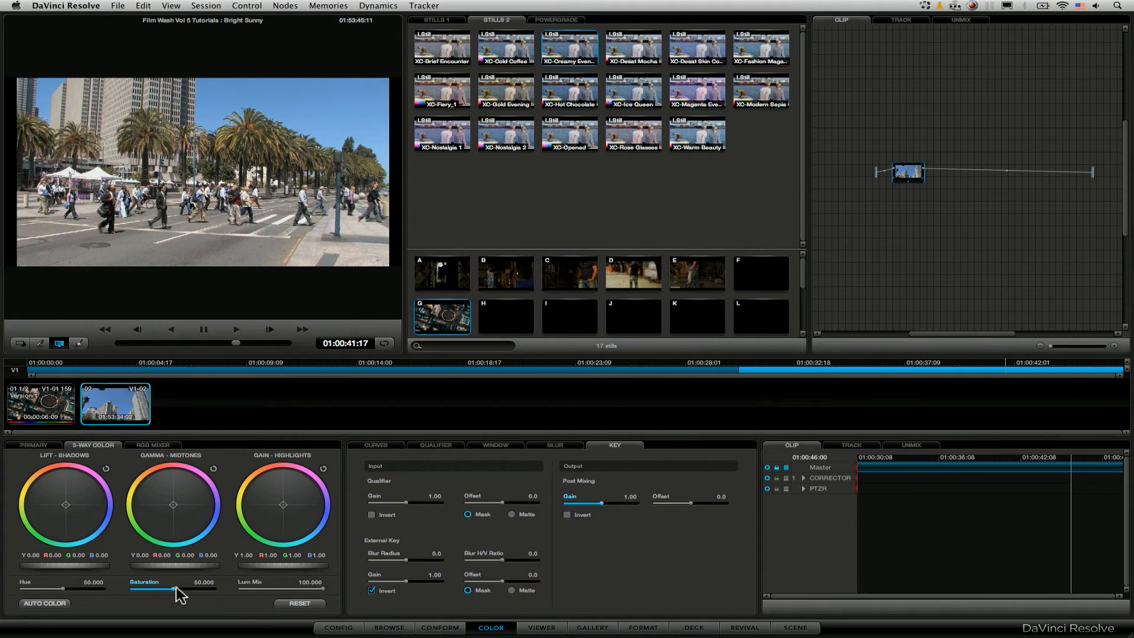
drag(177, 589, 148, 589)
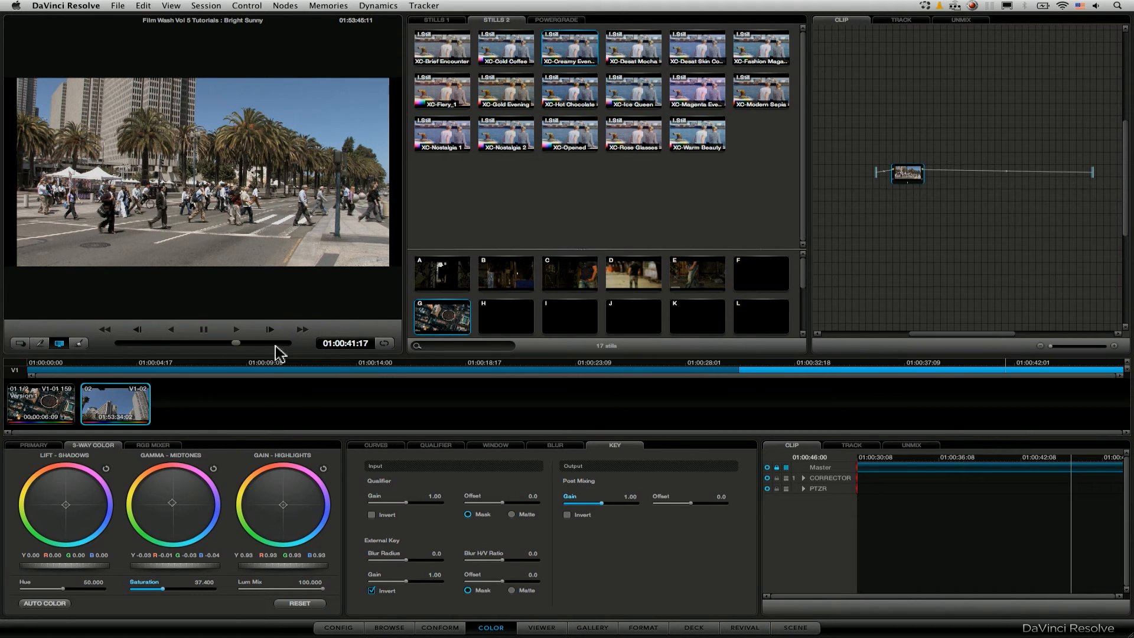
mouse_move(896, 144)
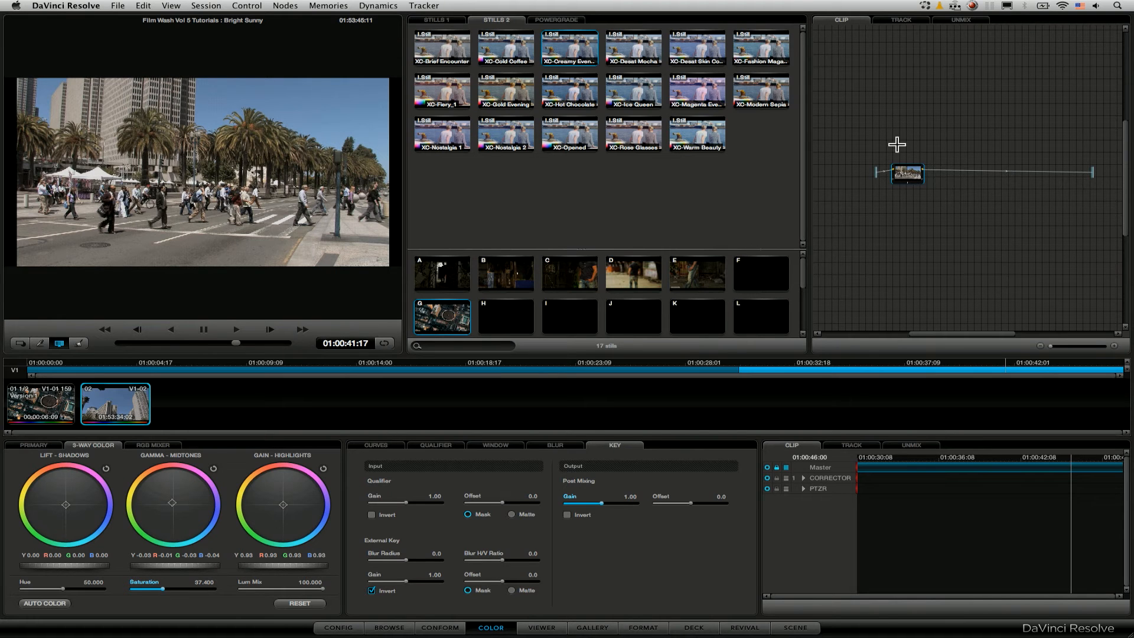
mouse_move(885, 154)
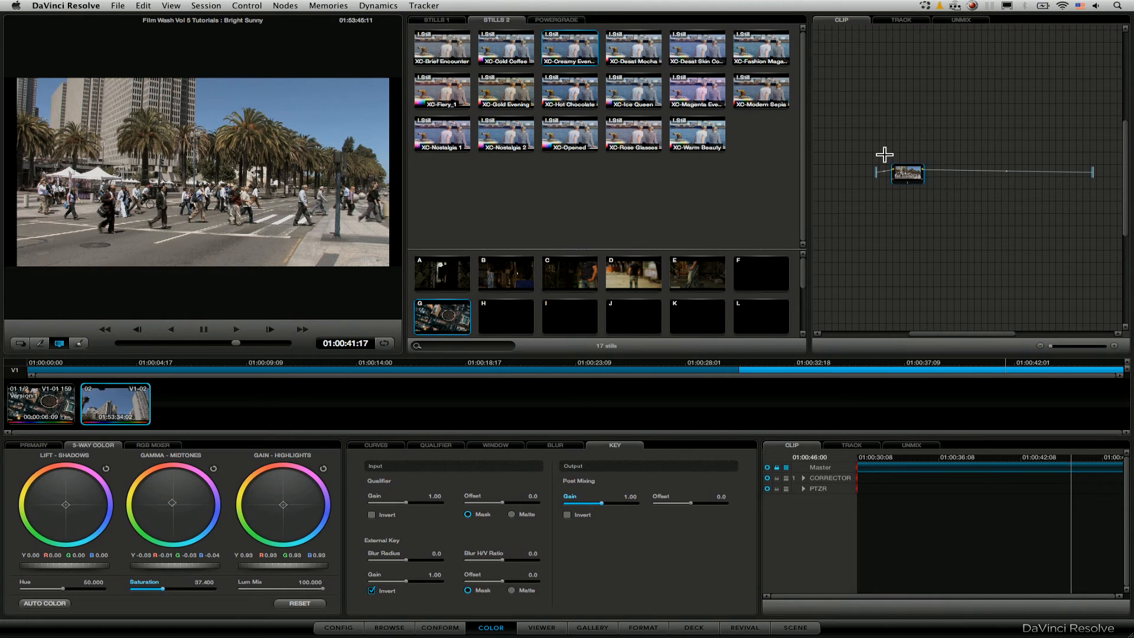
mouse_move(354, 410)
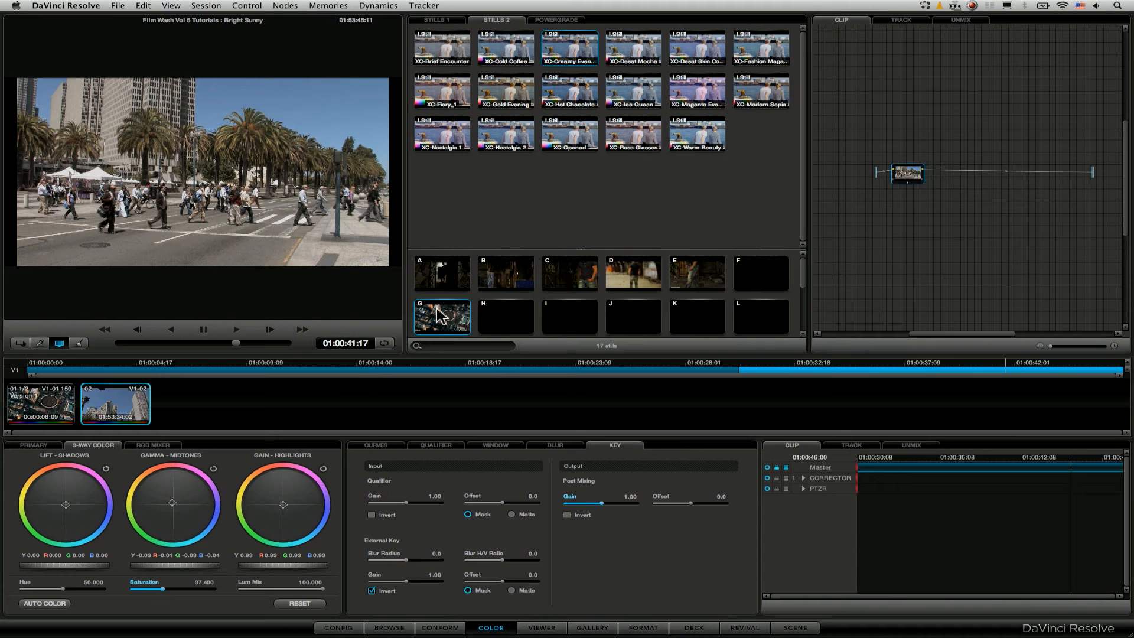
click(327, 6)
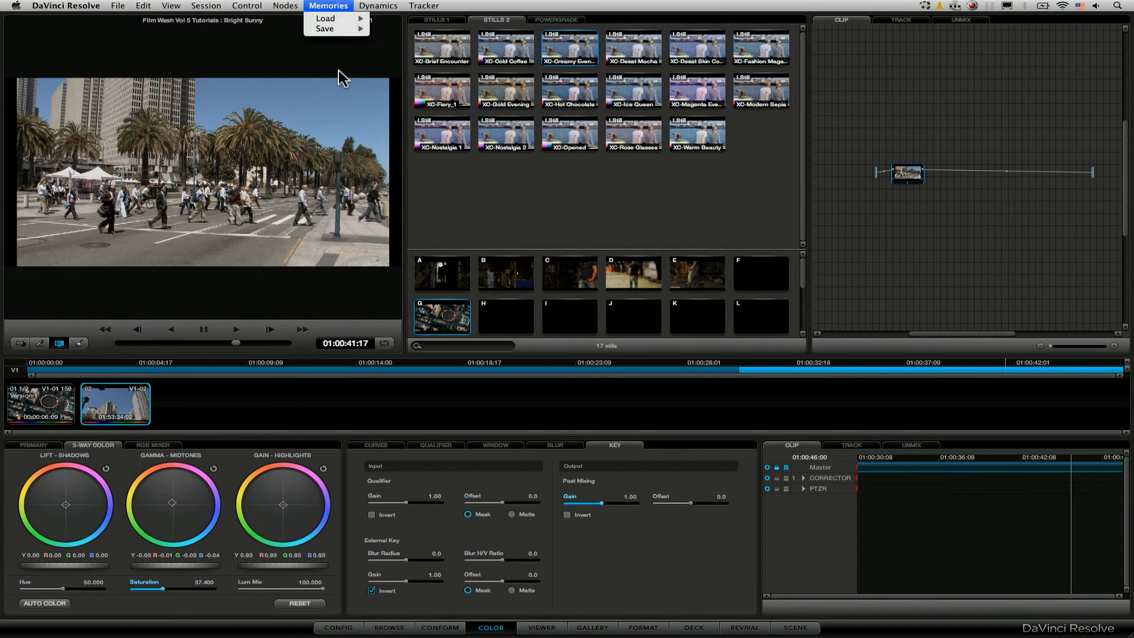
mouse_move(324, 18)
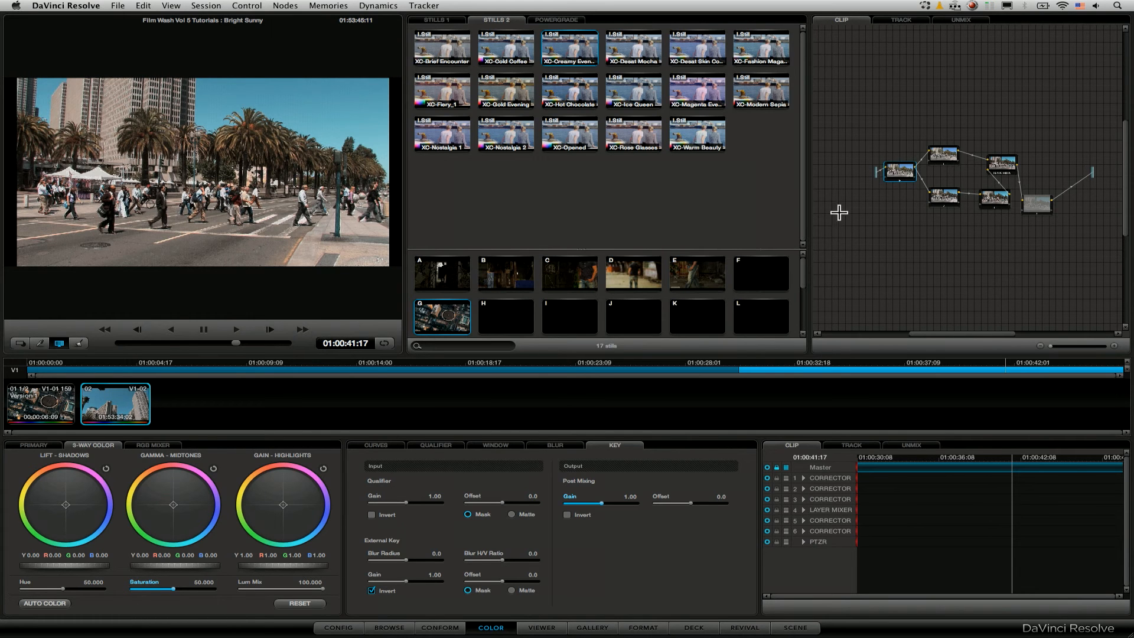
mouse_move(321, 485)
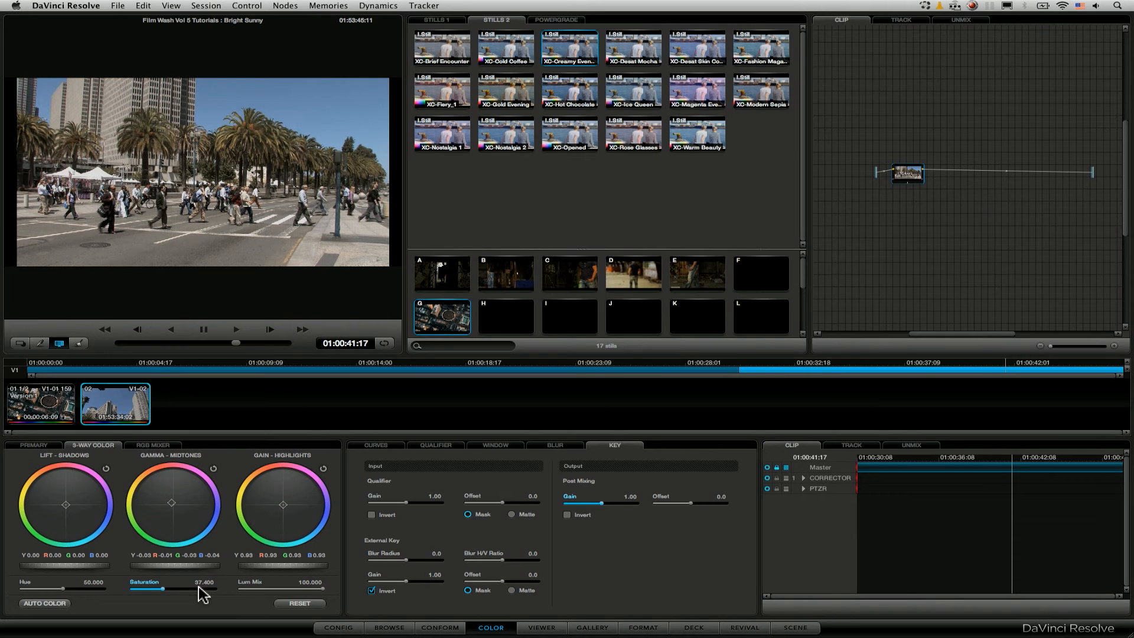
click(284, 6)
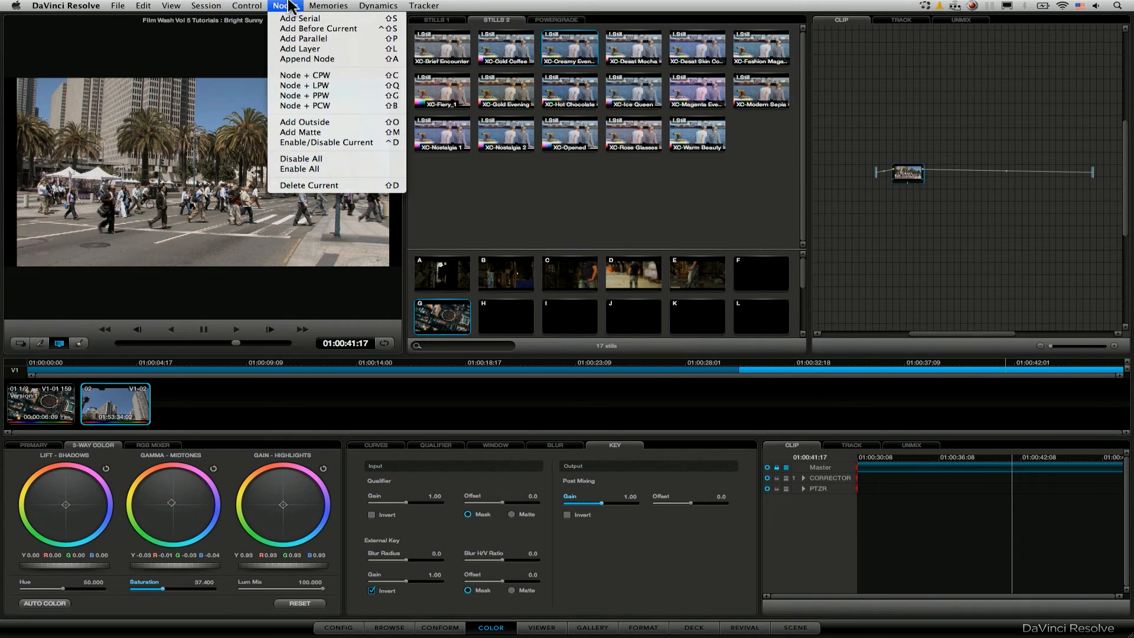
click(329, 6)
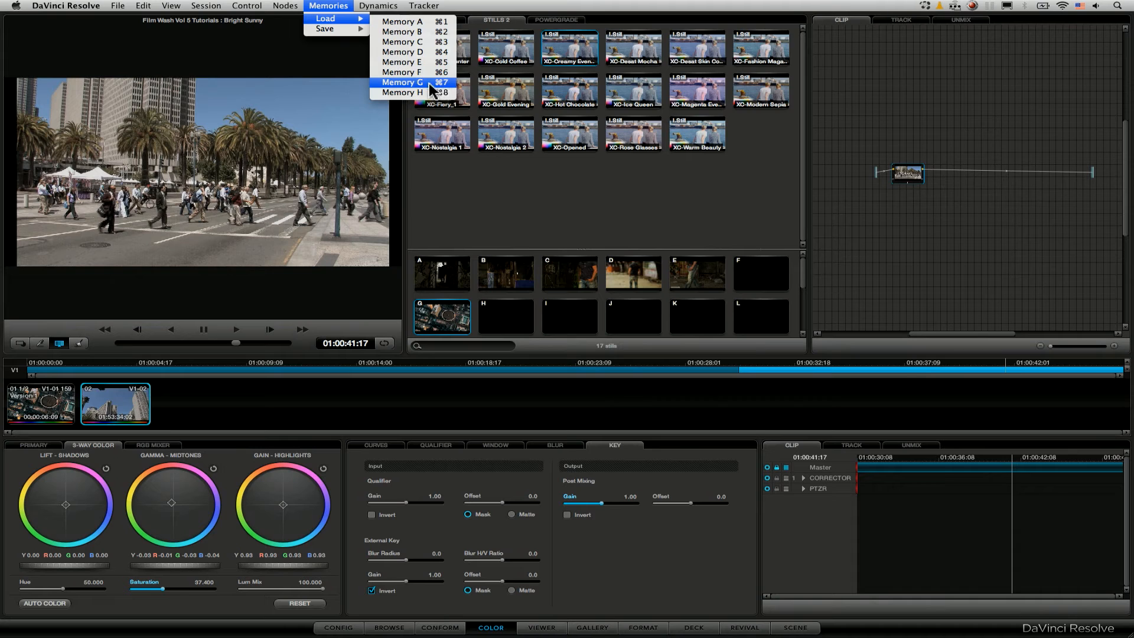
click(400, 82)
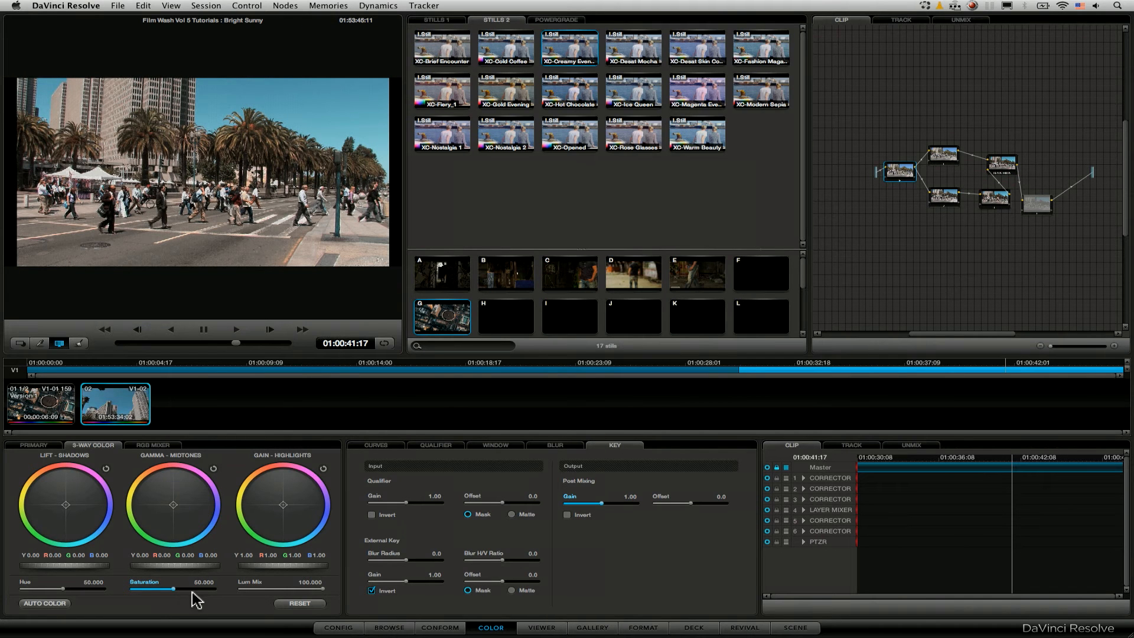
mouse_move(210, 602)
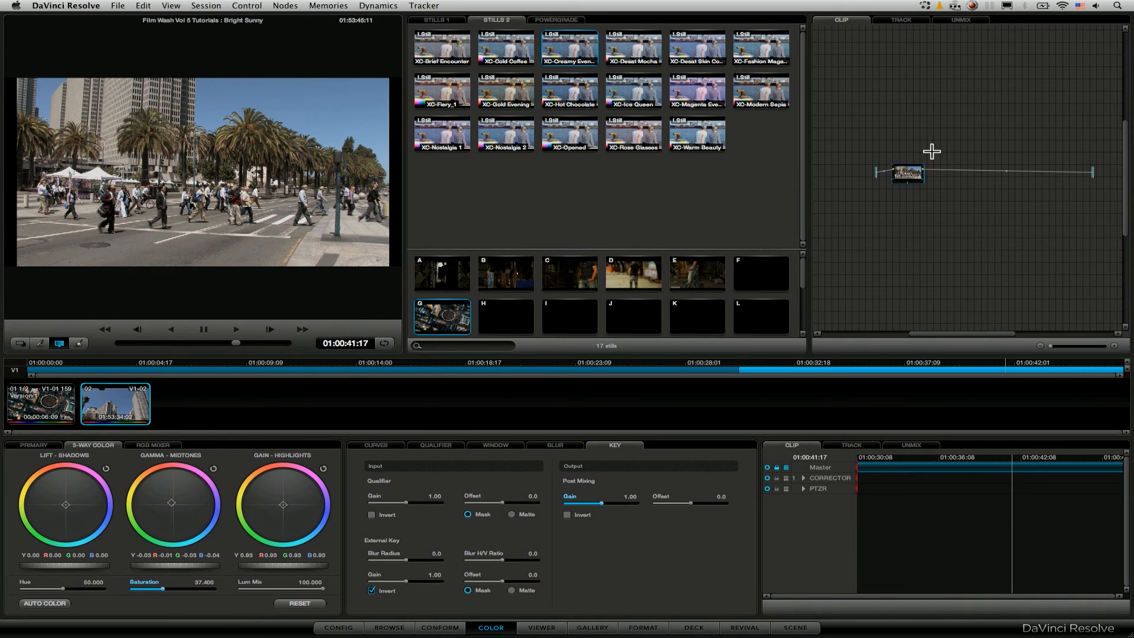
mouse_move(875, 171)
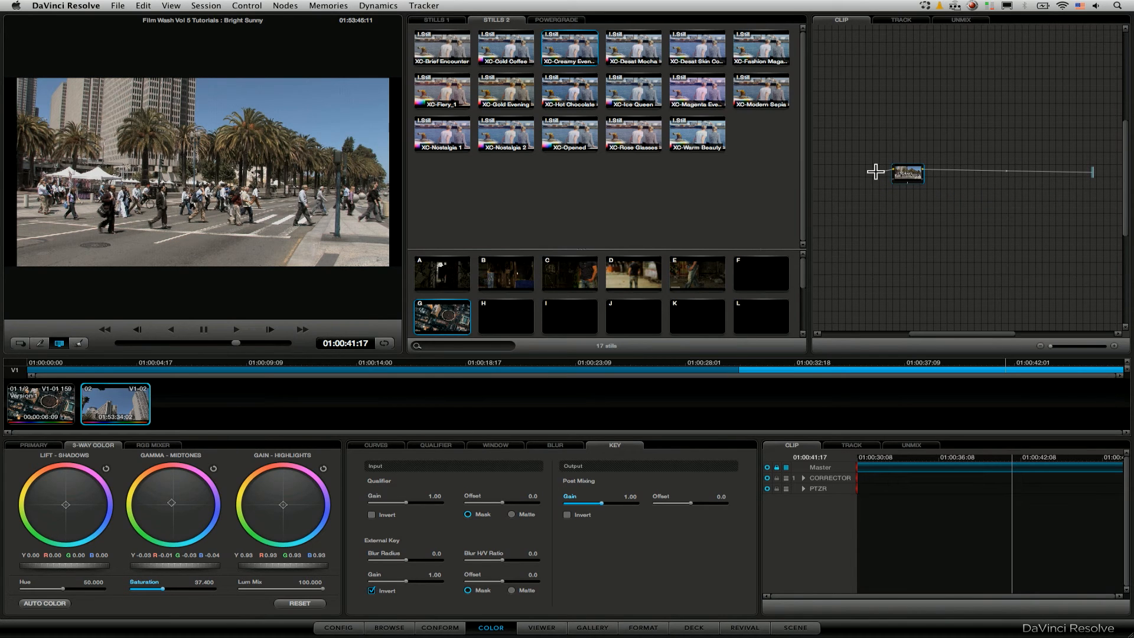
mouse_move(895, 142)
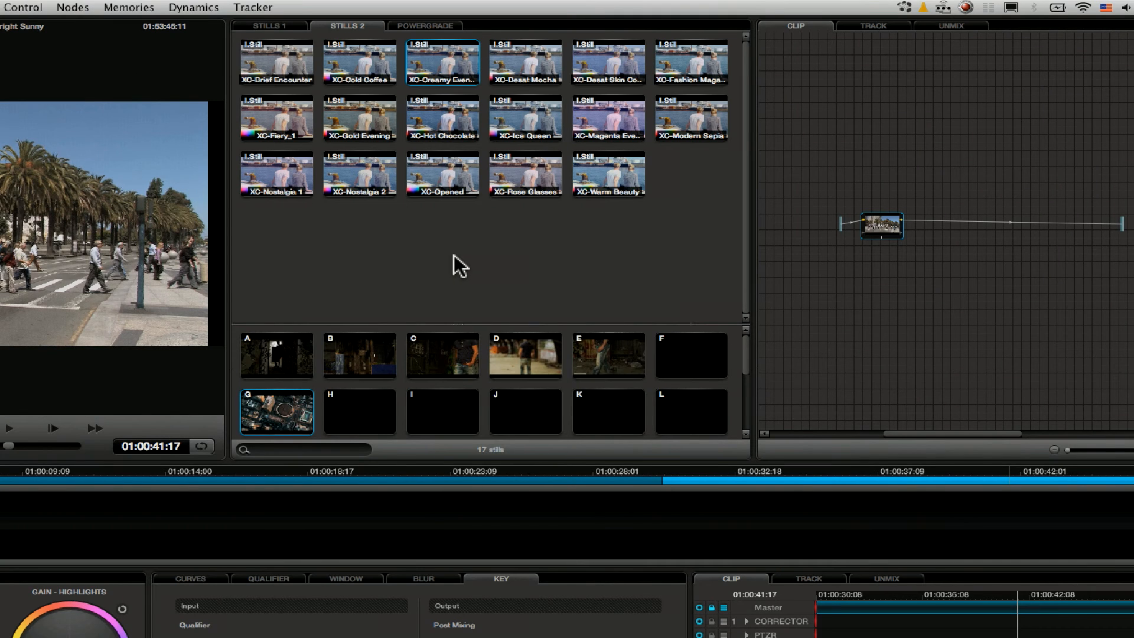
Open the gallery's Copy Grade: Preserve number of nodes choices
right_click(457, 261)
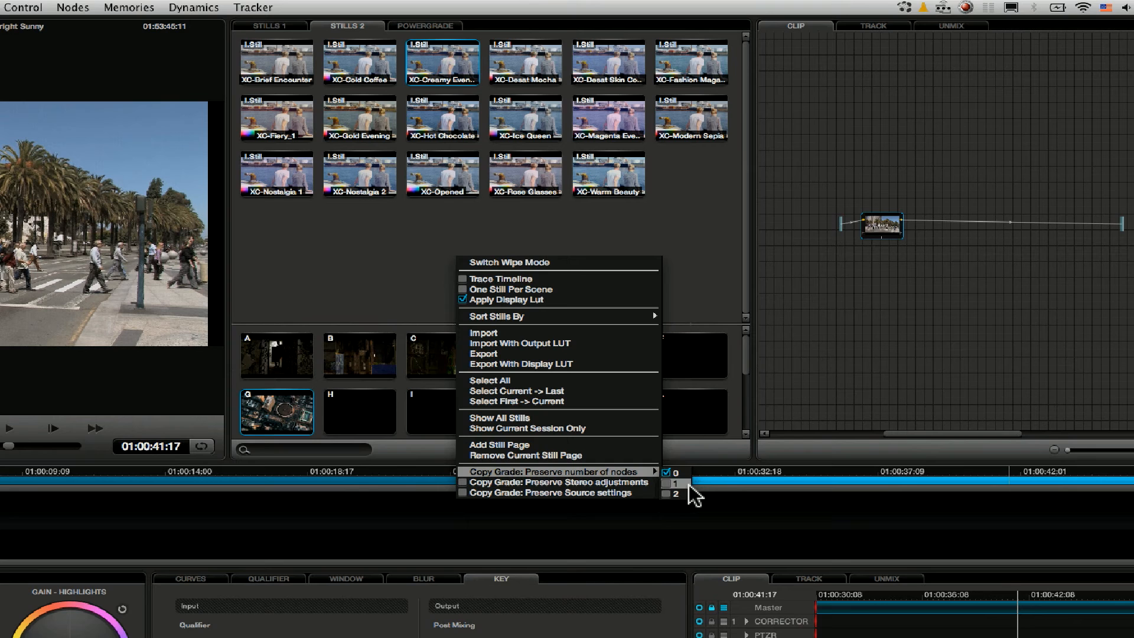
mouse_move(686, 495)
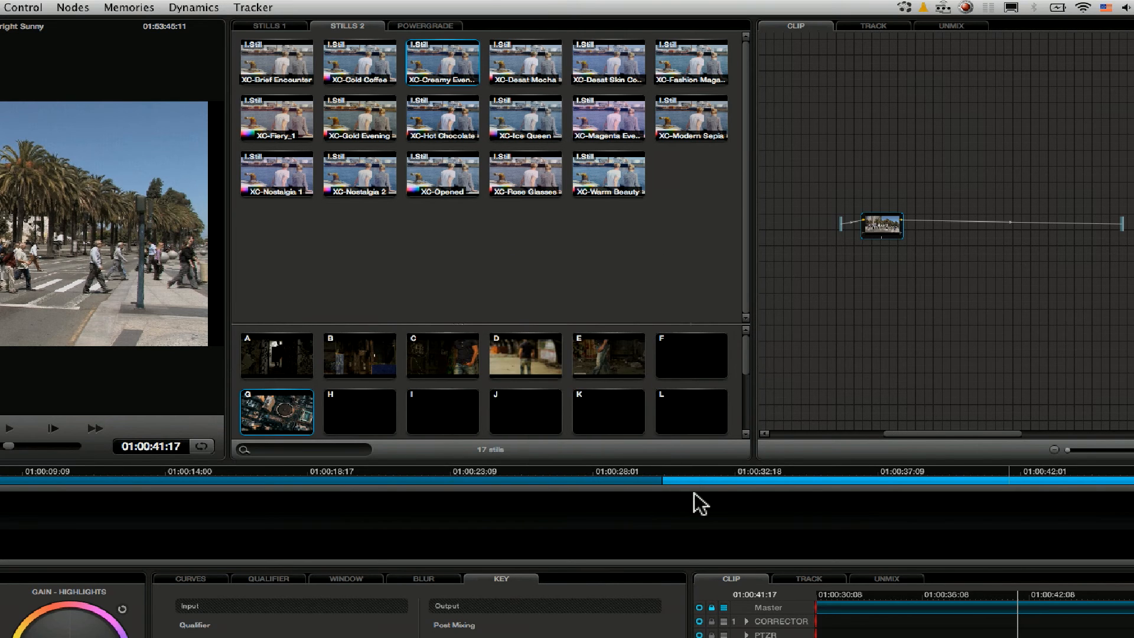
right_click(698, 499)
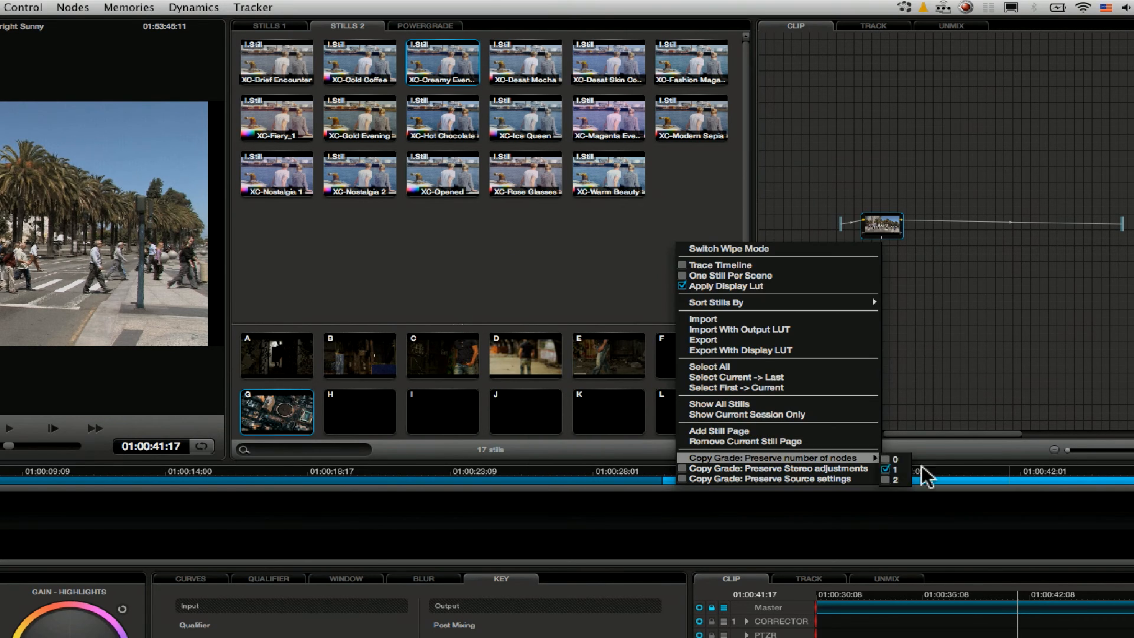
mouse_move(911, 481)
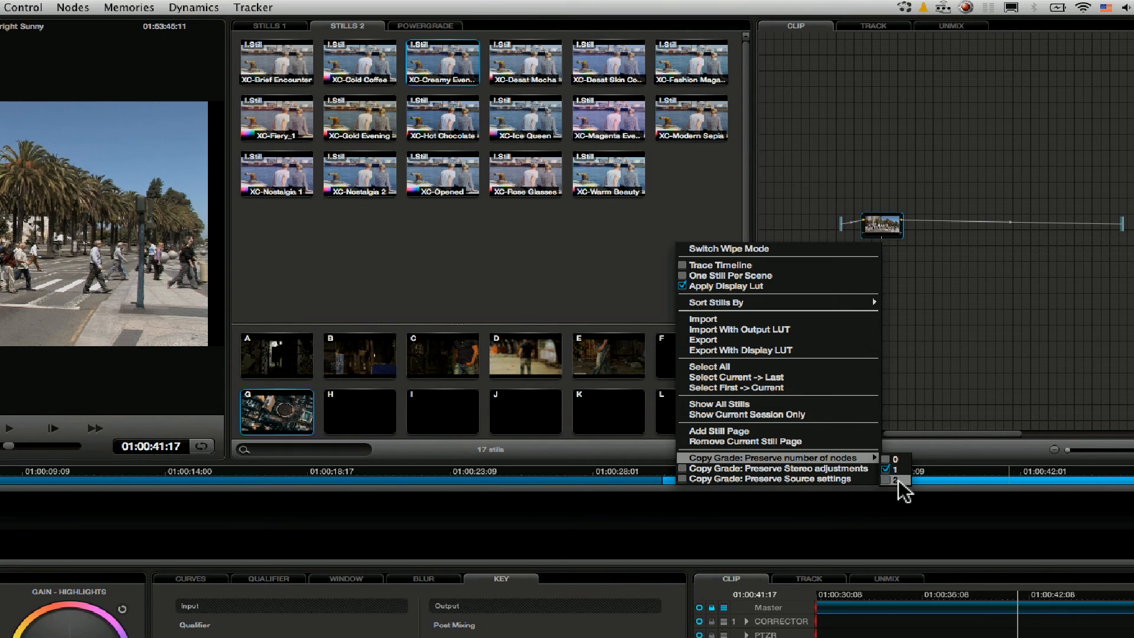
click(894, 470)
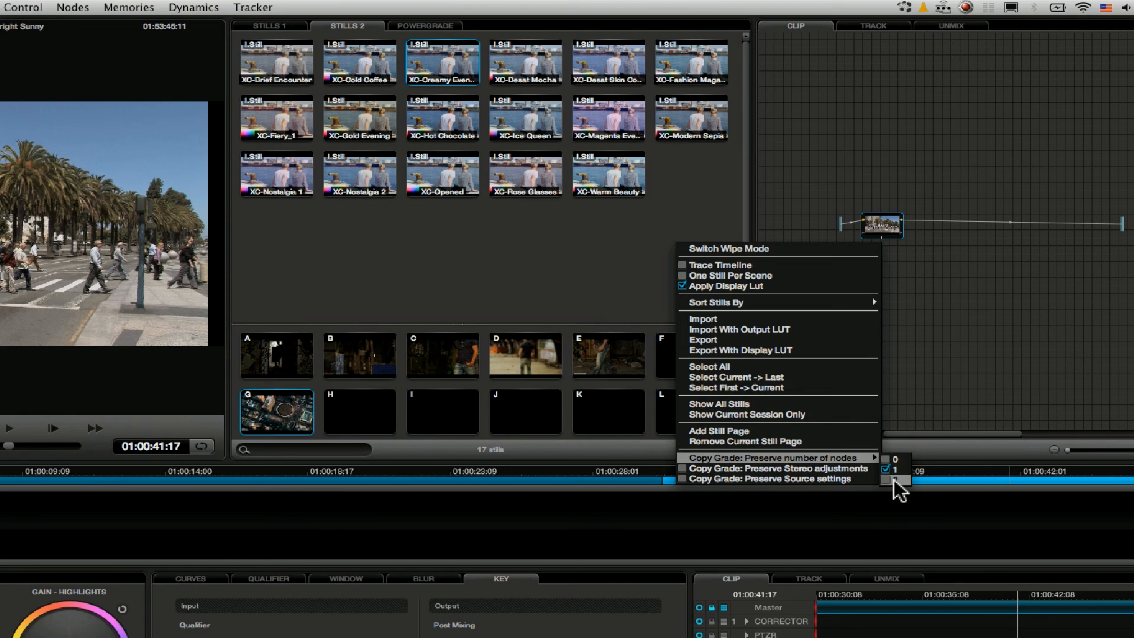
Choose preserving 1 node and apply the aerial clip's grade to the skyscraper clip
click(893, 470)
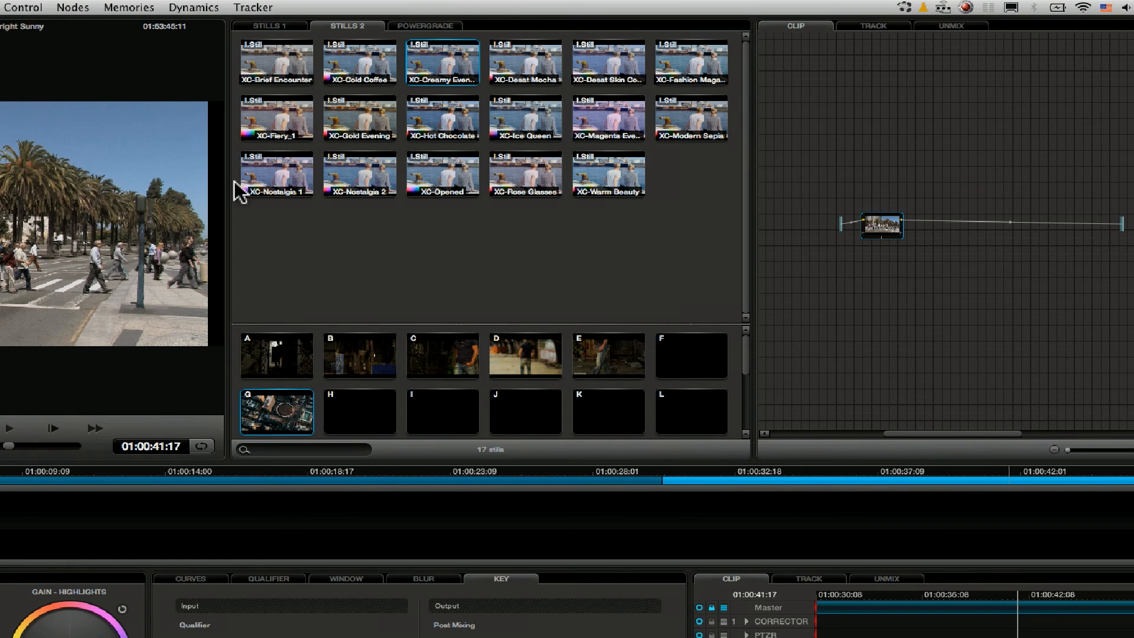
click(128, 7)
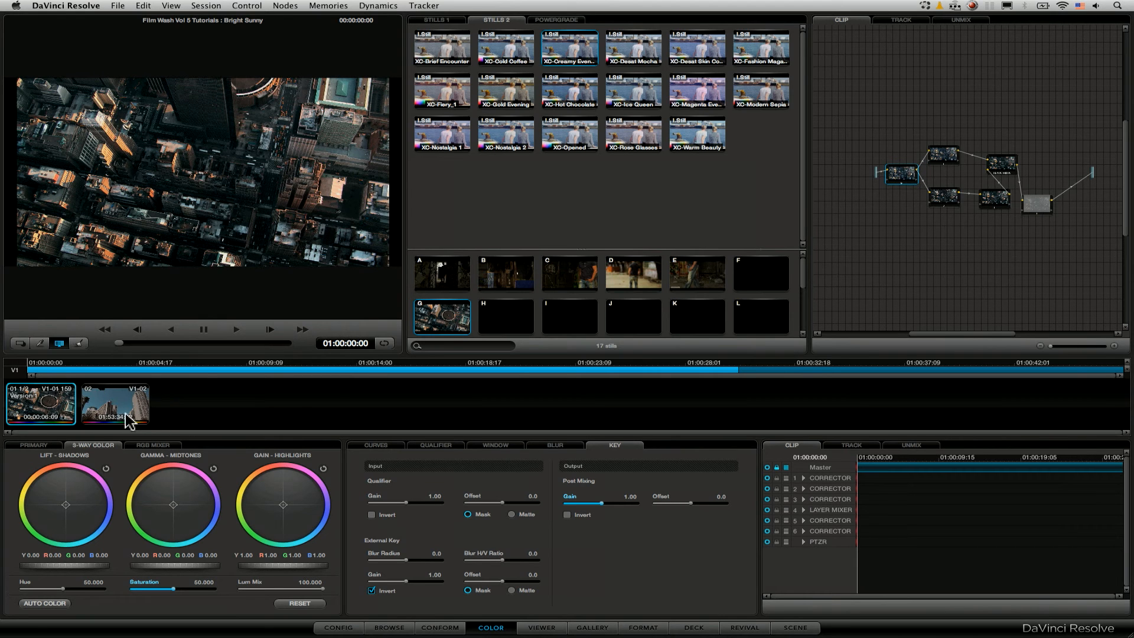
click(114, 403)
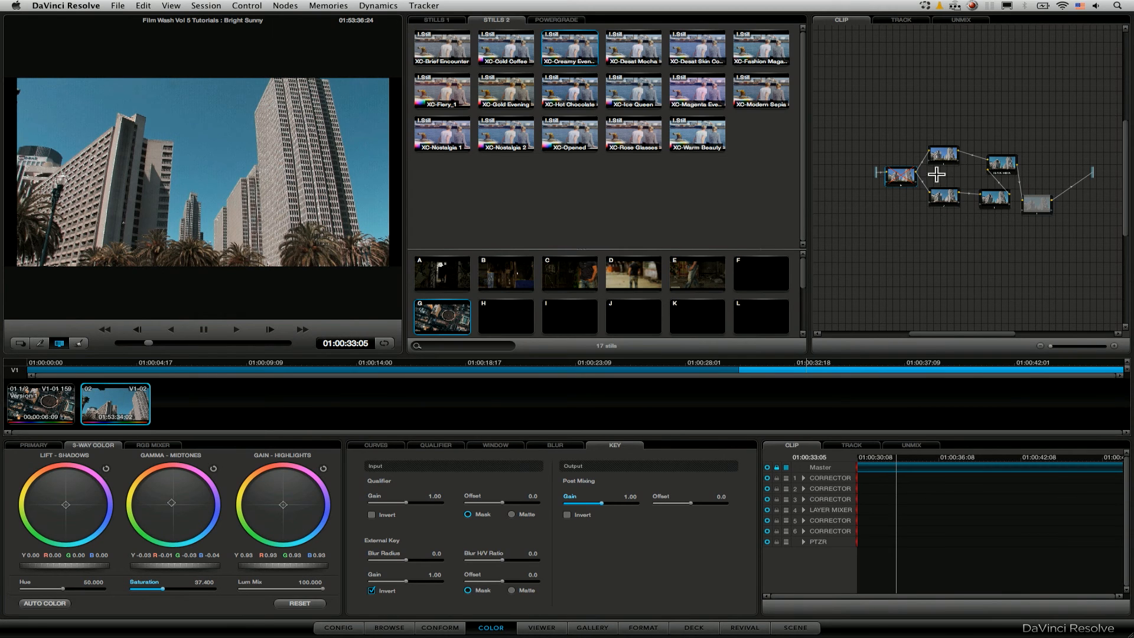
Select the first node of the skyscraper clip's copied six-node grade
click(899, 176)
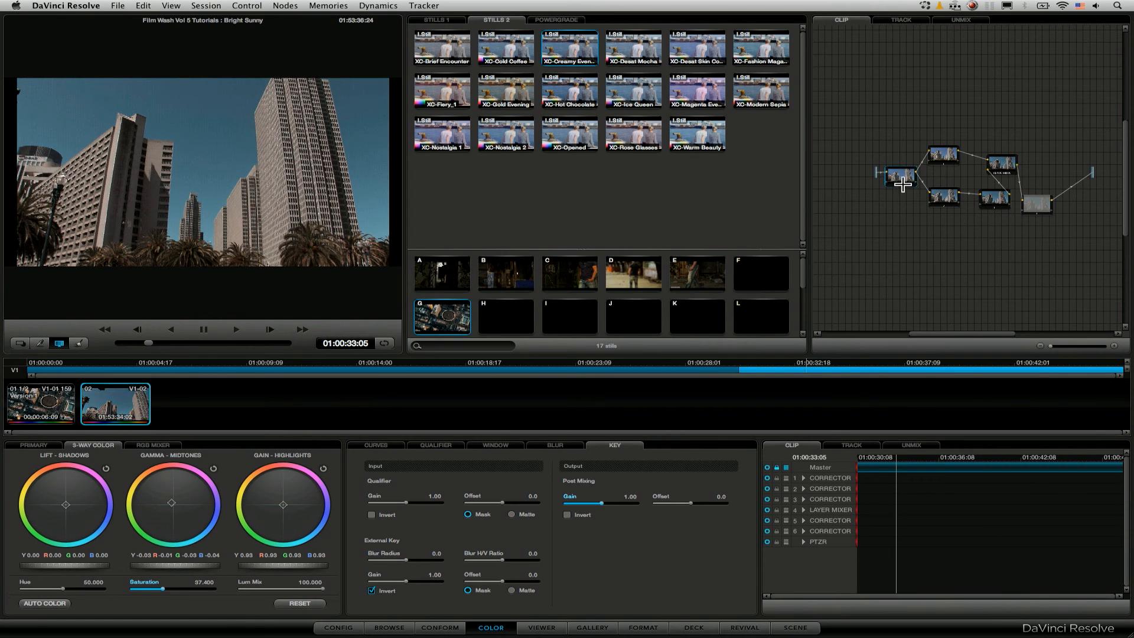
mouse_move(853, 190)
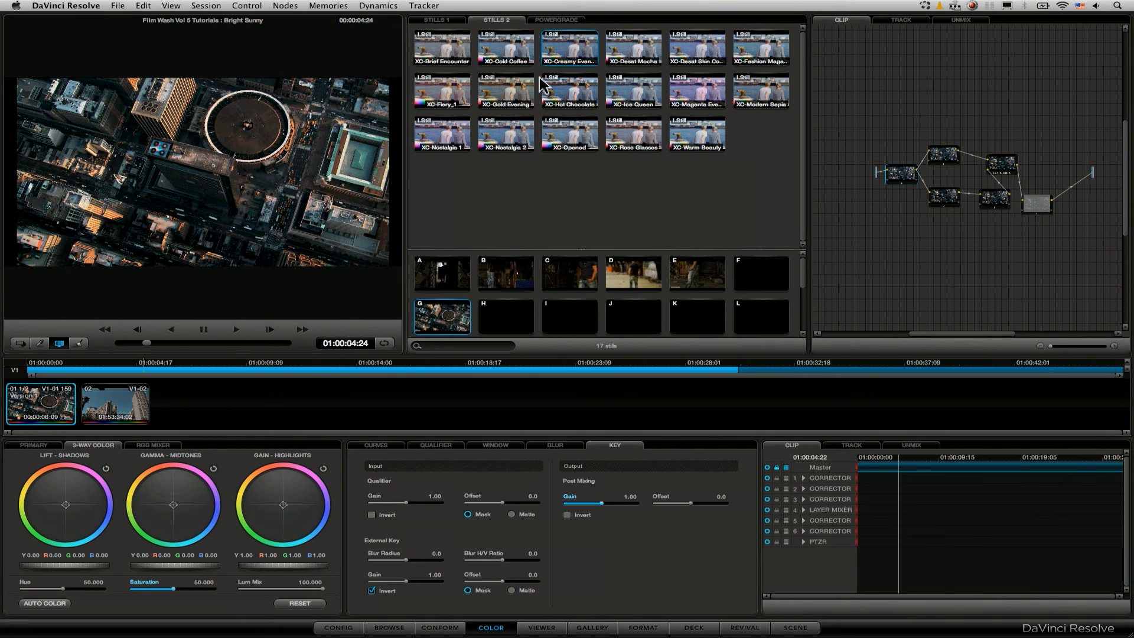
mouse_move(483, 123)
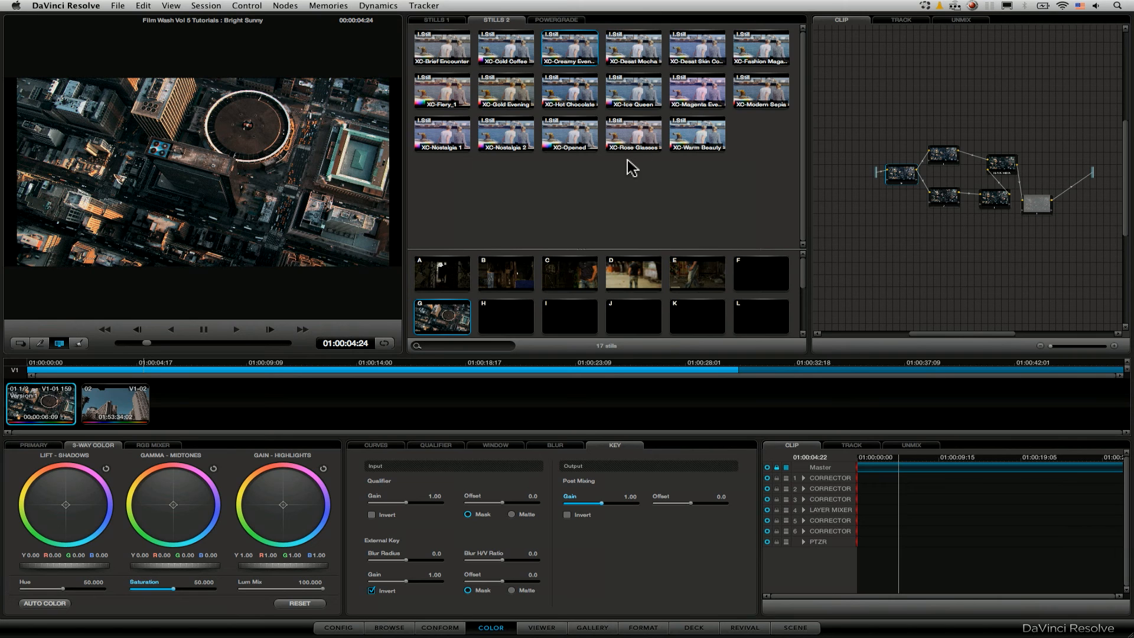
mouse_move(157, 406)
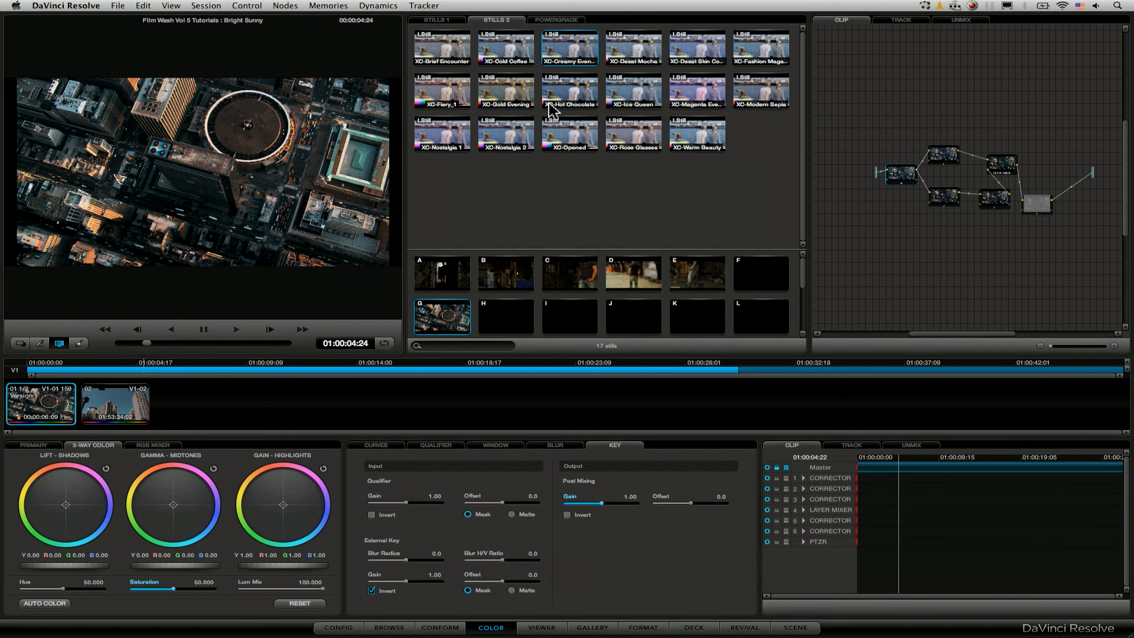
Import all JPEG stills from FWS-X-Pro, XP-Choc Holgaroid through XP-Velvia Strong, into PowerGrade
click(556, 20)
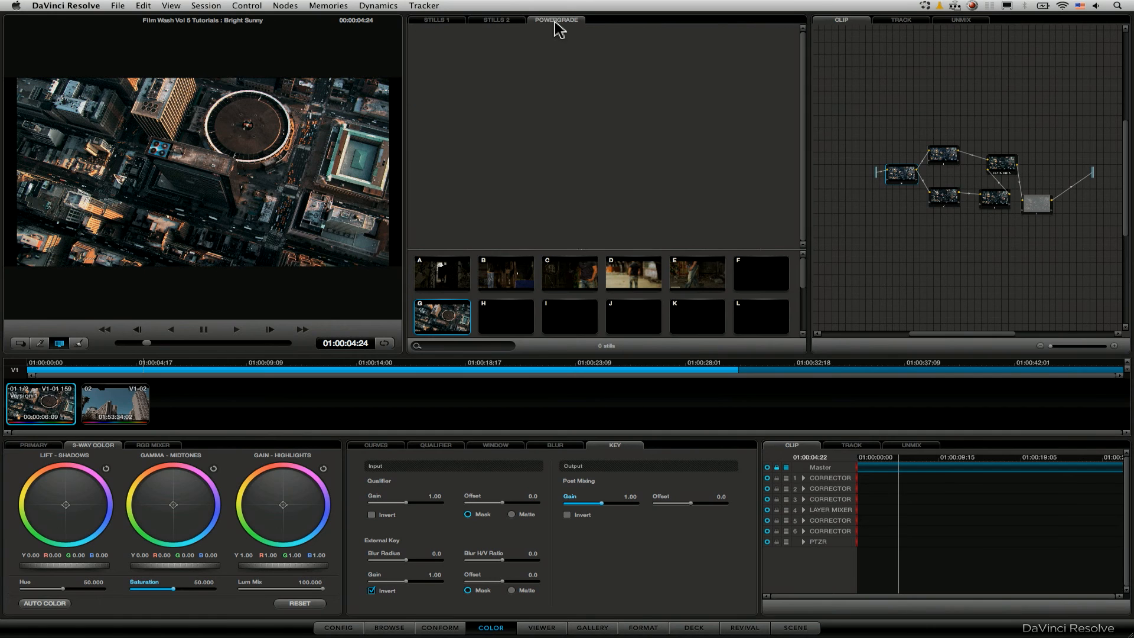
click(434, 20)
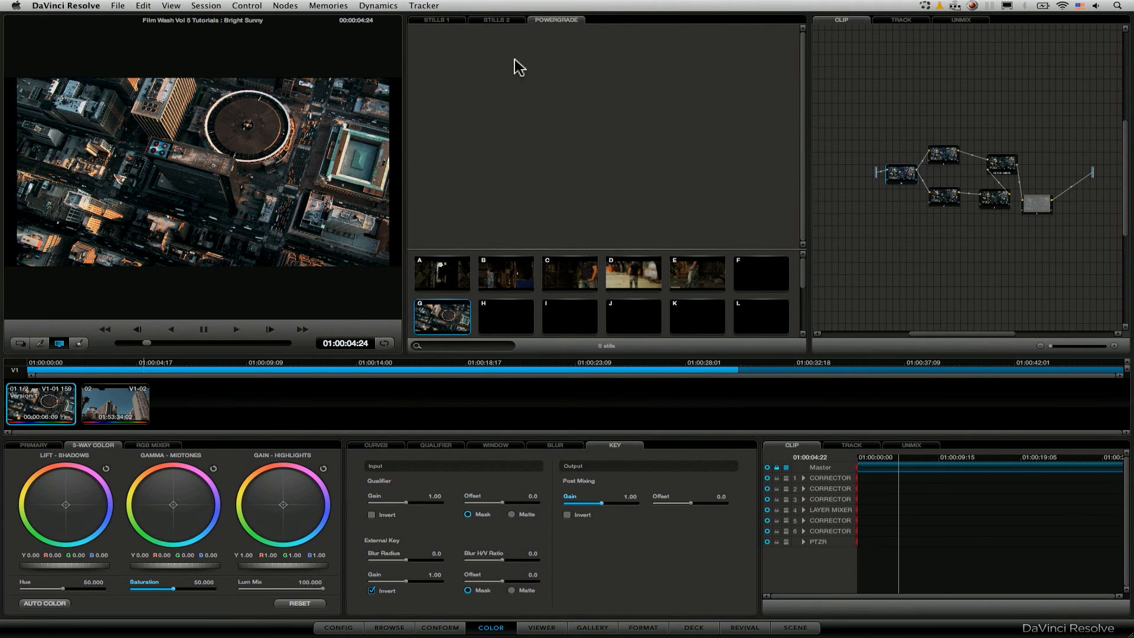
mouse_move(503, 75)
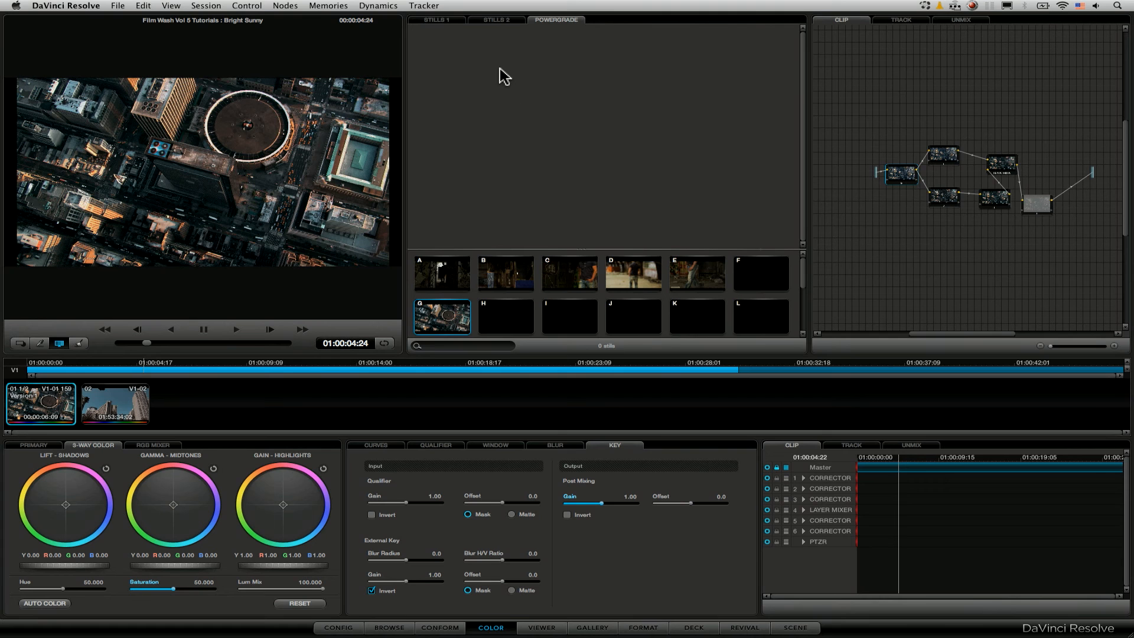
mouse_move(535, 252)
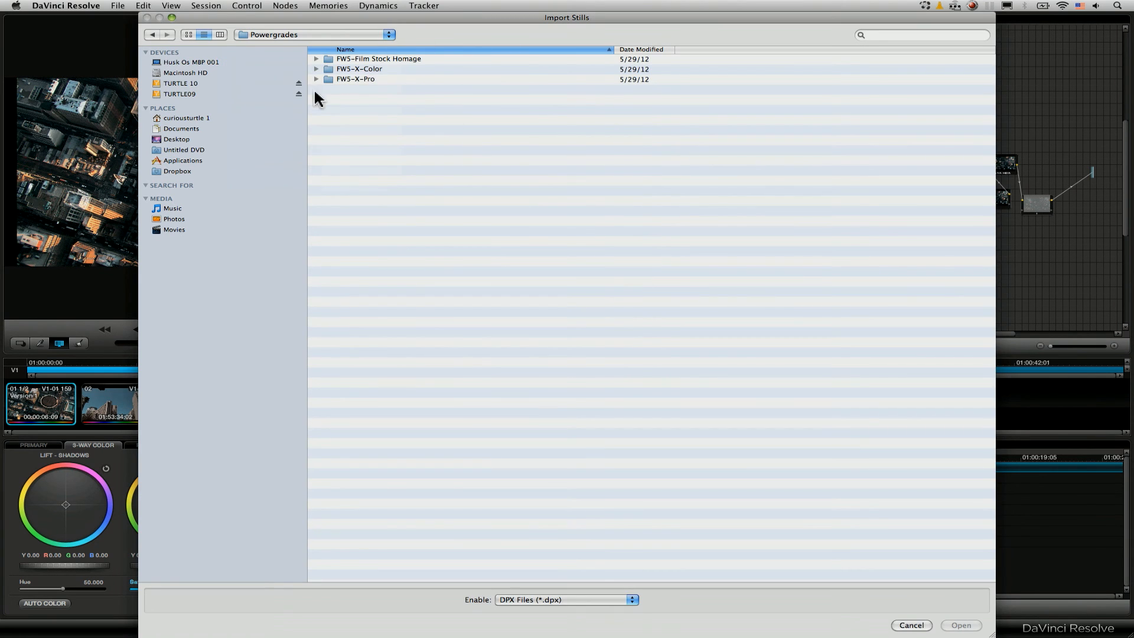
double_click(355, 78)
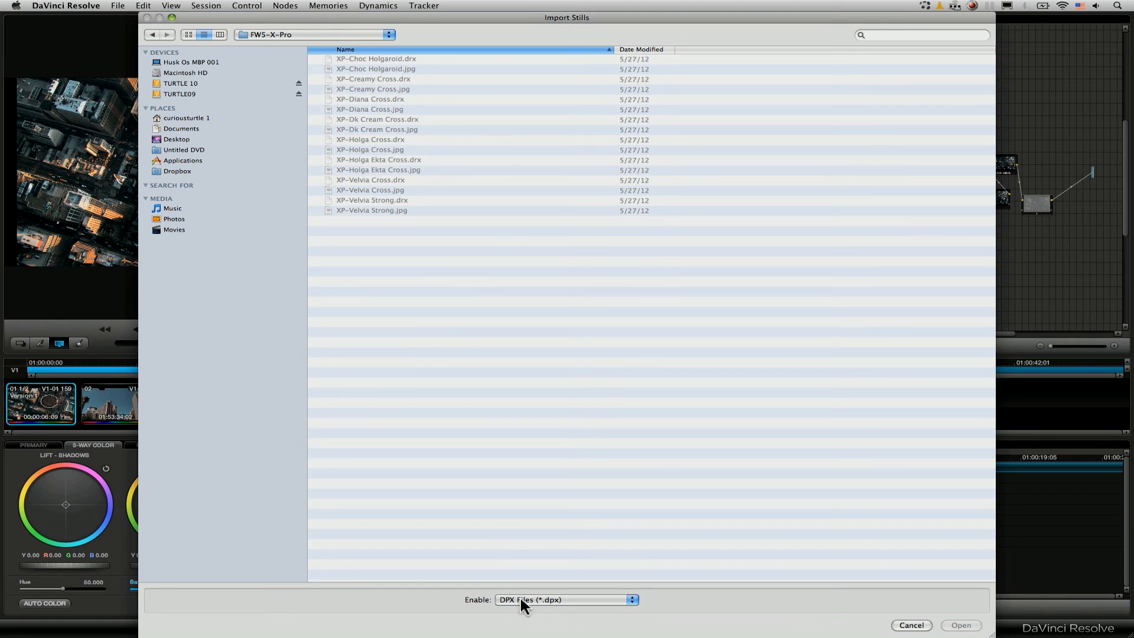
click(566, 600)
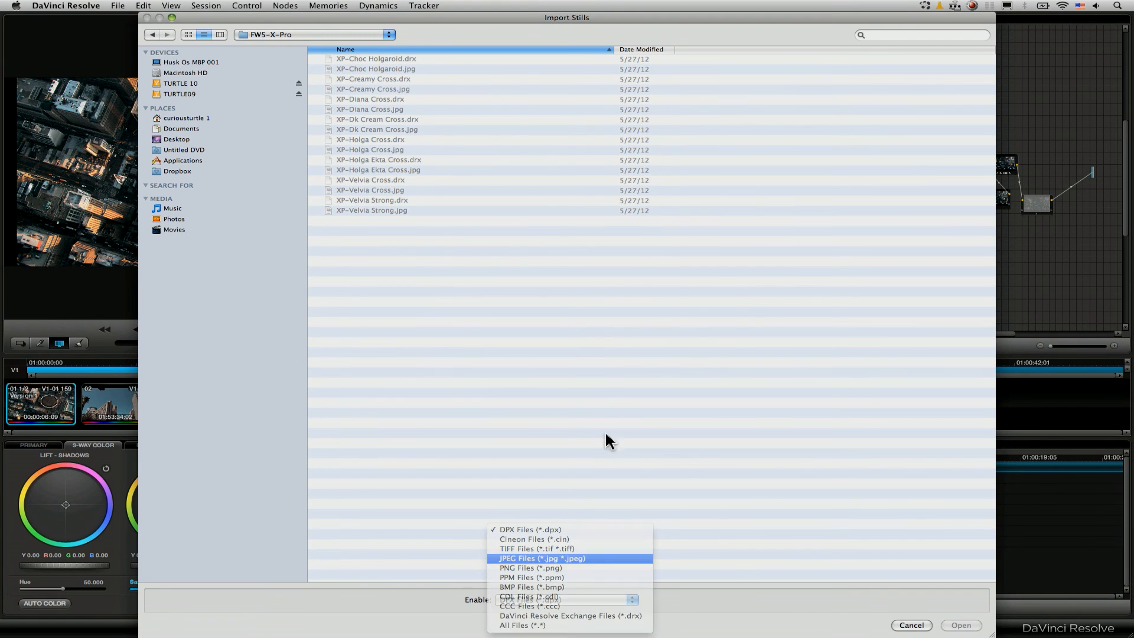
click(541, 557)
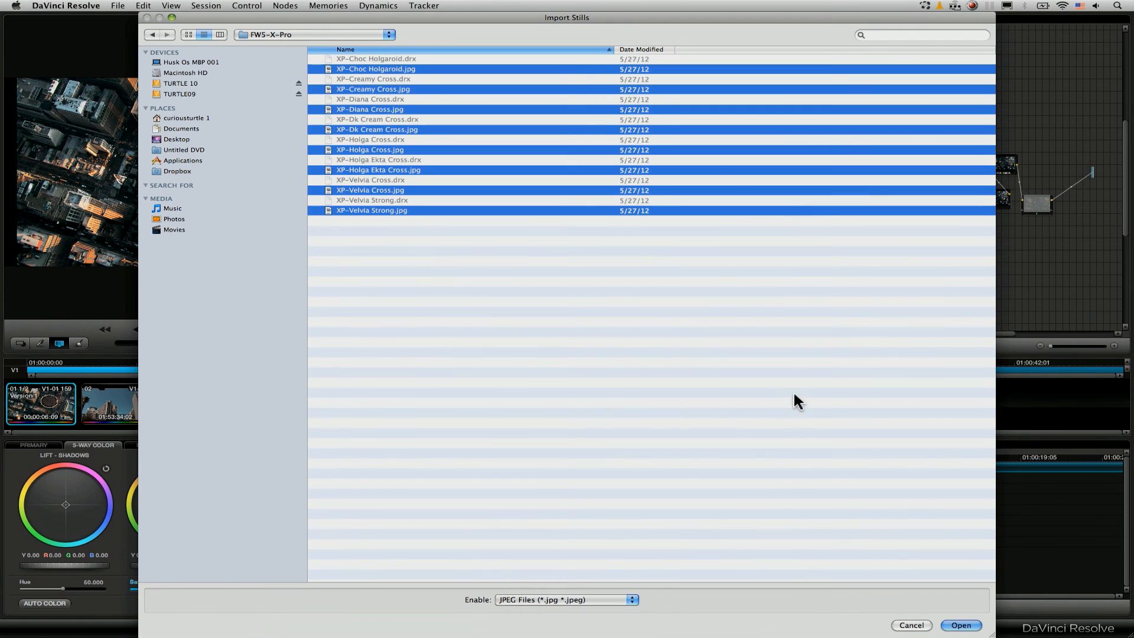
click(960, 625)
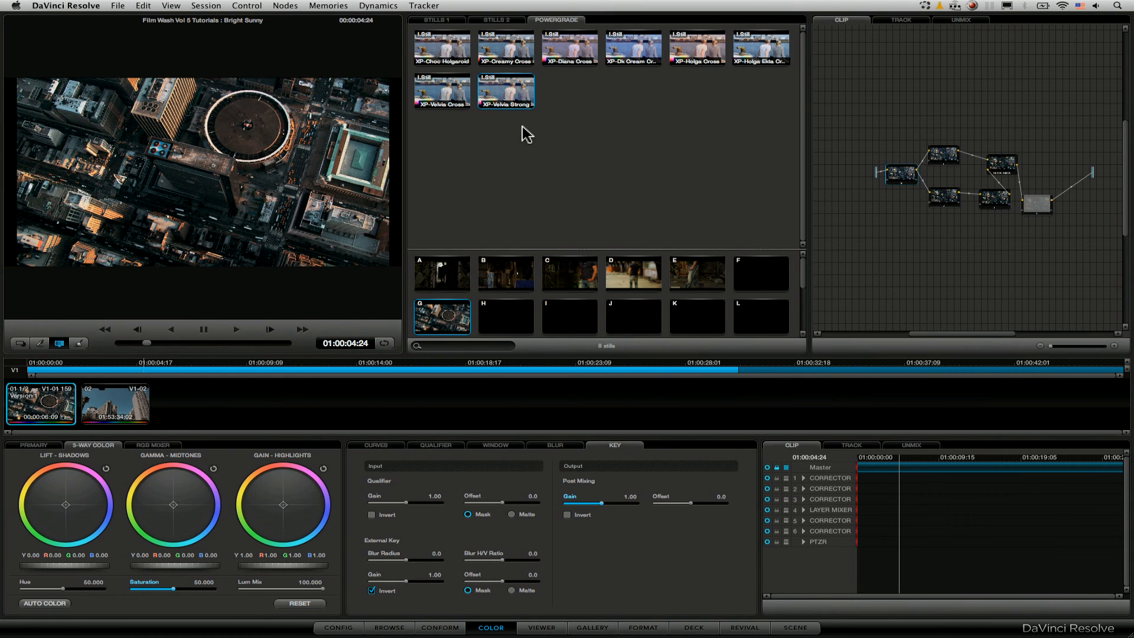
Create a new project named Film Wash Vol 5 Tutorials 2 in the project manager
click(338, 627)
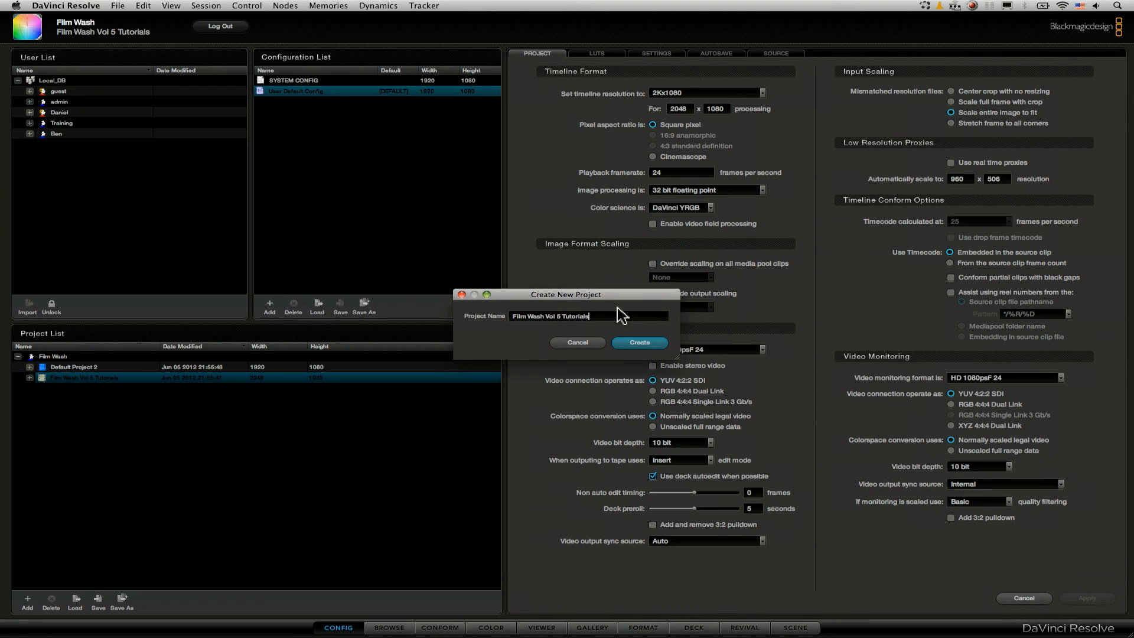
text(2)
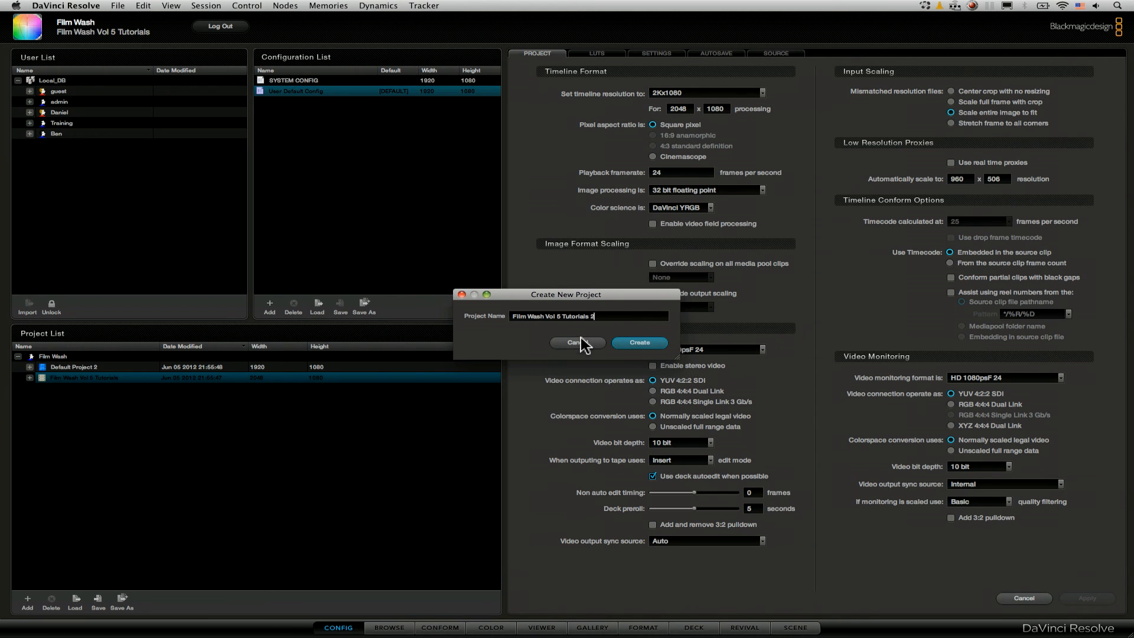
click(638, 341)
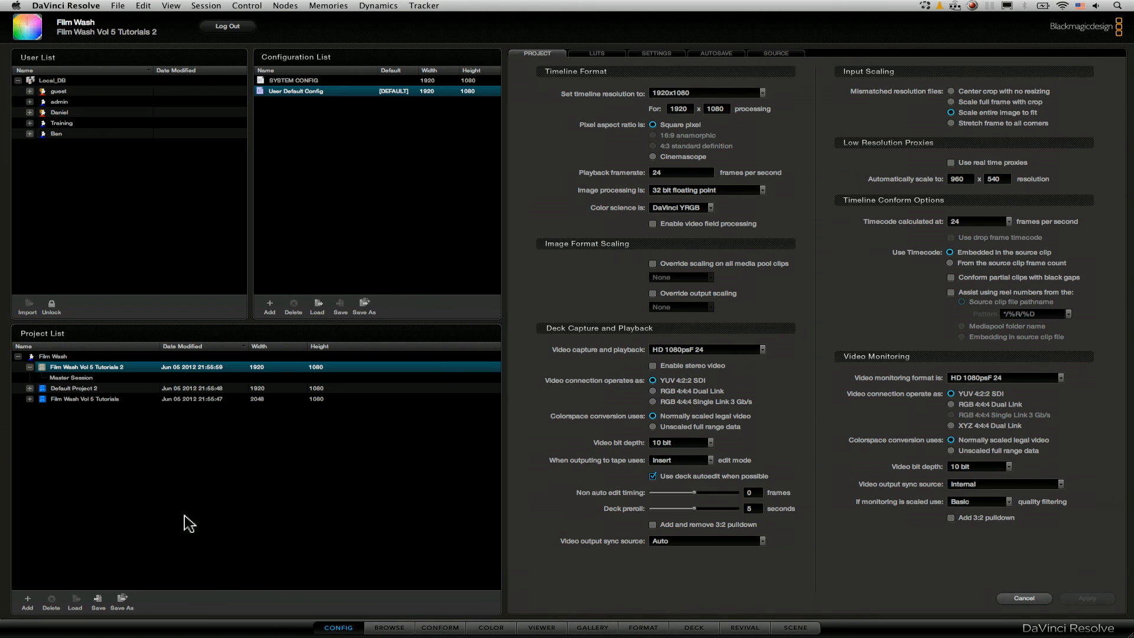
Open the new project and confirm its PowerGrade album shows the eight X-Pro grades
click(489, 627)
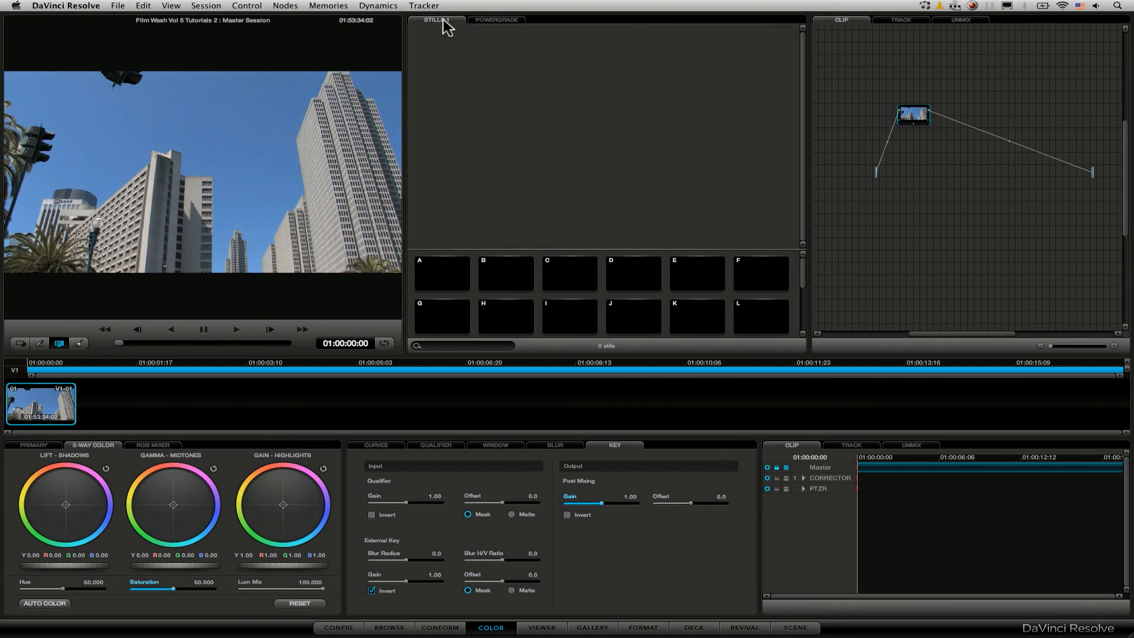
mouse_move(616, 67)
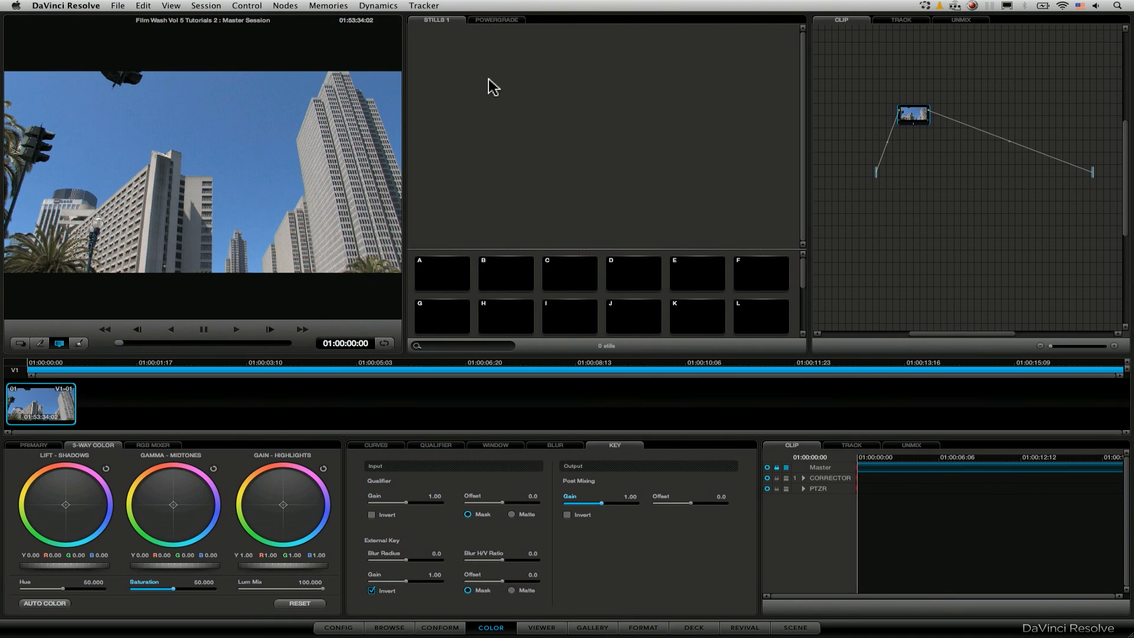
click(496, 19)
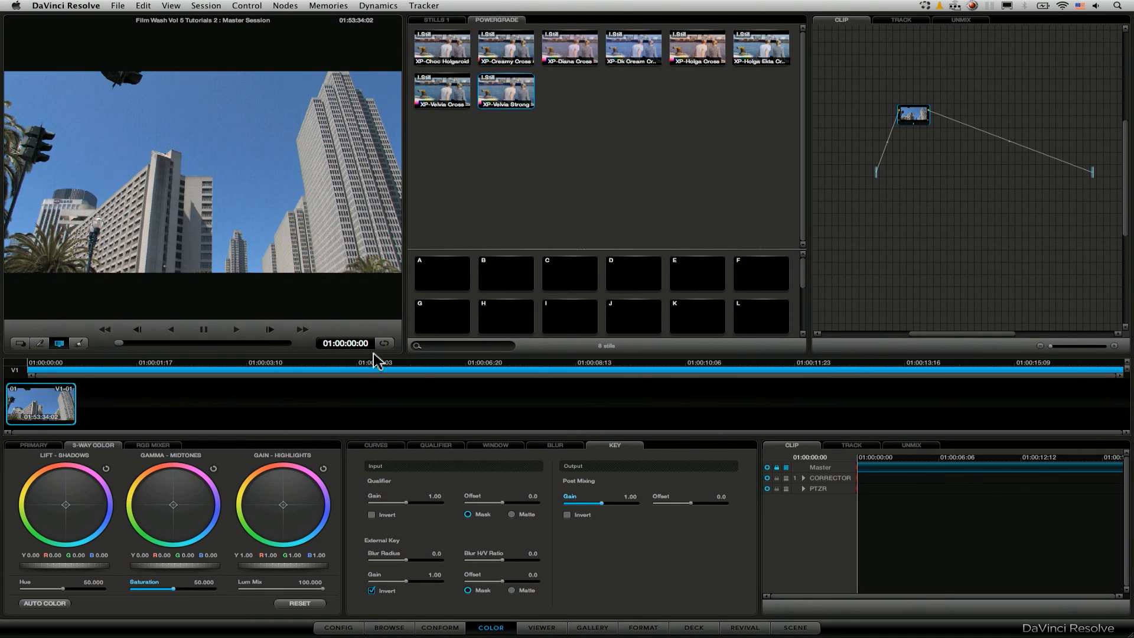
right_click(569, 49)
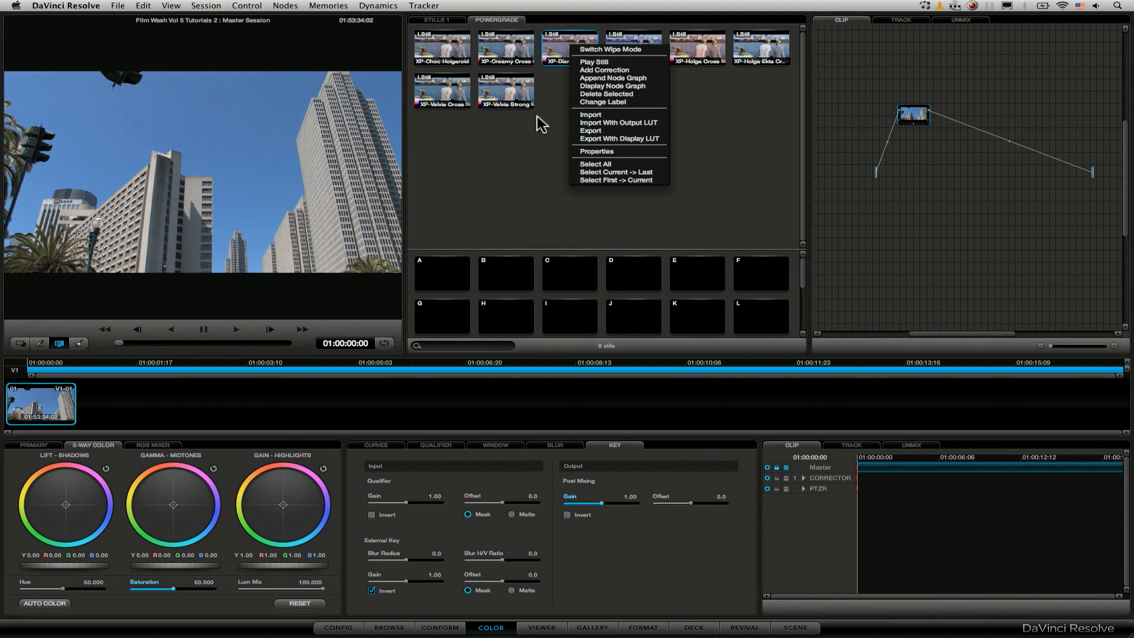
mouse_move(661, 74)
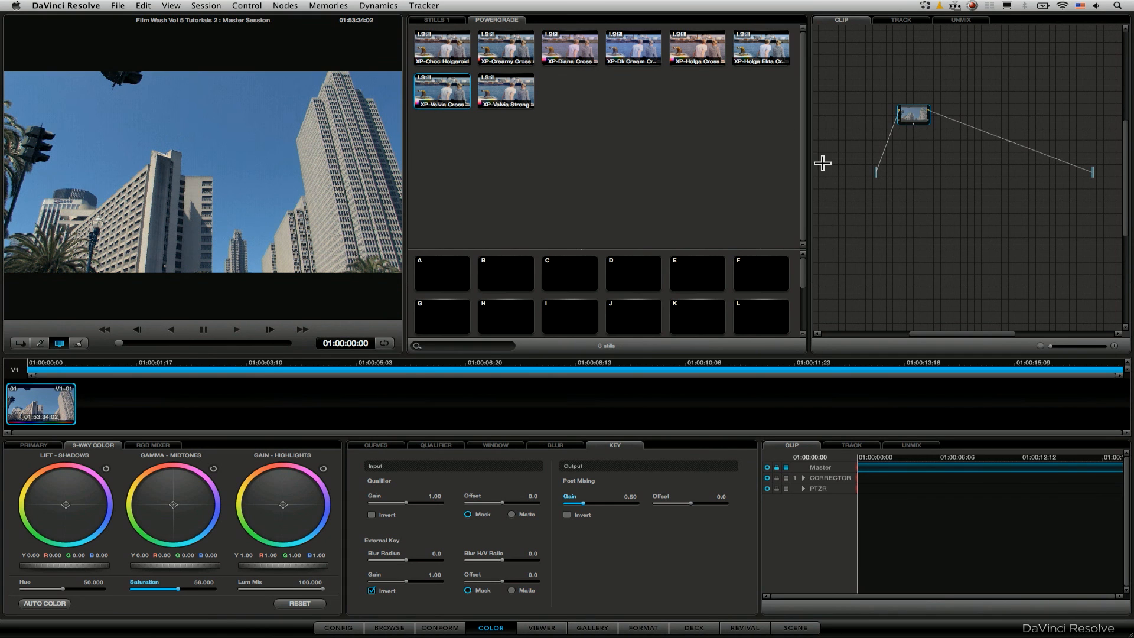
click(695, 48)
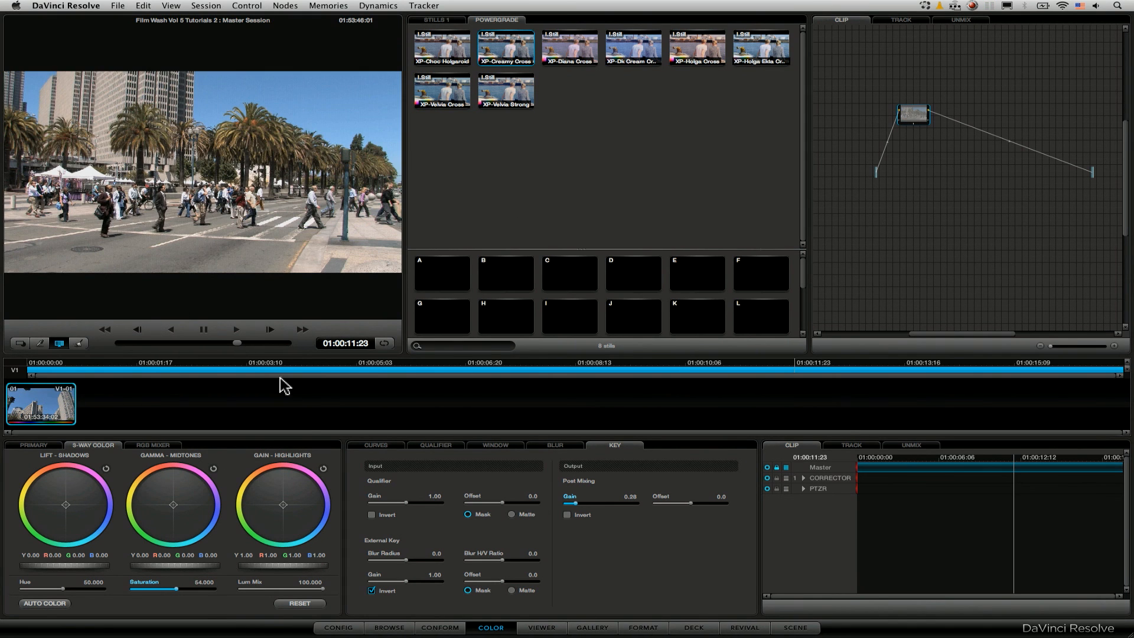
click(338, 627)
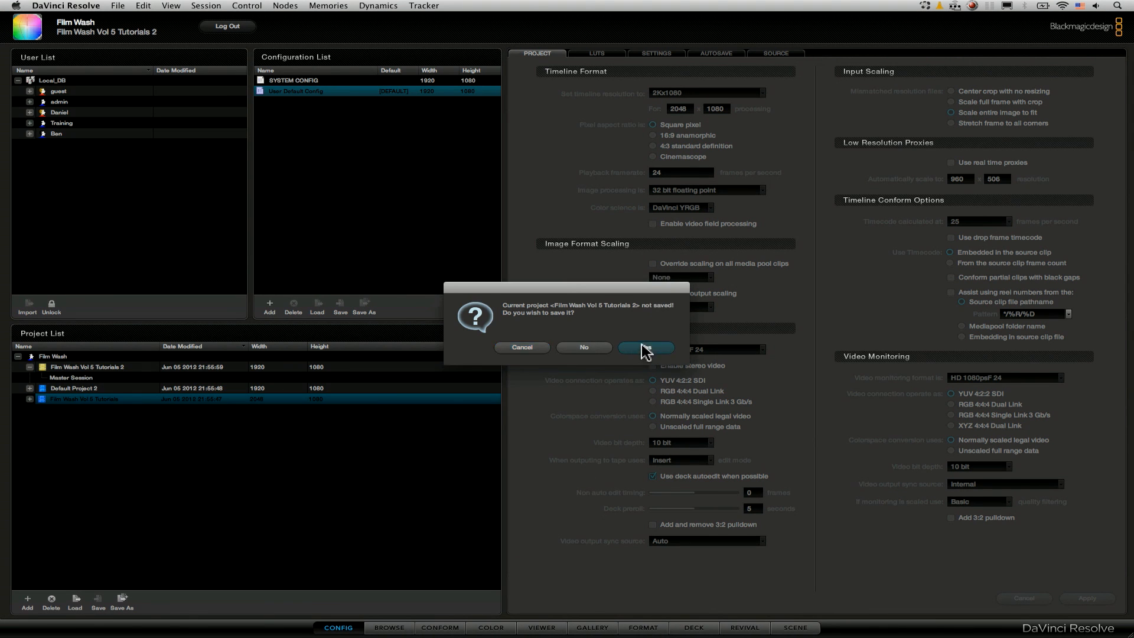
Save Tutorials 2, reopen Film Wash Vol 5 Tutorials, and check its Stills 2 and PowerGrade albums
click(644, 347)
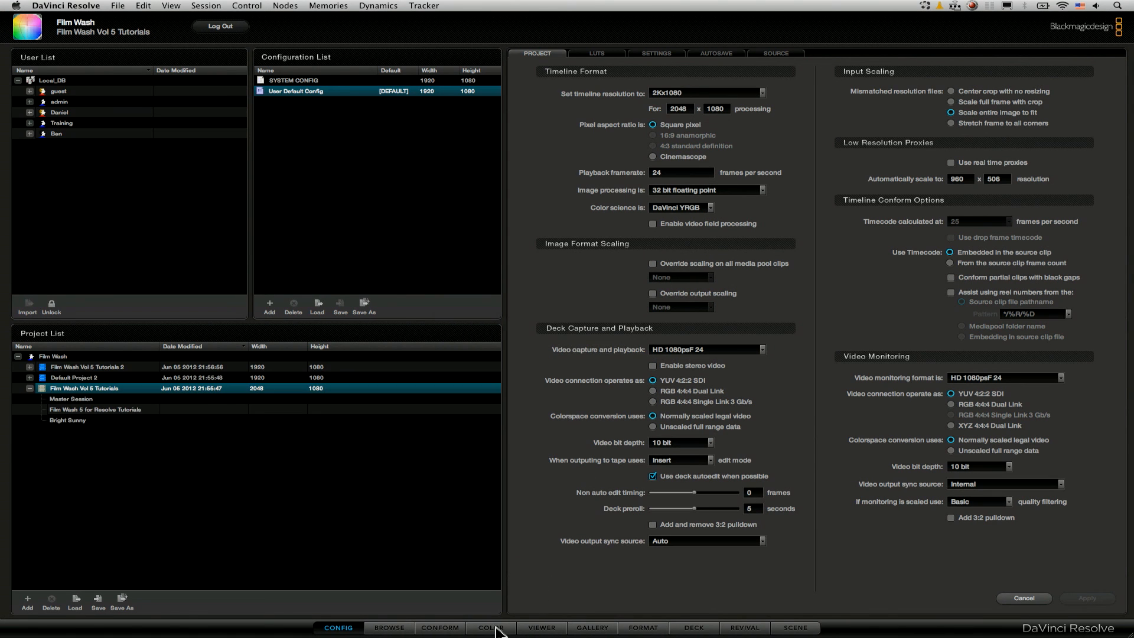
click(490, 627)
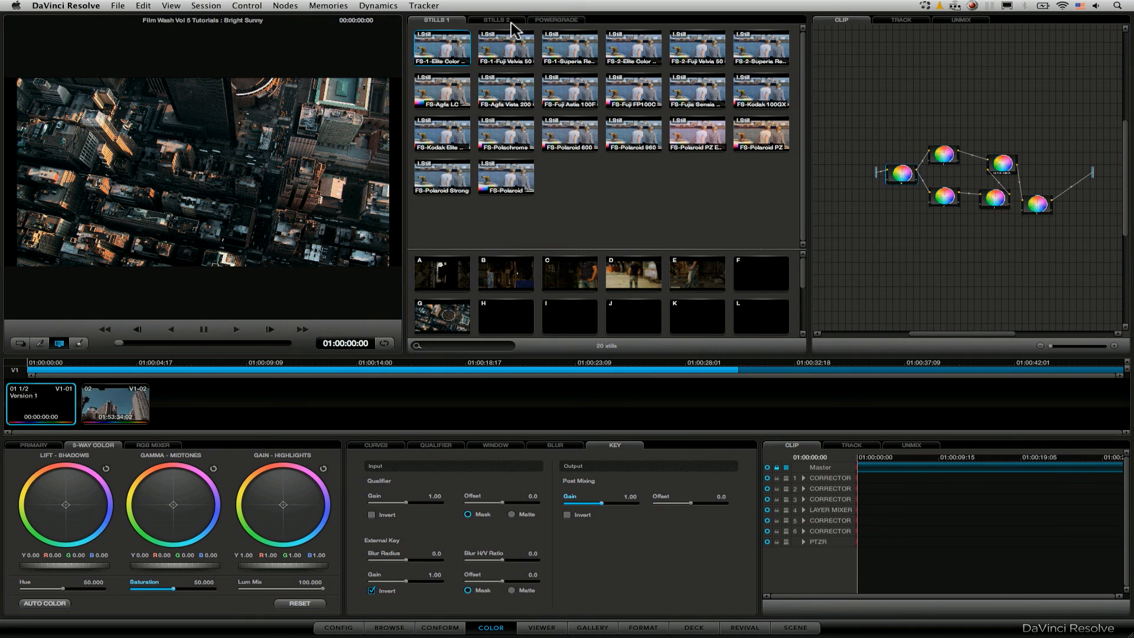
click(496, 19)
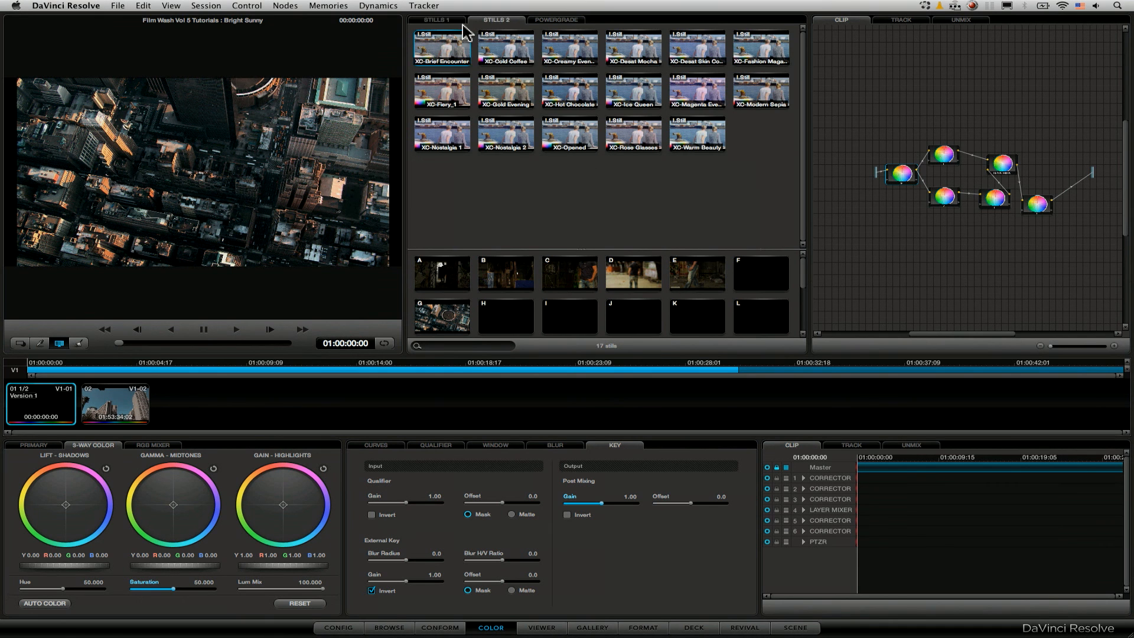
mouse_move(556, 28)
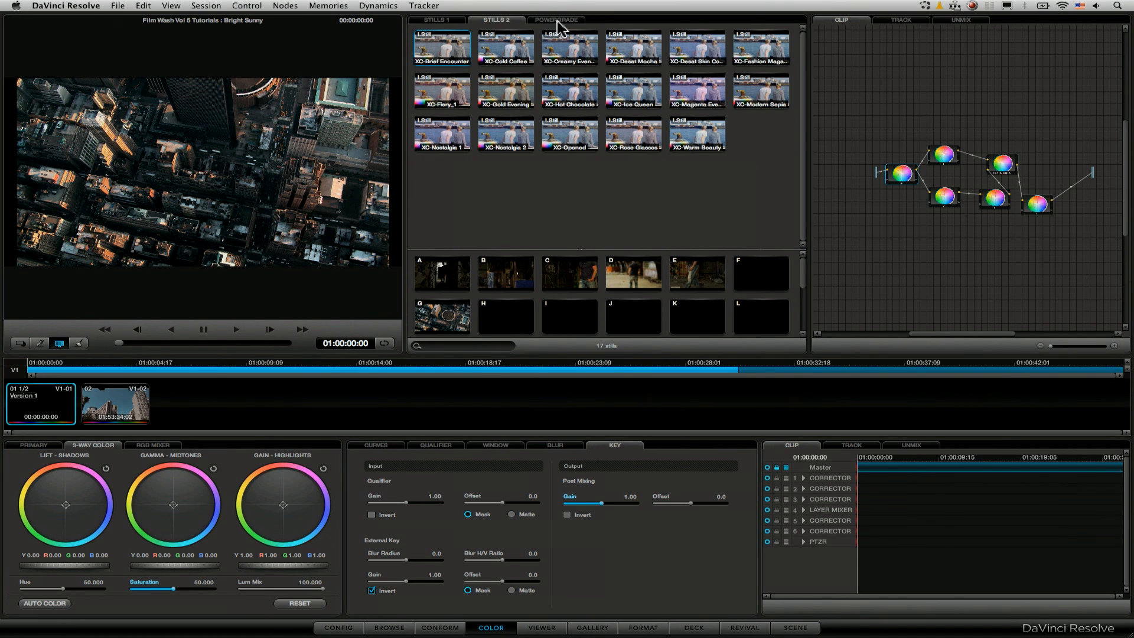
click(556, 20)
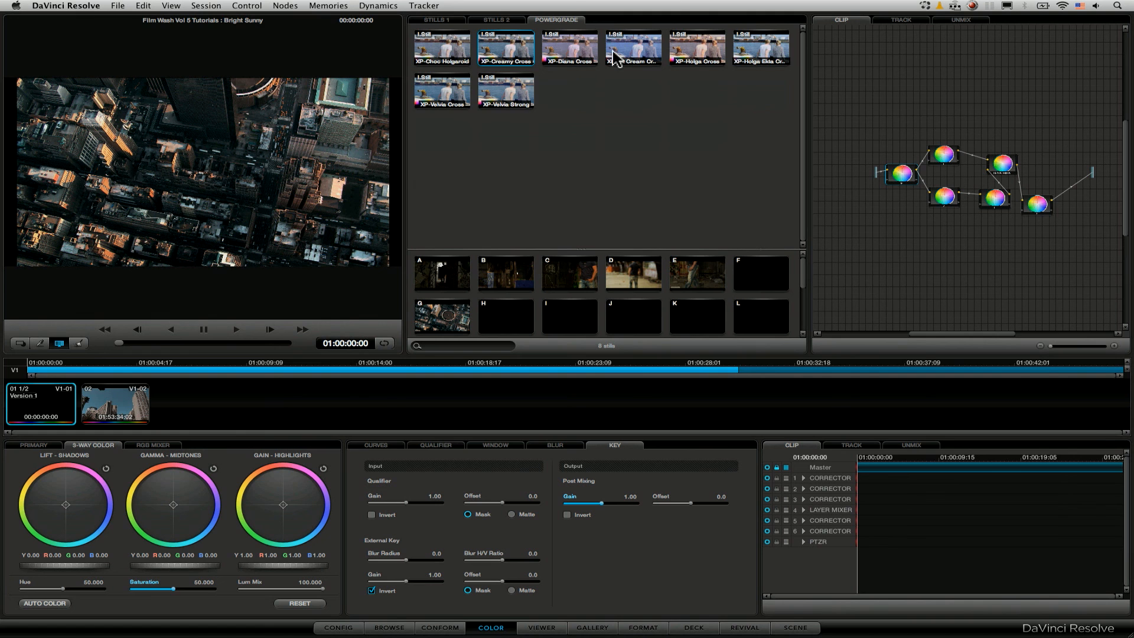
mouse_move(152, 352)
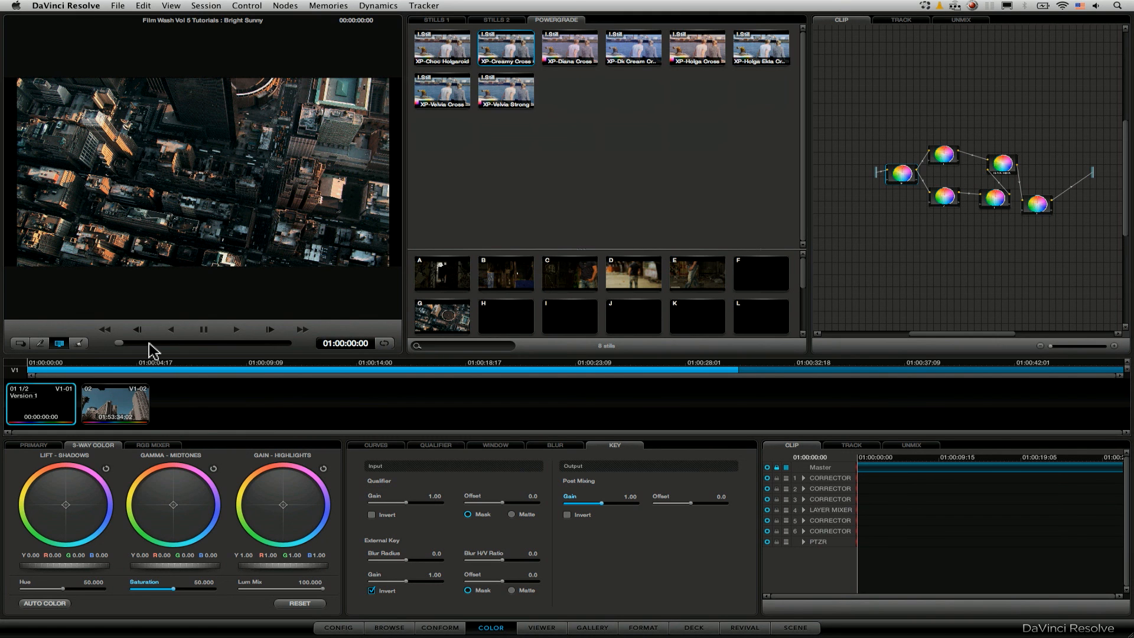
mouse_move(564, 575)
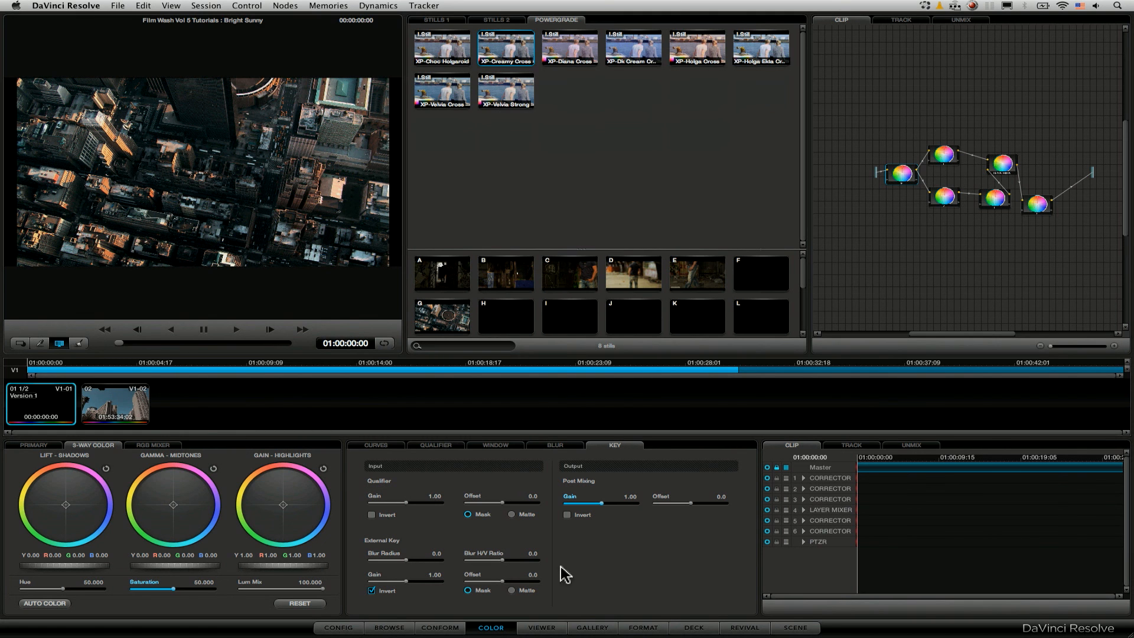
click(591, 627)
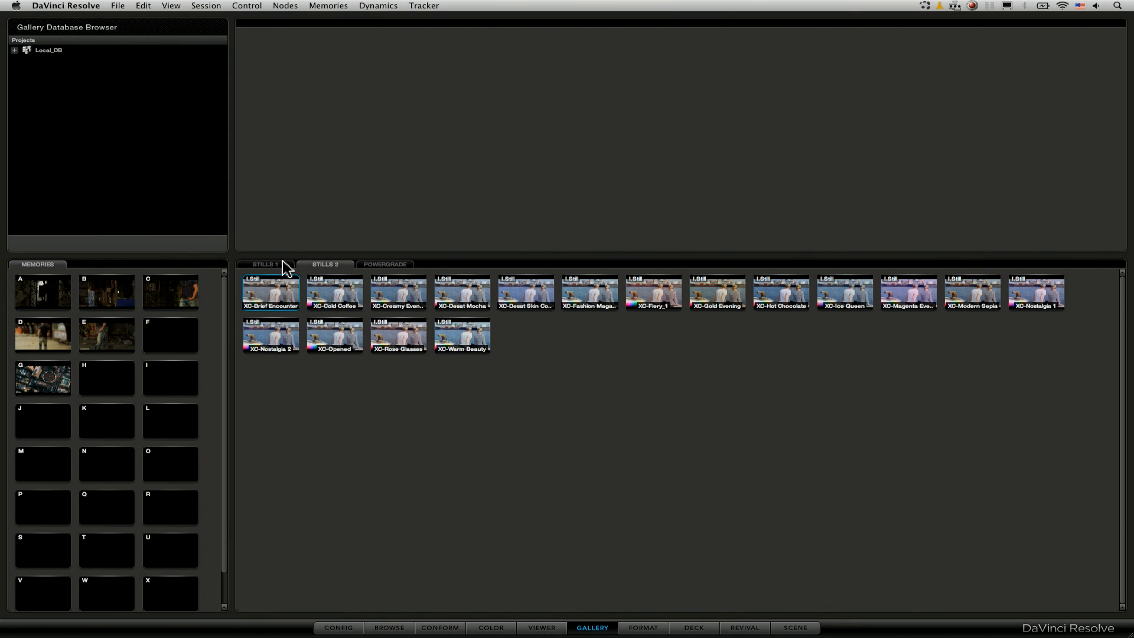
Store Film Wash stills from the Stills 1 album in memory slots H and F
click(386, 264)
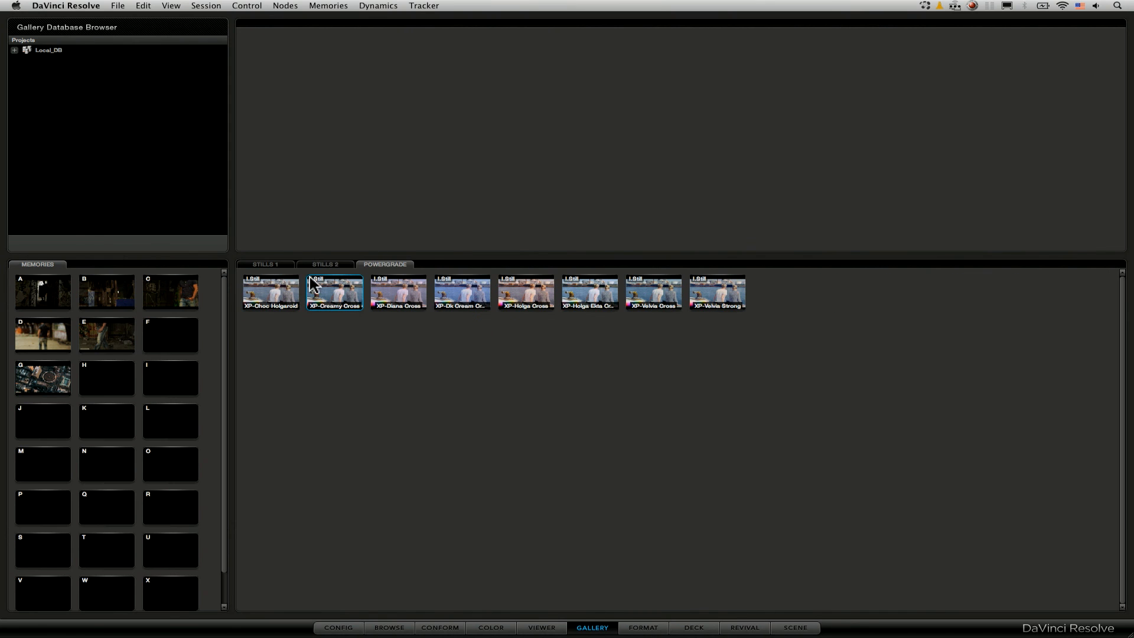
click(265, 264)
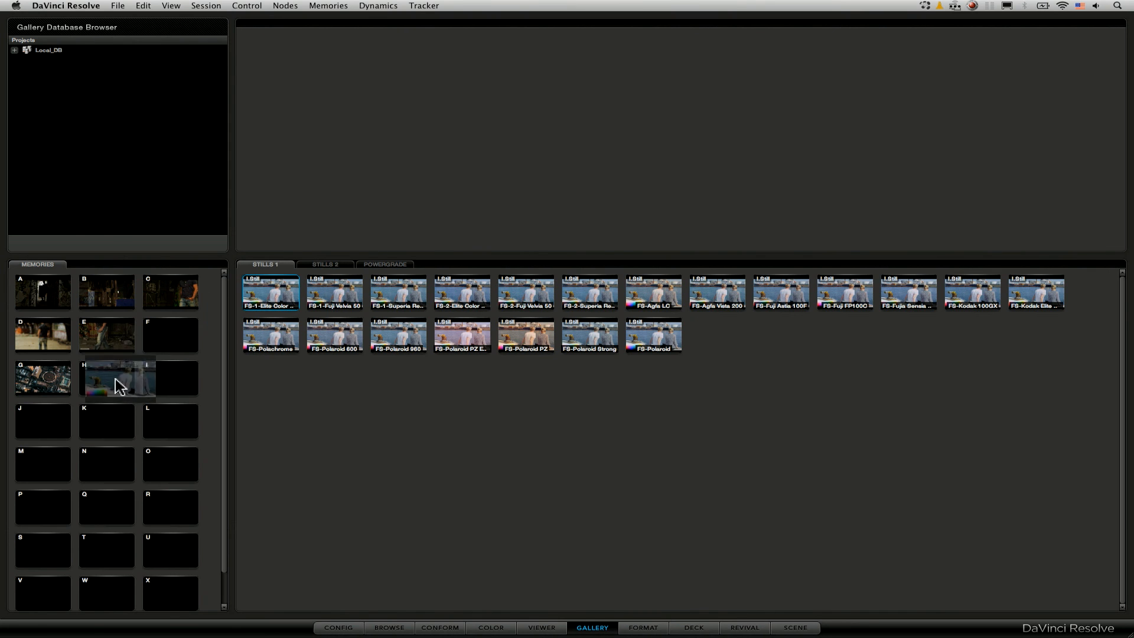
click(107, 377)
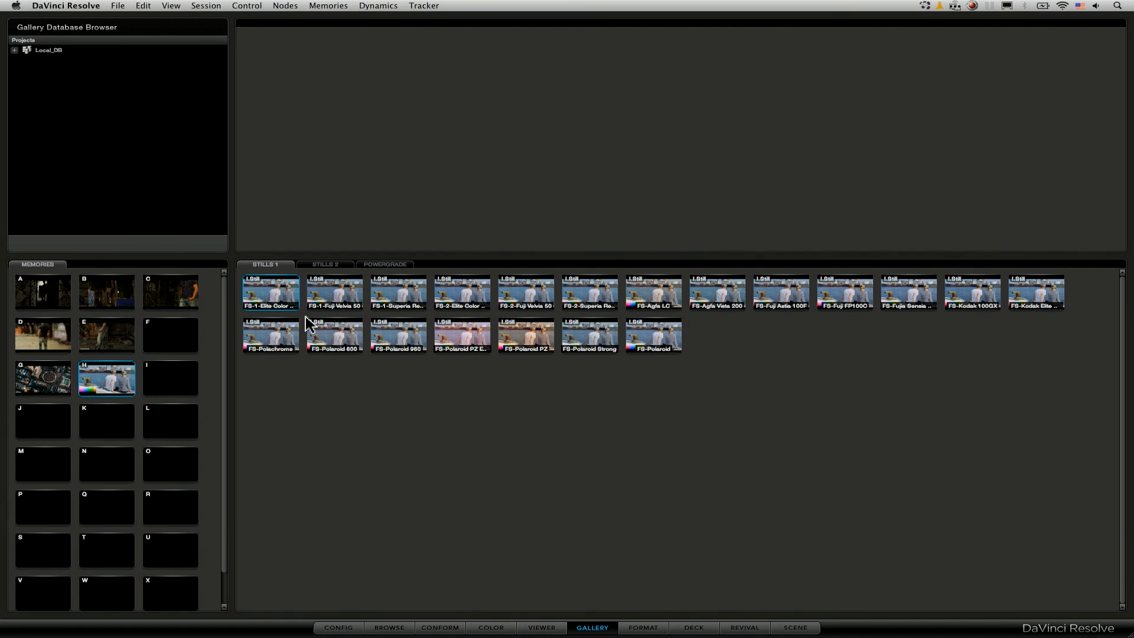
mouse_move(377, 347)
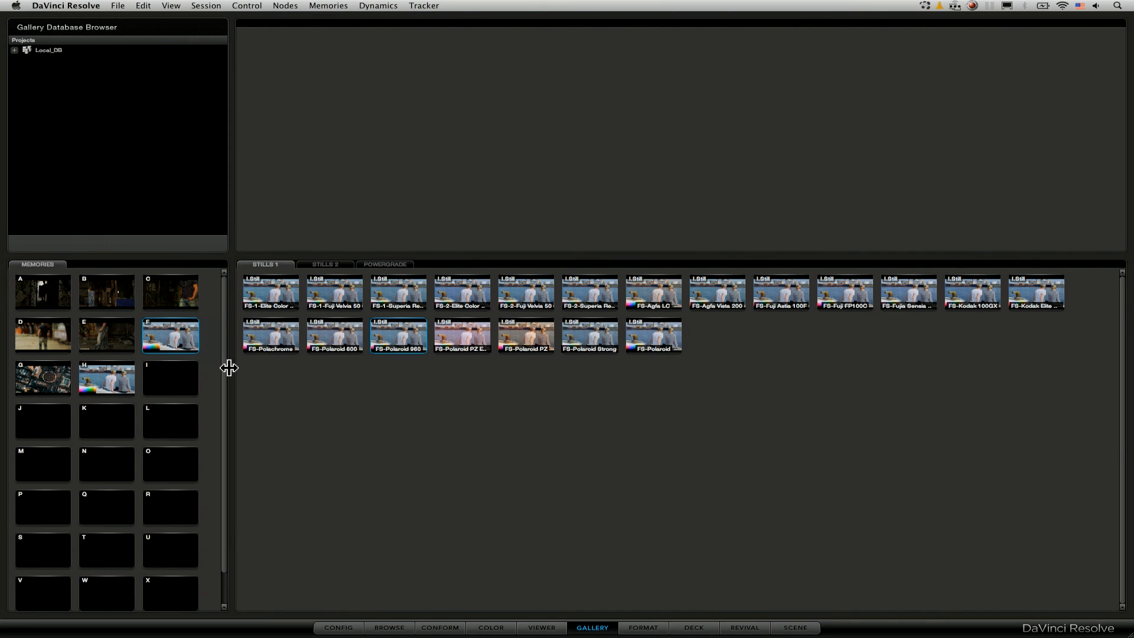
click(490, 627)
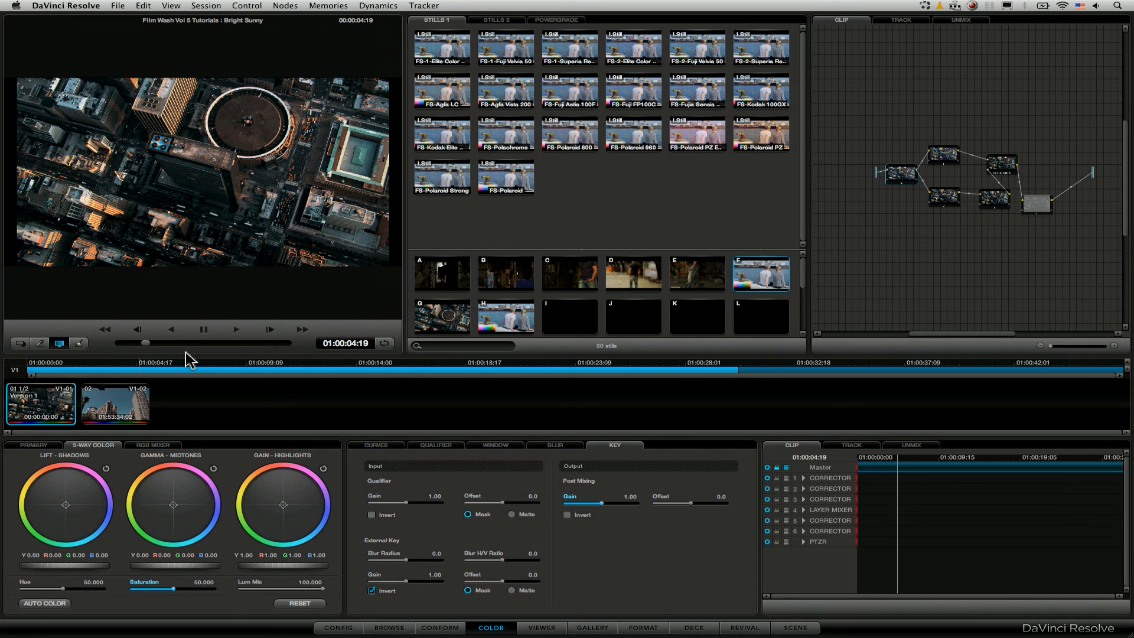
mouse_move(187, 284)
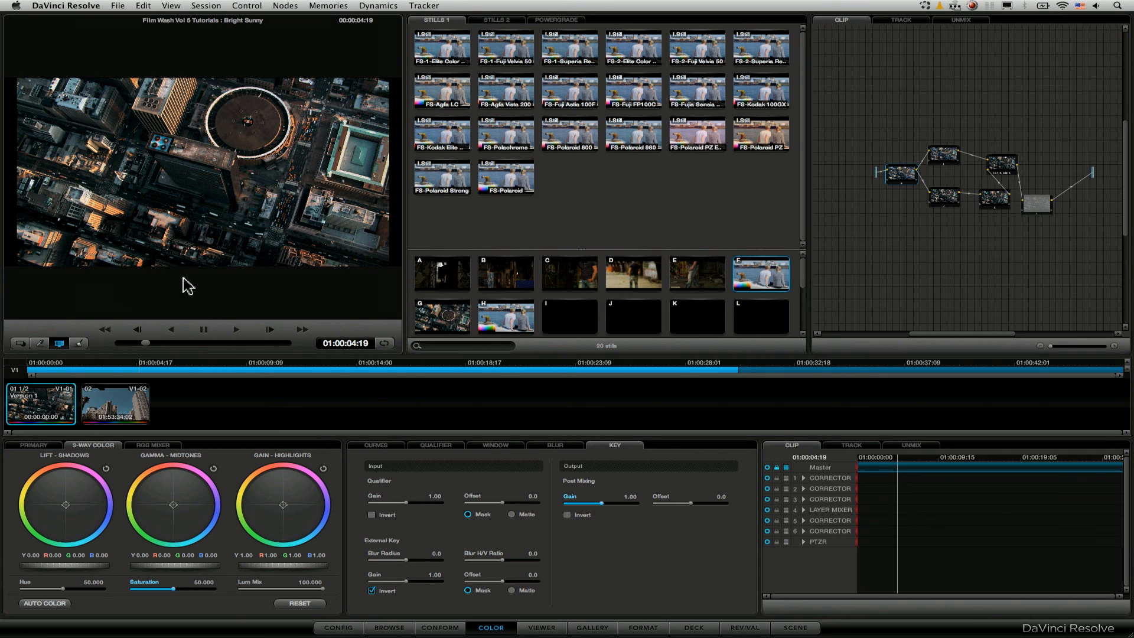